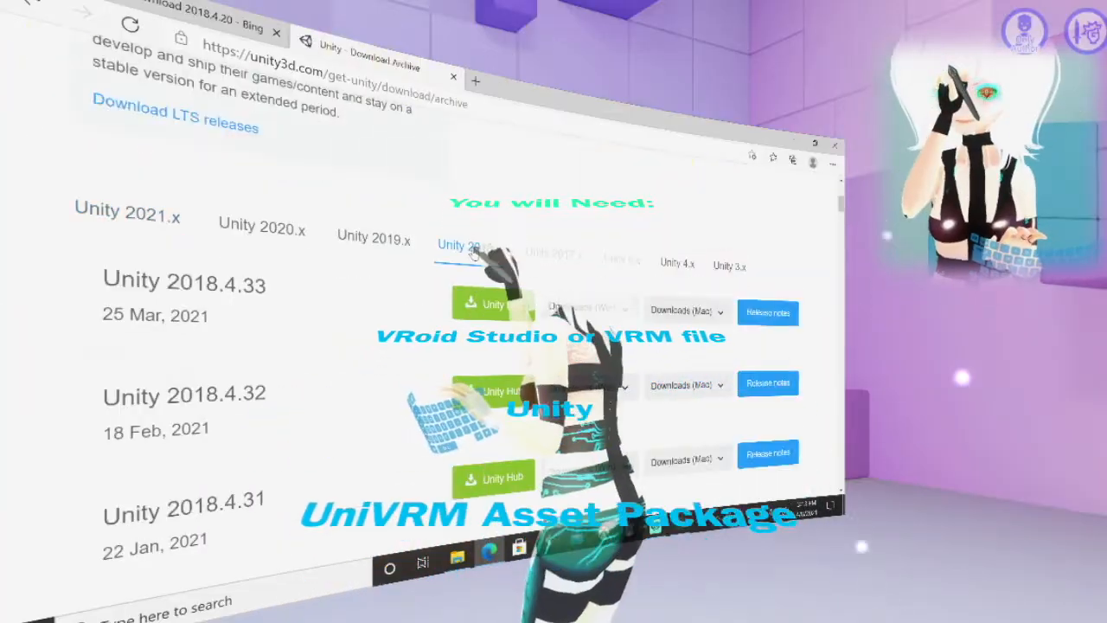
Scroll the Unity download archive, then the texture creator's BOOTH page.
{"action": "scroll", "scroll_direction": "down", "scroll_amount": 3}
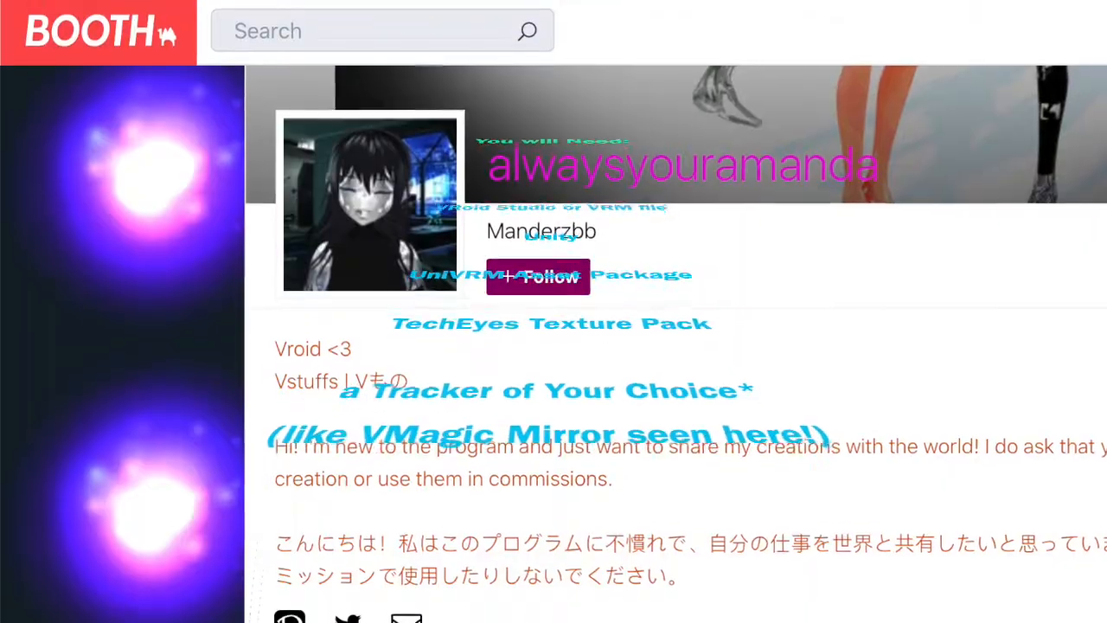
{"action": "scroll", "scroll_direction": "down", "scroll_amount": 3}
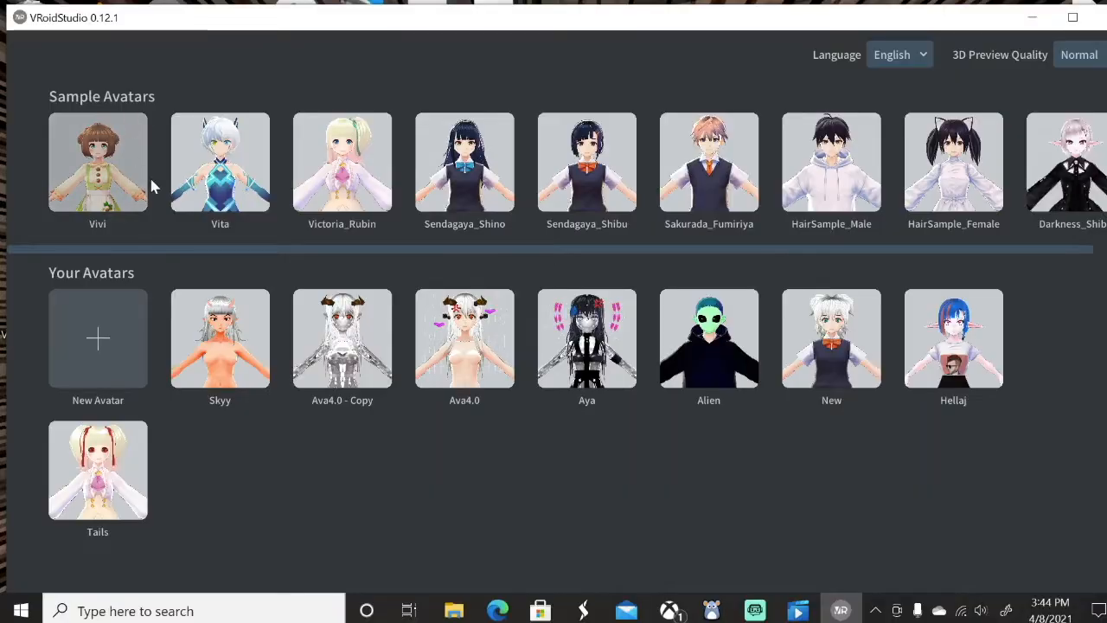
{"action": "mouse_move", "coordinate": [856, 346]}
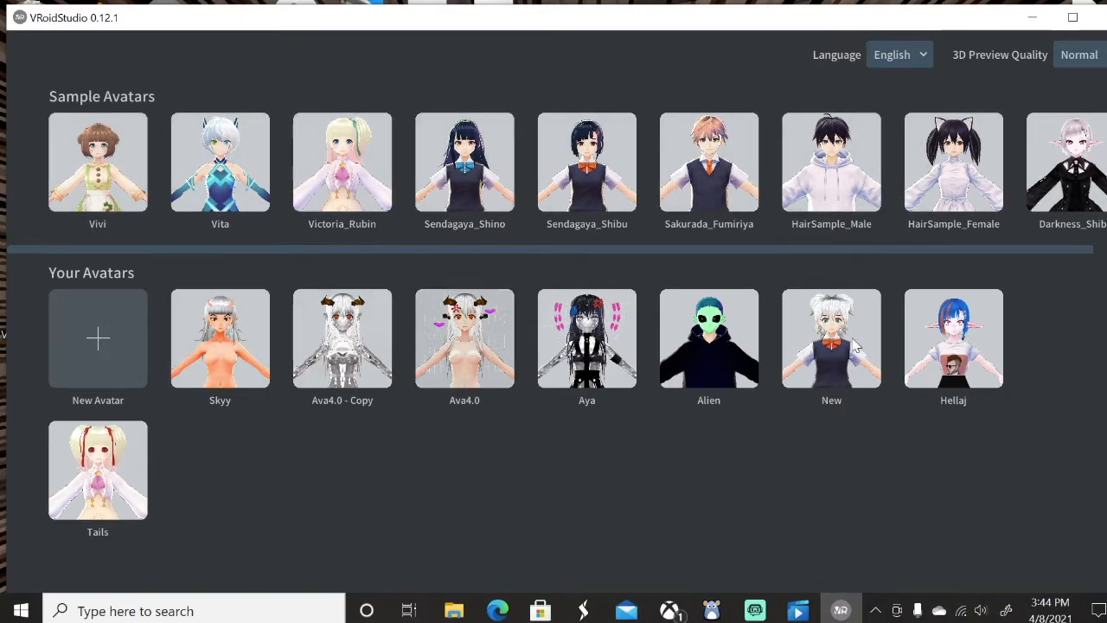
Open the Tails avatar and select its red iris texture layer in the Face Editor.
{"action": "left_click", "coordinate": [831, 338]}
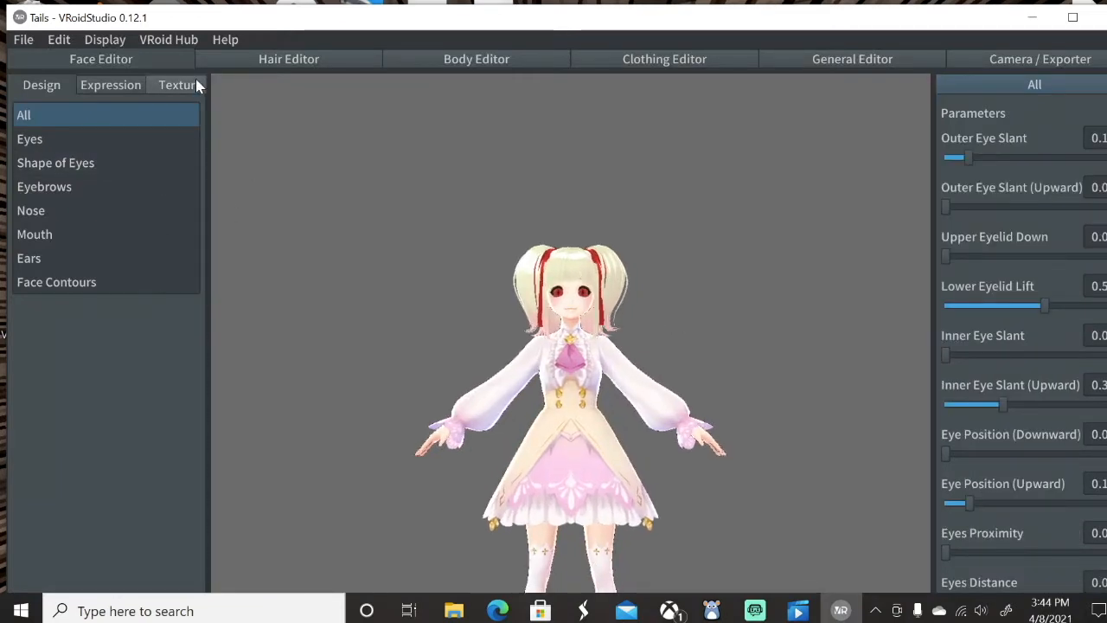
{"action": "left_click", "coordinate": [180, 84]}
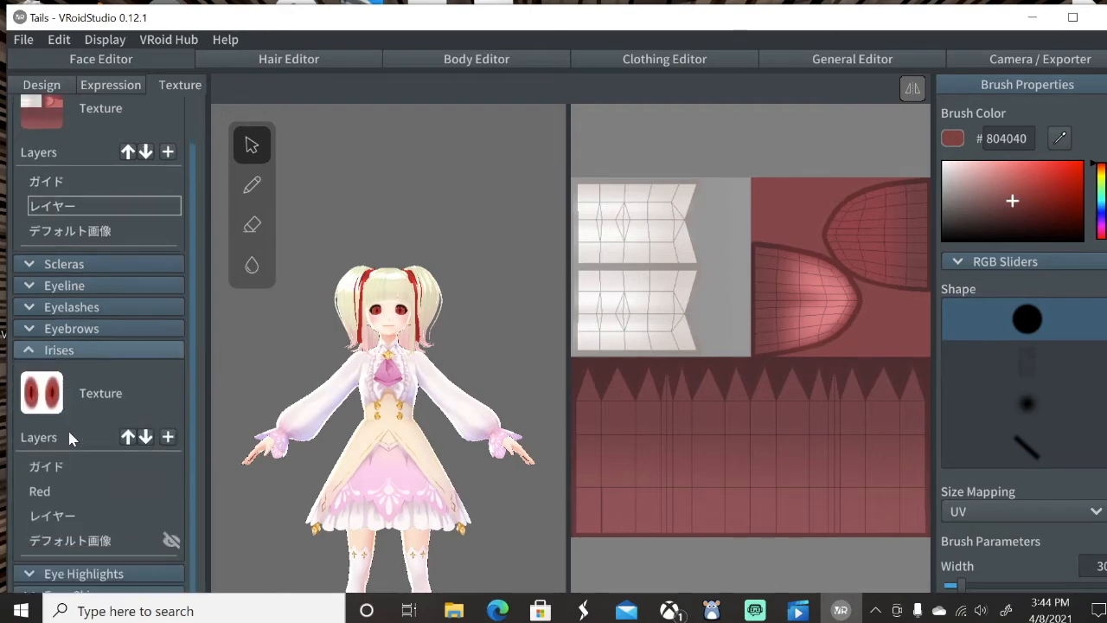
{"action": "left_click", "coordinate": [40, 491]}
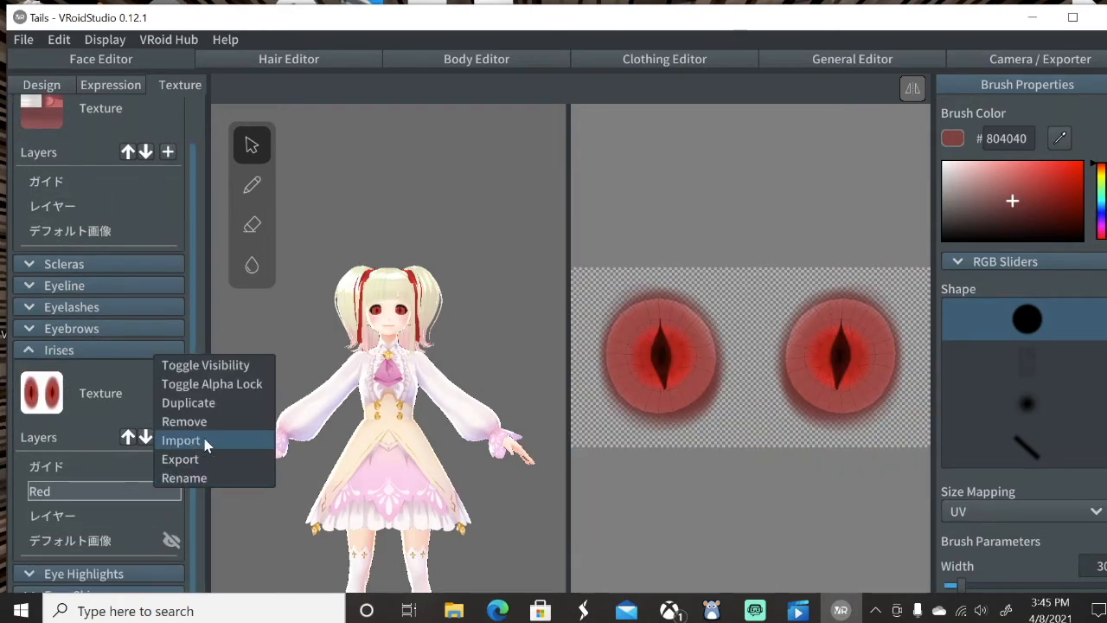
Start an image import for the iris layer, then dismiss the file dialog.
{"action": "left_click", "coordinate": [180, 441]}
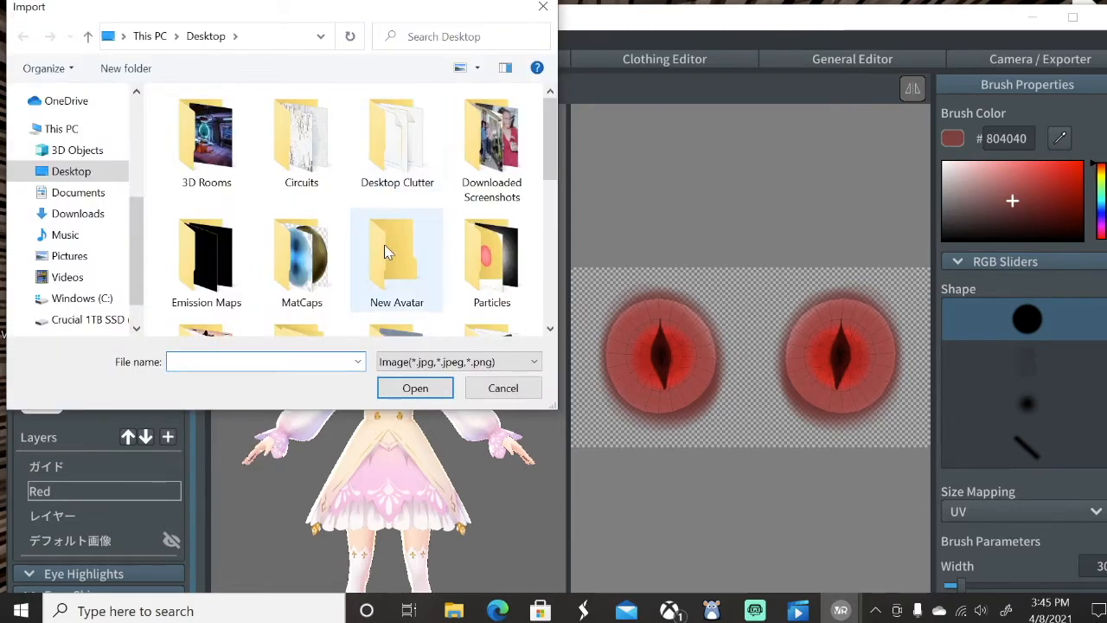
{"action": "scroll", "scroll_direction": "down", "scroll_amount": 3}
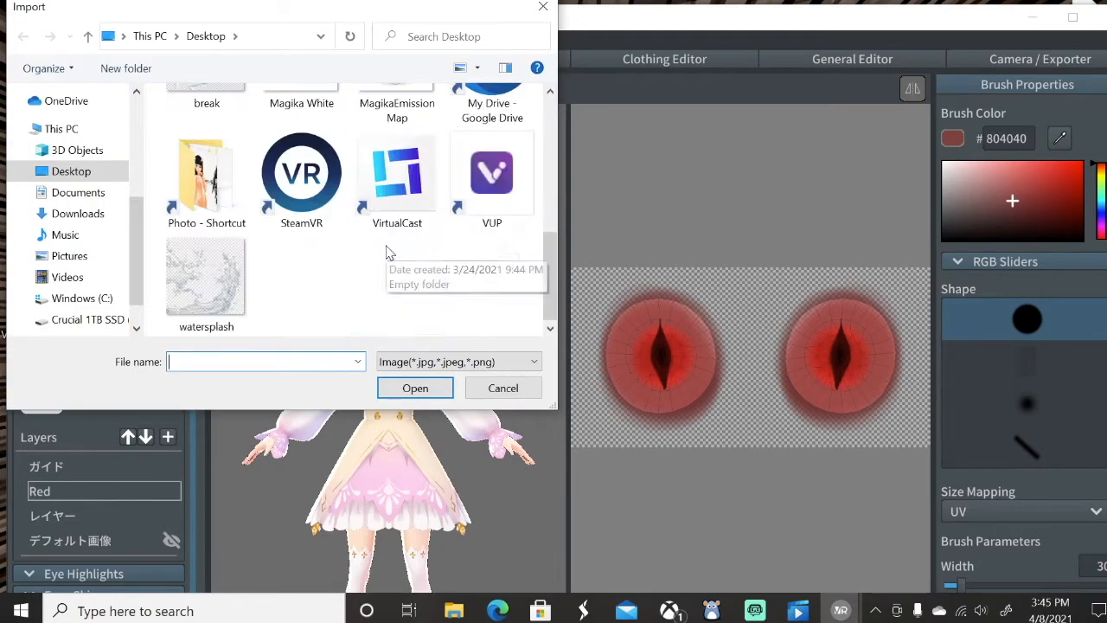
{"action": "left_click", "coordinate": [501, 387]}
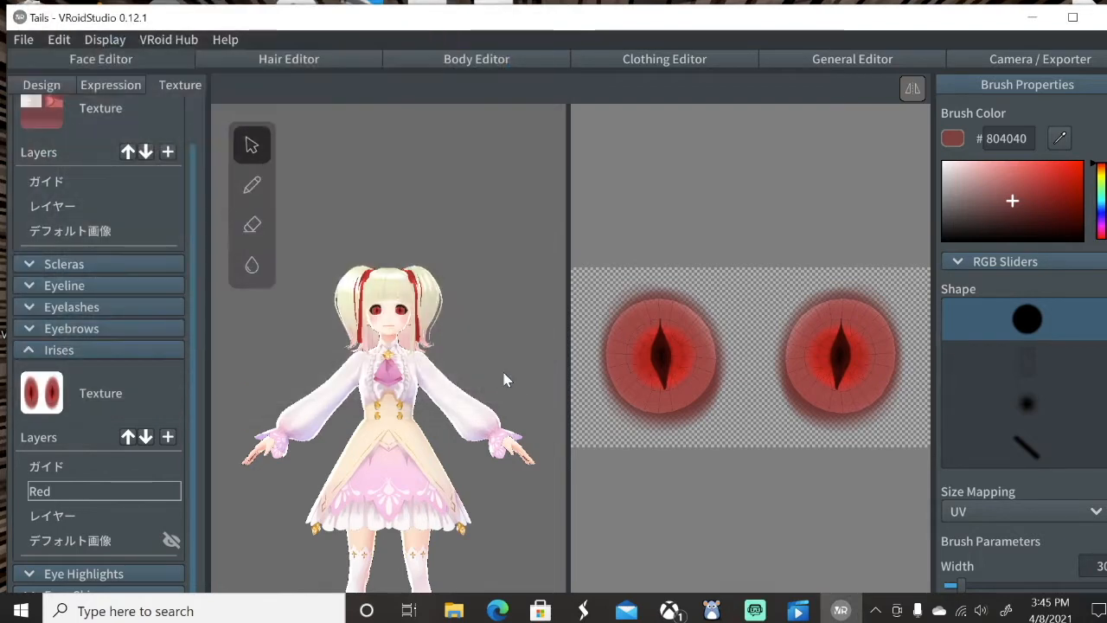
{"action": "mouse_move", "coordinate": [543, 78]}
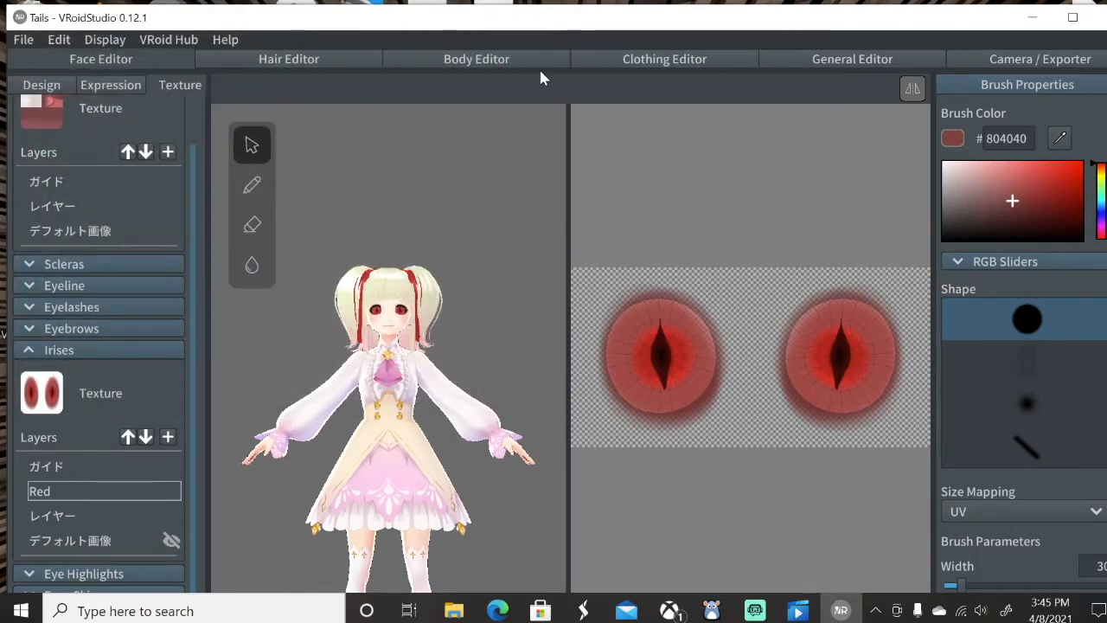
{"action": "mouse_move", "coordinate": [892, 49]}
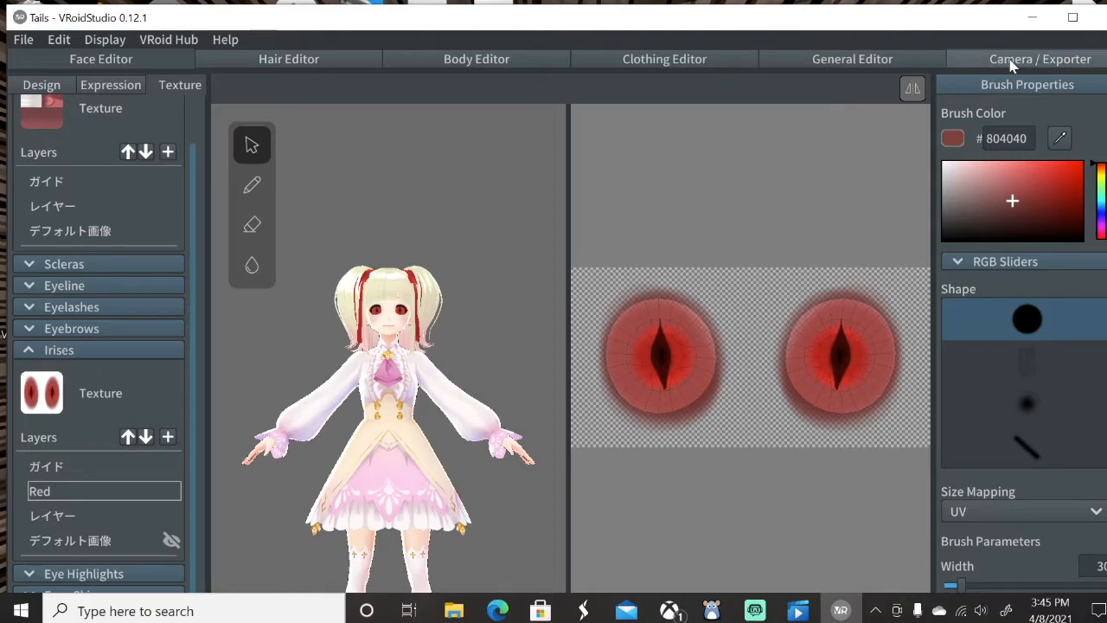
Set the rim light strength to 0 in the General Editor and return to Camera/Exporter.
{"action": "left_click", "coordinate": [851, 58]}
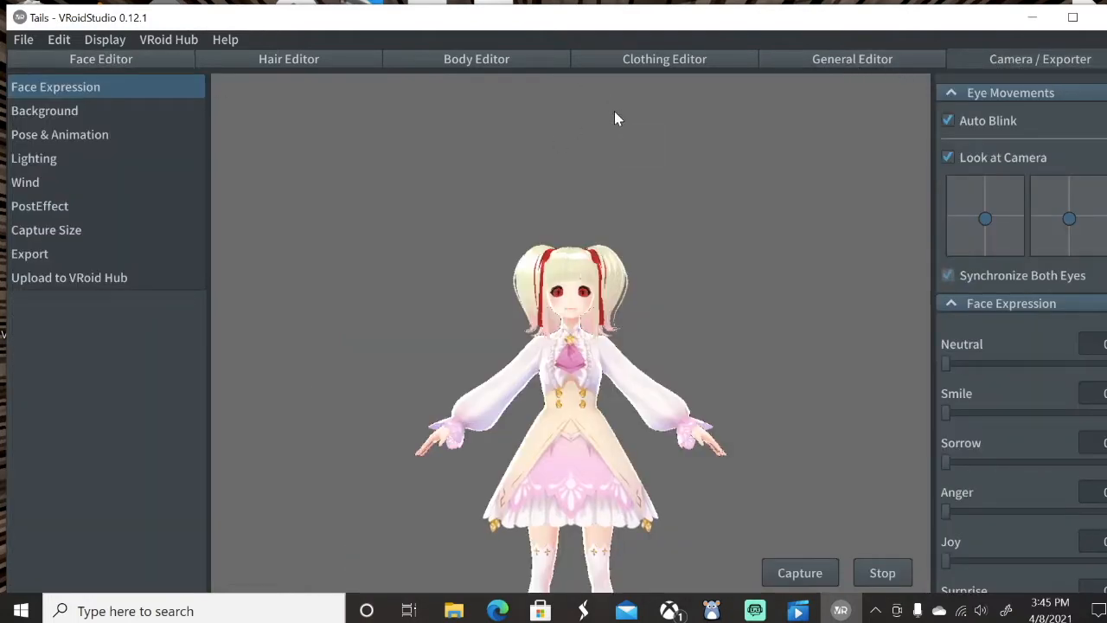
{"action": "mouse_move", "coordinate": [80, 35]}
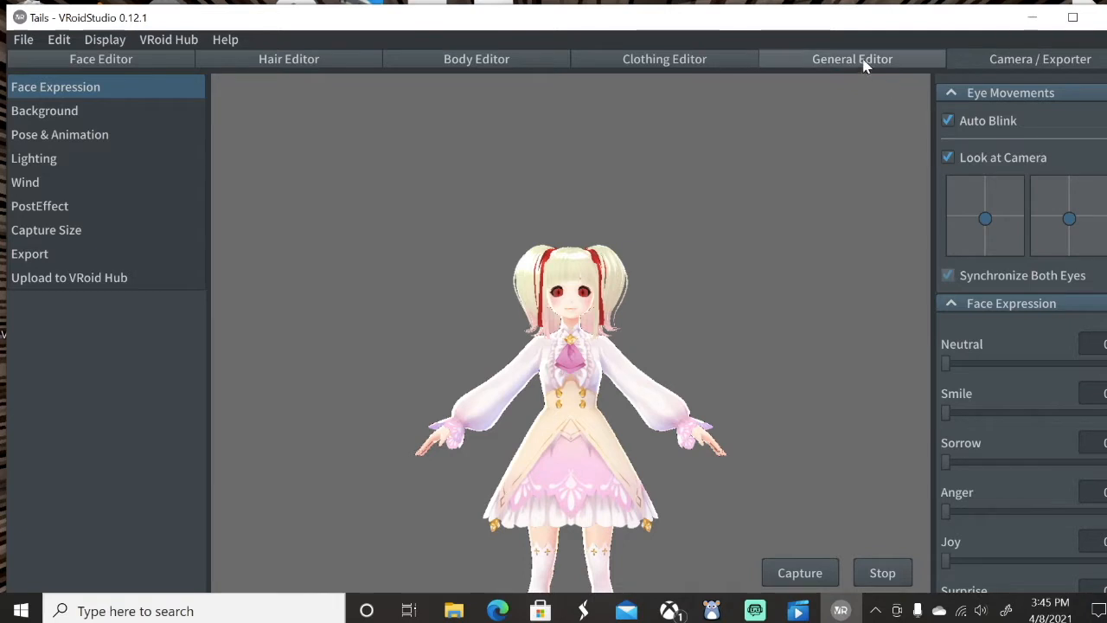
{"action": "left_click", "coordinate": [851, 58]}
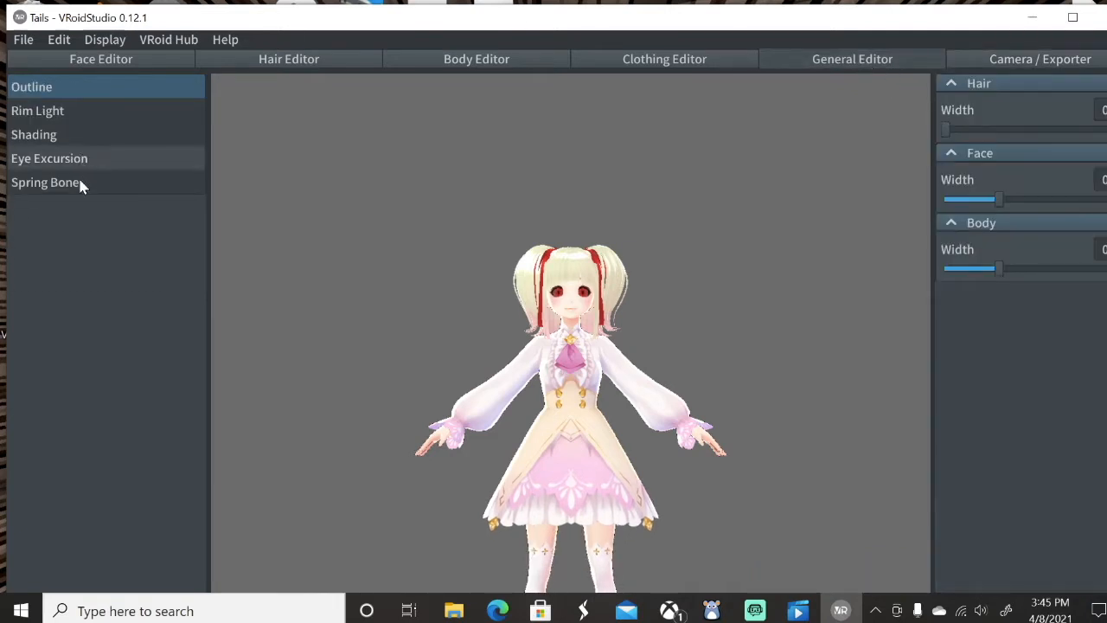
{"action": "left_click", "coordinate": [38, 111]}
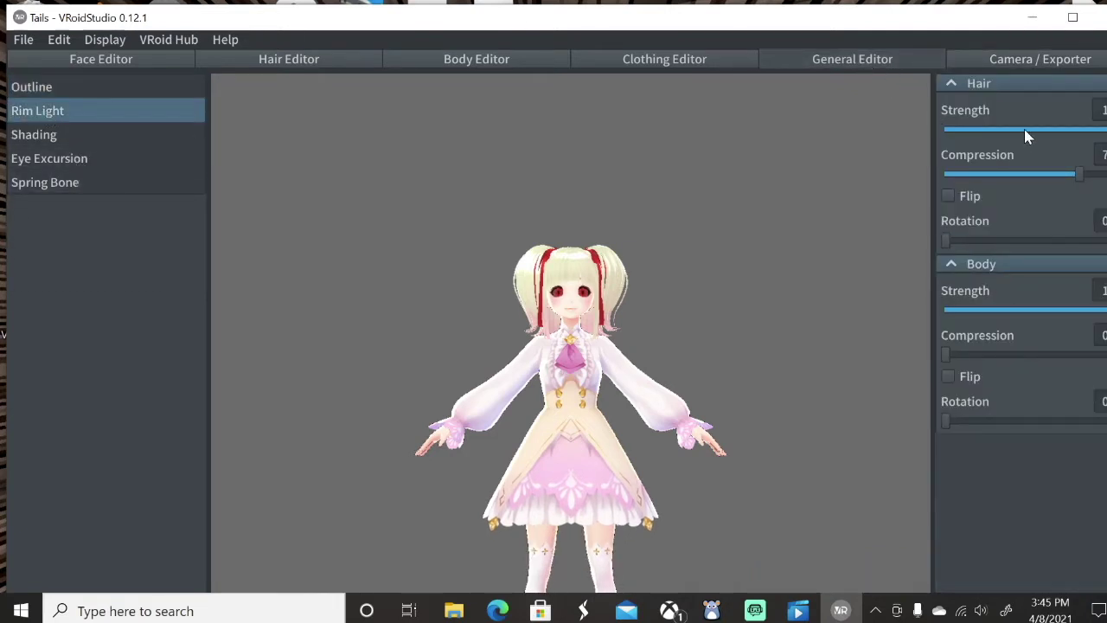
{"action": "left_click_drag", "start_coordinate": [1099, 128], "coordinate": [942, 128]}
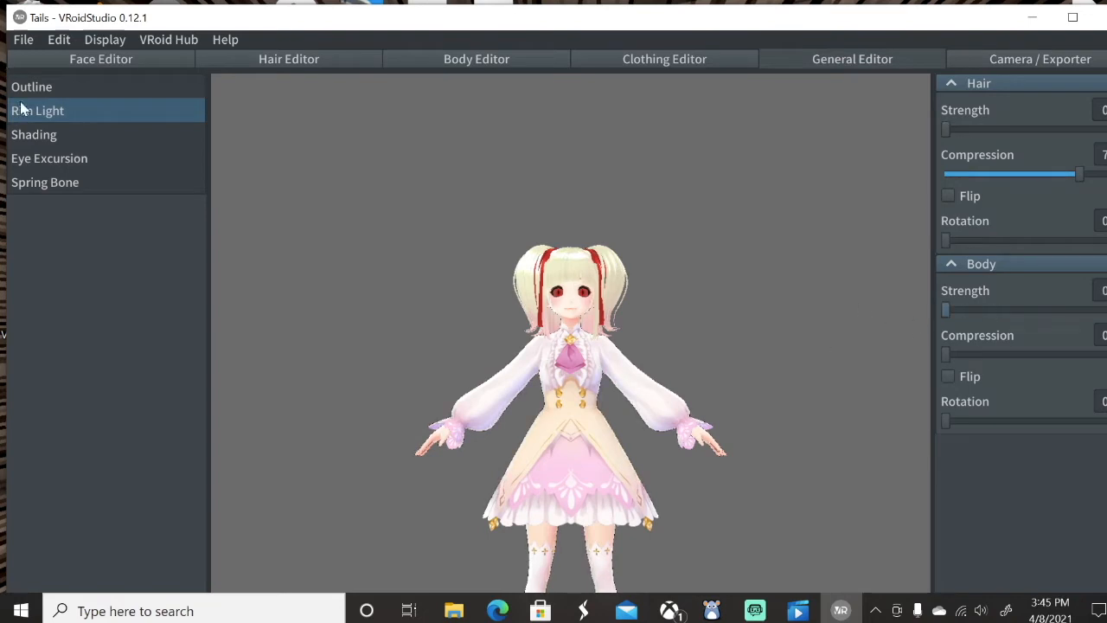
{"action": "left_click", "coordinate": [31, 86]}
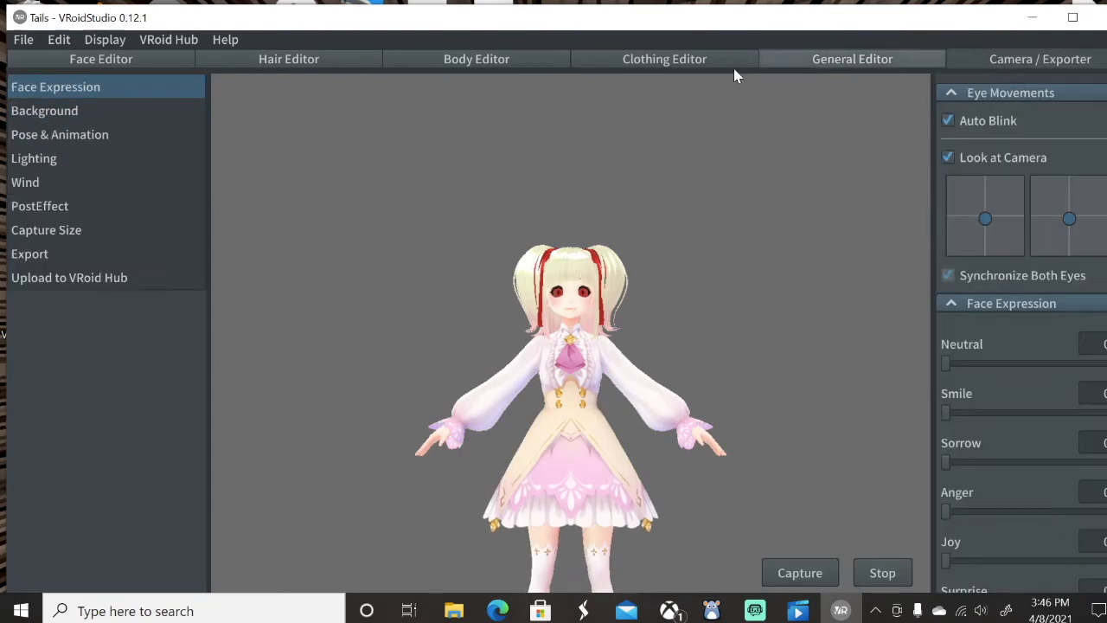
Export as VRM with name 'Tails' and author 'alwaysyouramand'.
{"action": "left_click", "coordinate": [29, 252]}
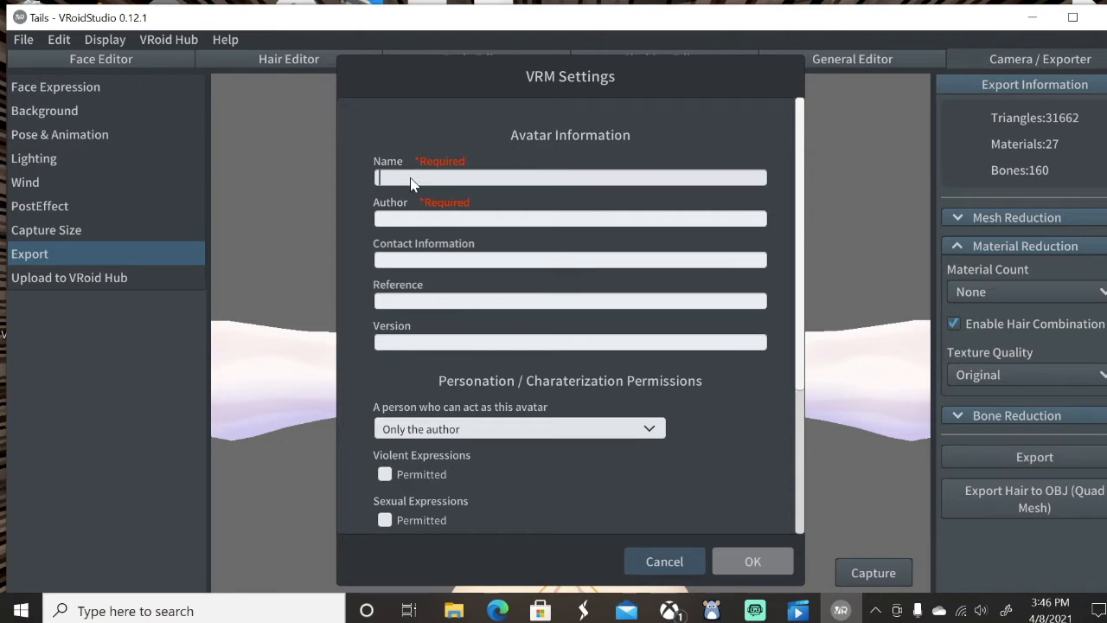
{"action": "type", "text": "a"}
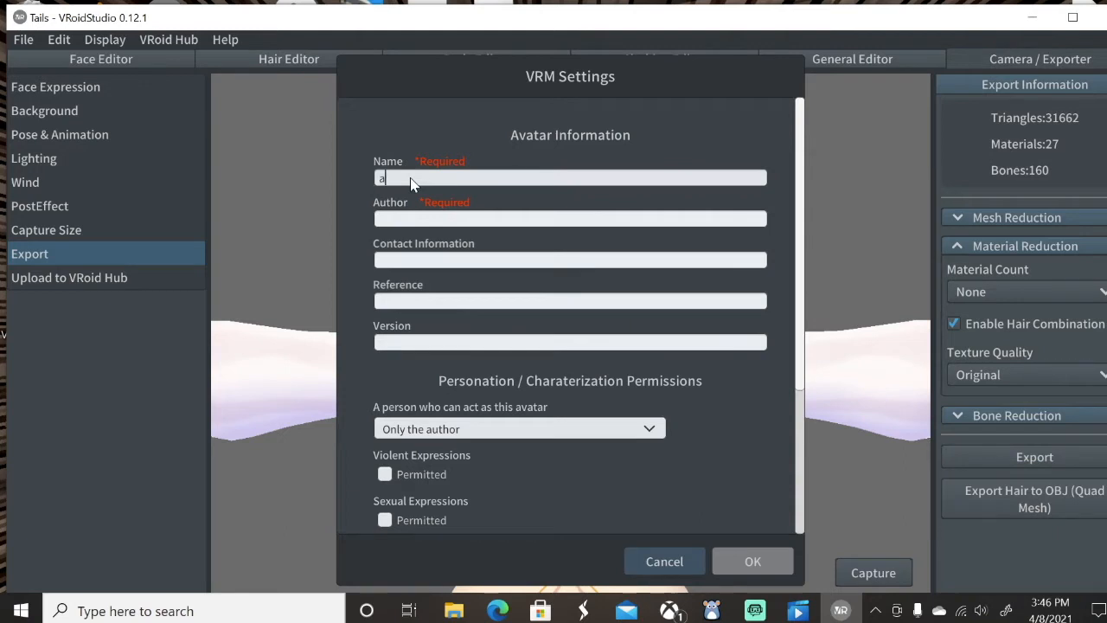
{"action": "type", "text": "Tails"}
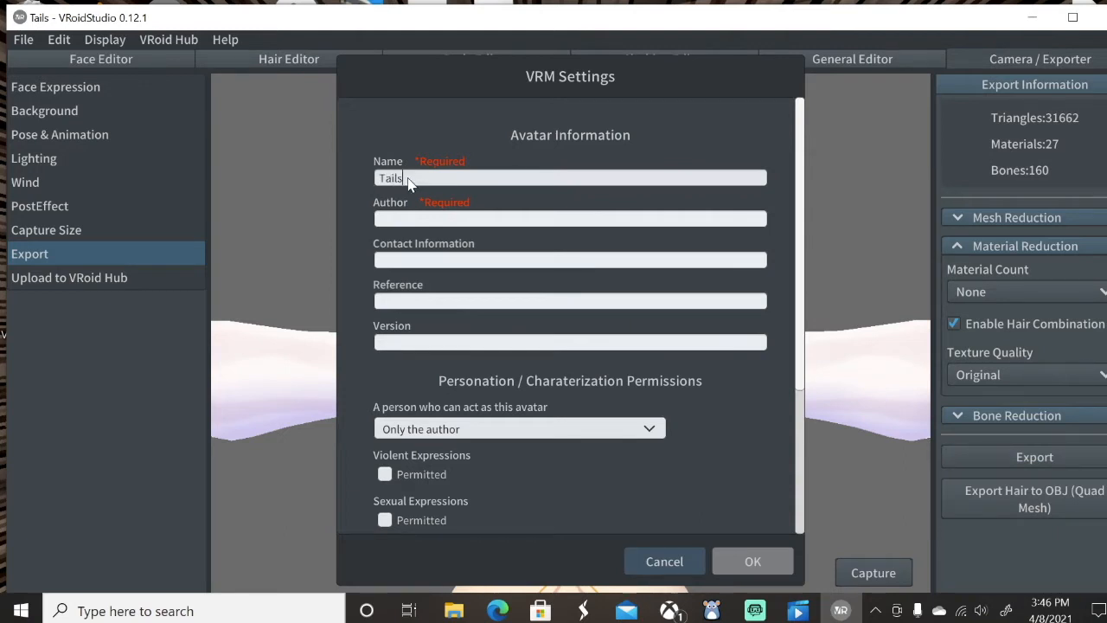
{"action": "type", "text": "alwaysyouramand"}
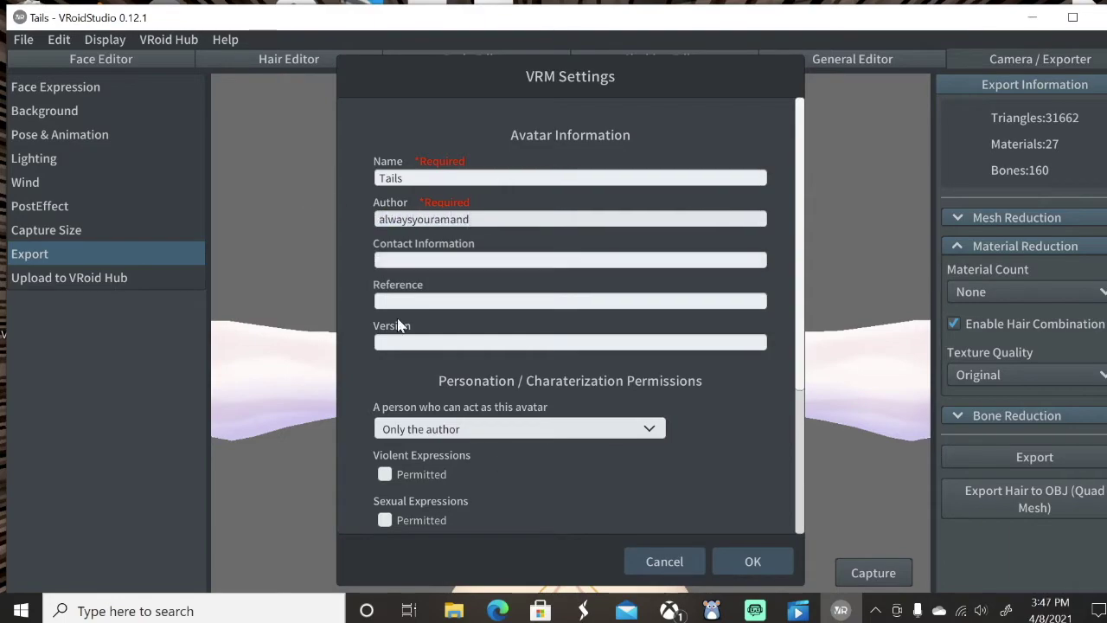
{"action": "left_click", "coordinate": [752, 560]}
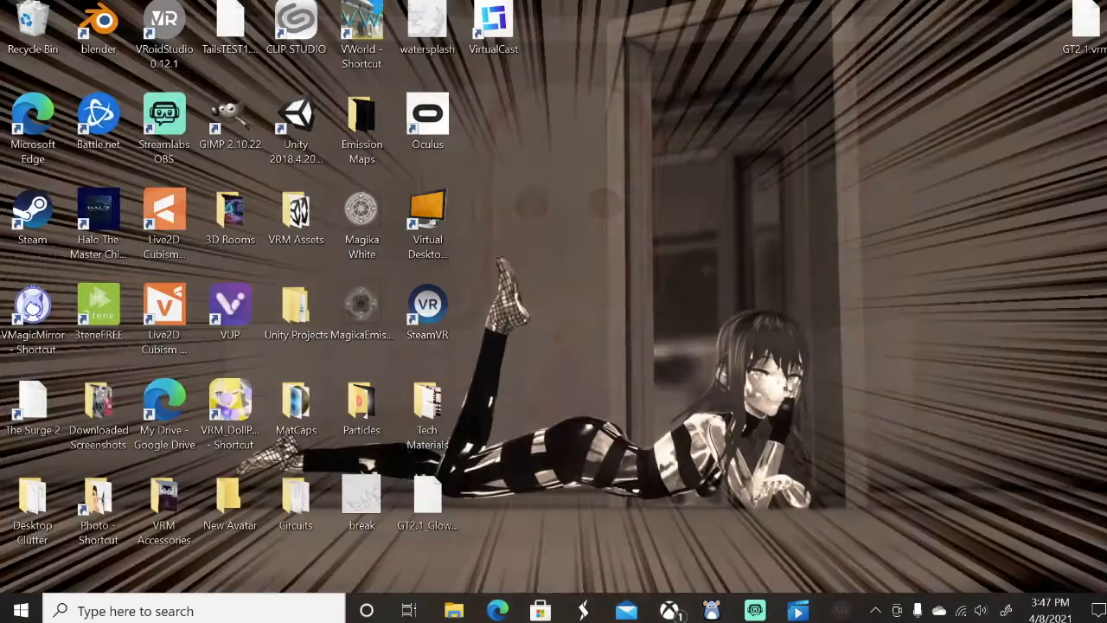
Create a new 3D project named YTT in Unity Hub.
{"action": "left_click_drag", "start_coordinate": [230, 26], "coordinate": [560, 318]}
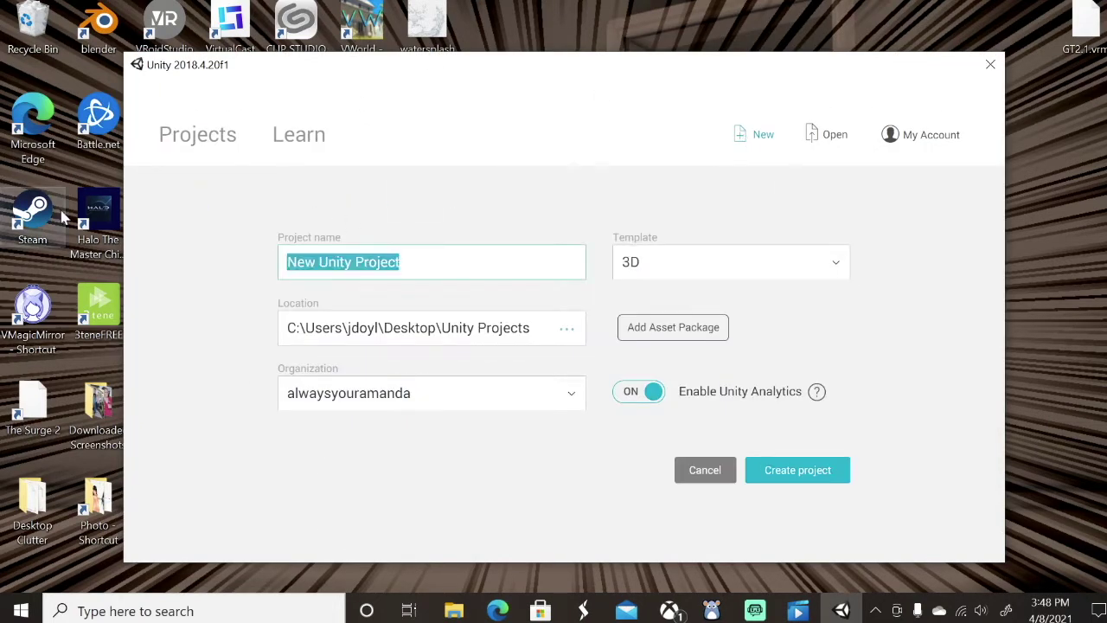
{"action": "type", "text": "YTT"}
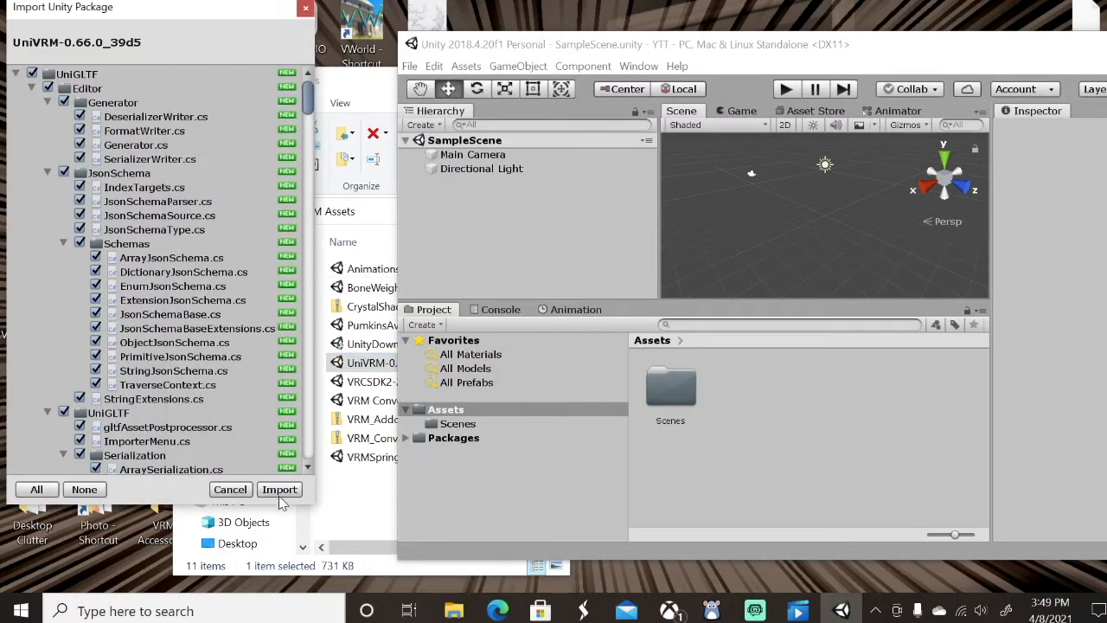
Import the UniVRM unitypackage so UniGLTF, VRM and VRMShaders appear in Assets.
{"action": "left_click", "coordinate": [280, 488]}
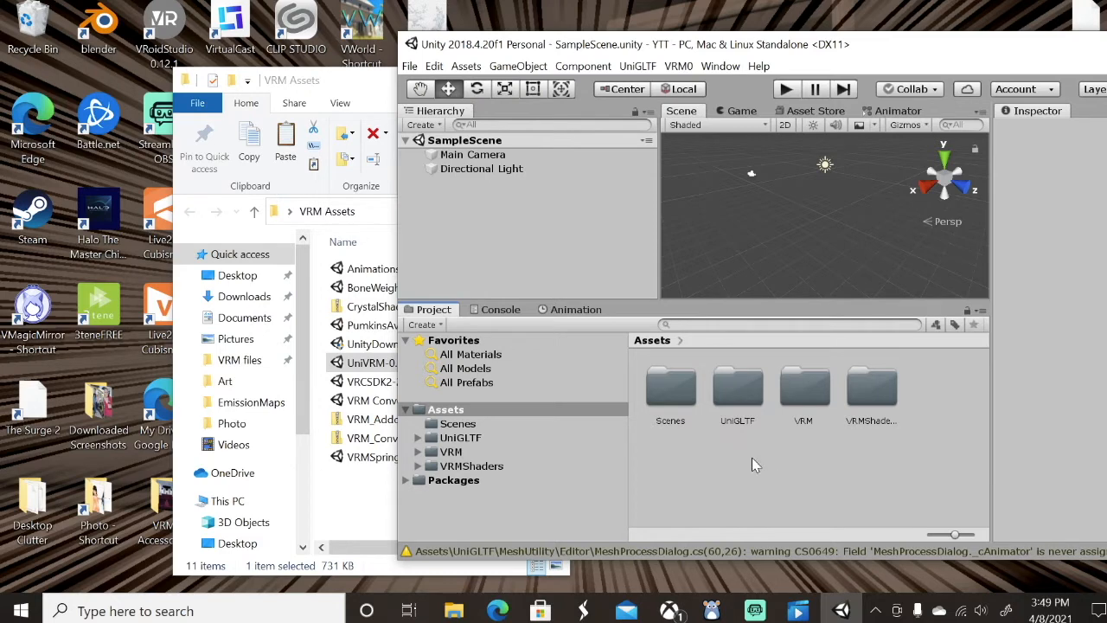
Create an Avatars folder in Assets and open it for the VRM import.
{"action": "right_click", "coordinate": [754, 464]}
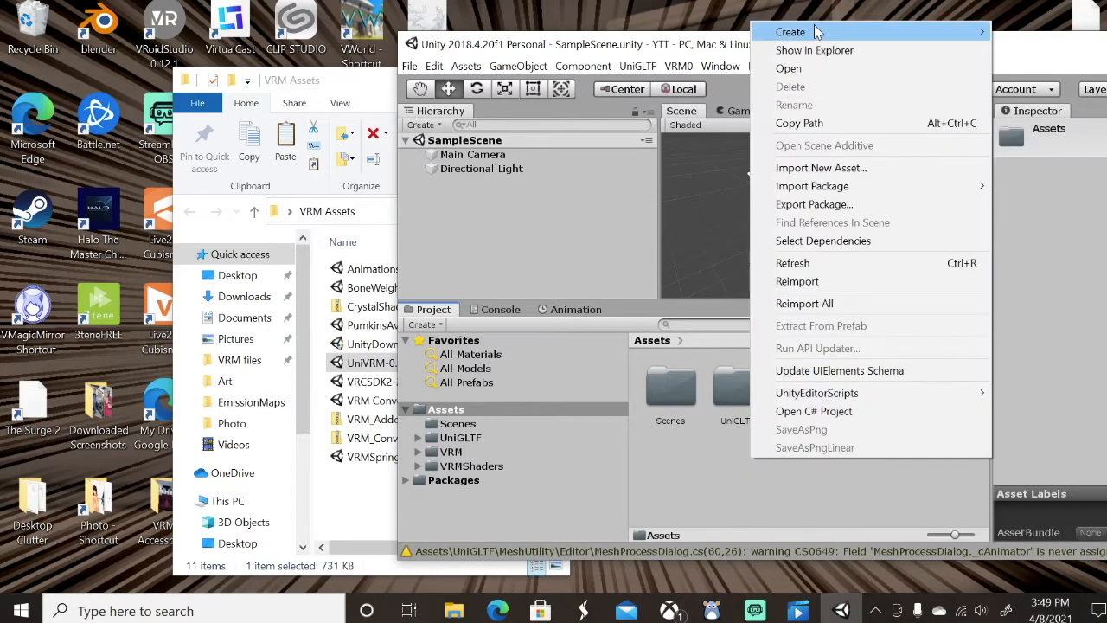
{"action": "left_click", "coordinate": [790, 31]}
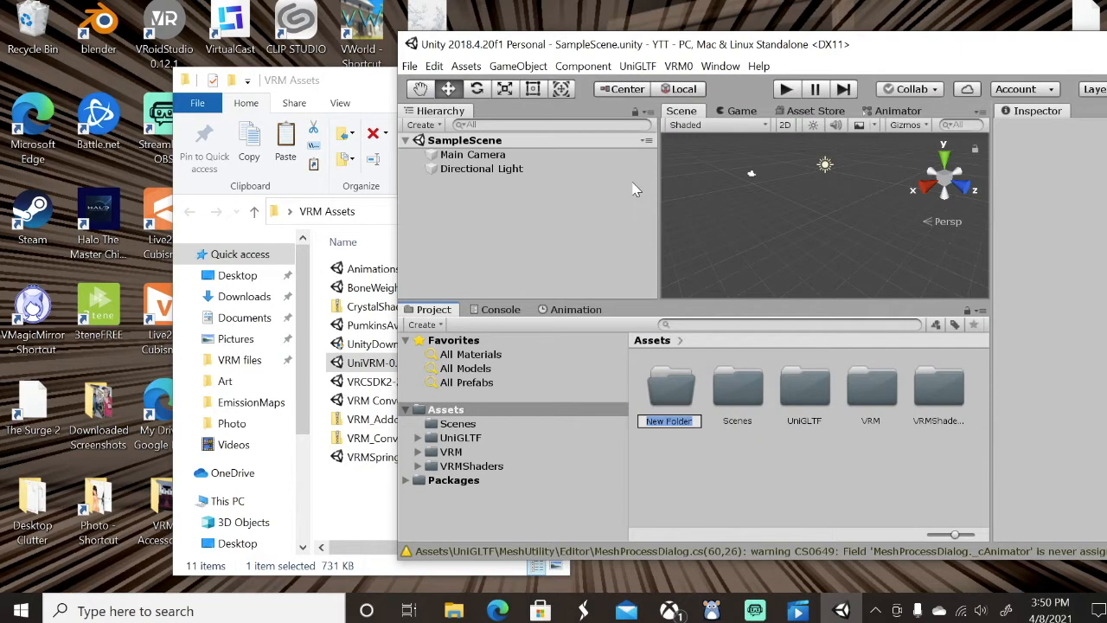
{"action": "type", "text": "Avatars"}
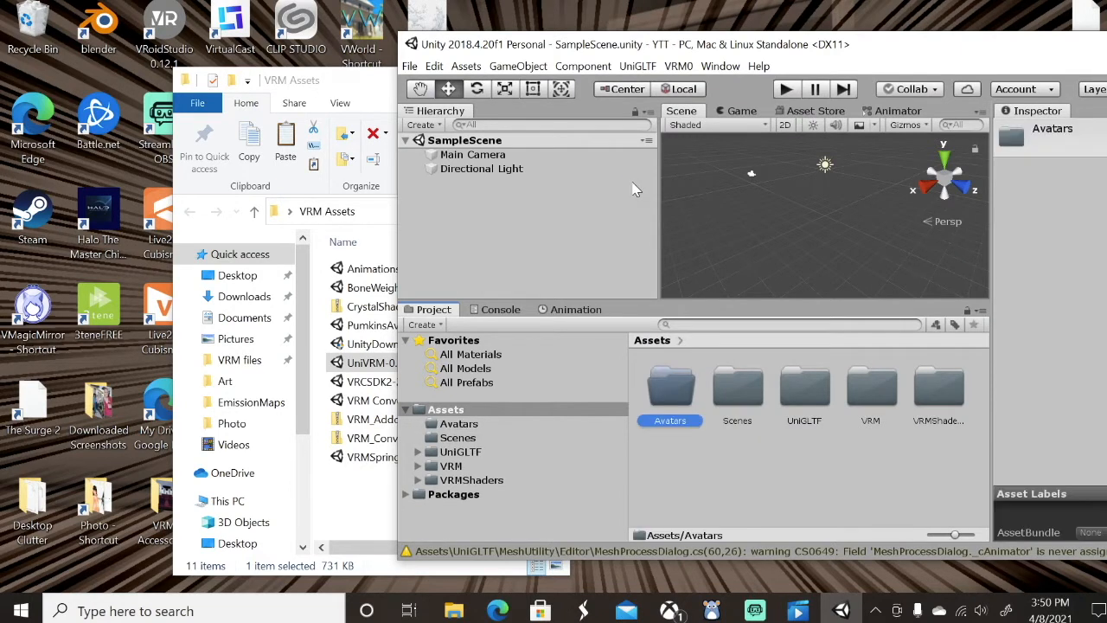
{"action": "double_click", "coordinate": [669, 389]}
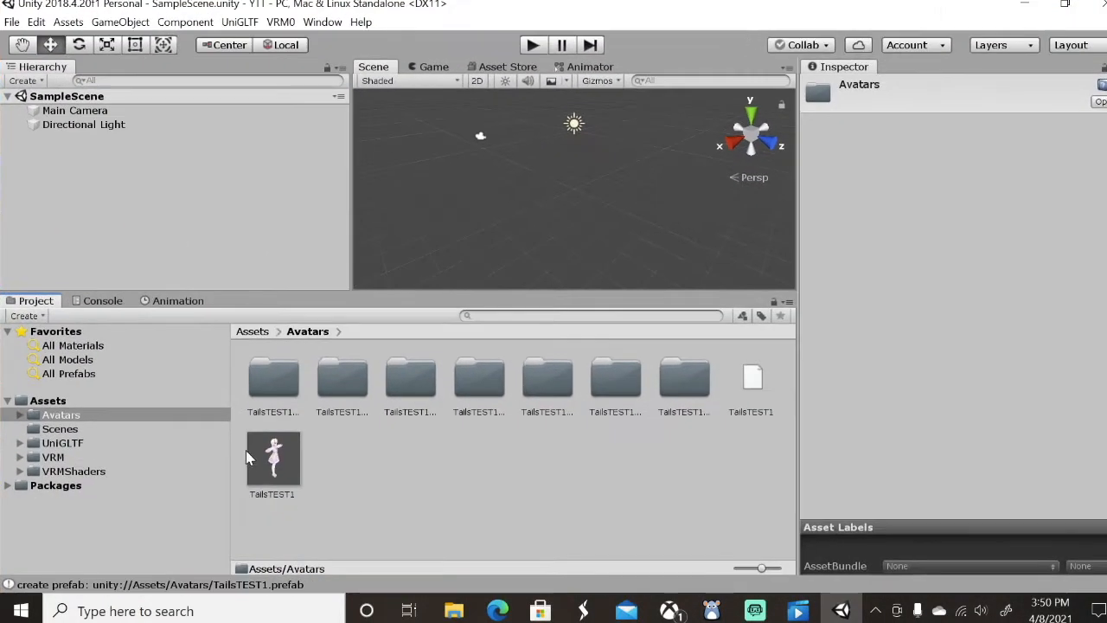
Open the TailsTEST1 prefab for editing and glance through the VRM folder.
{"action": "left_click", "coordinate": [273, 458]}
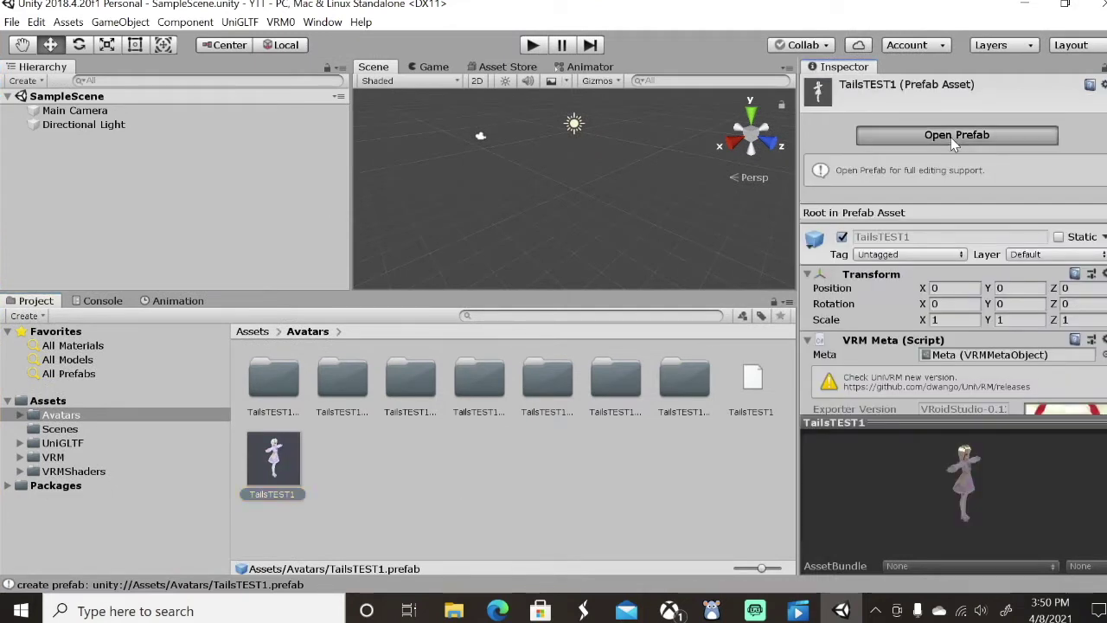
{"action": "left_click", "coordinate": [957, 135]}
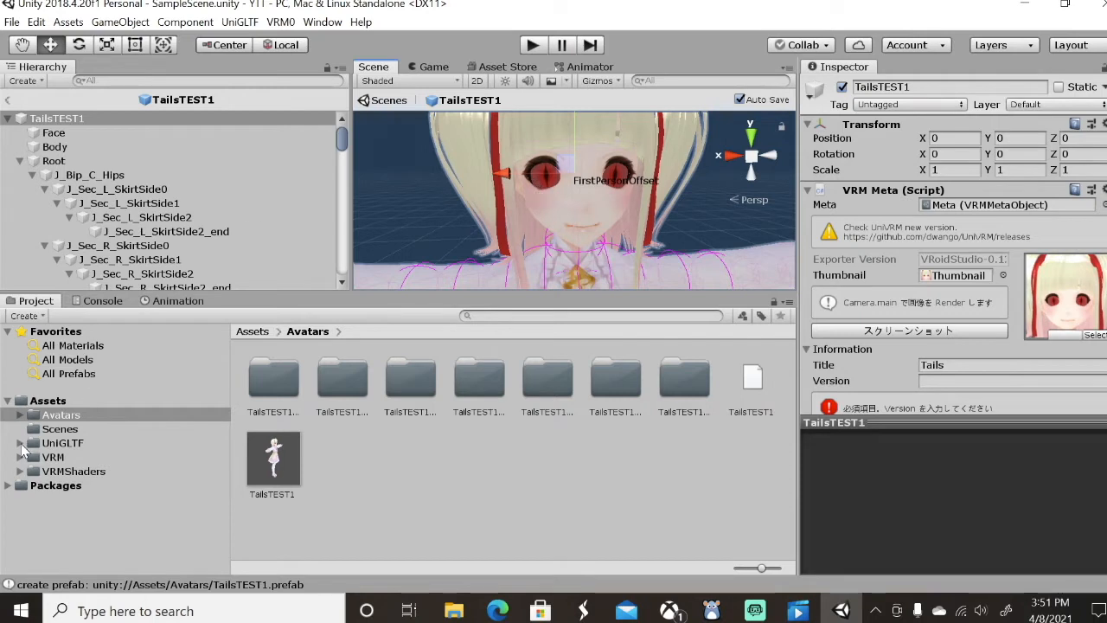
{"action": "left_click", "coordinate": [52, 456]}
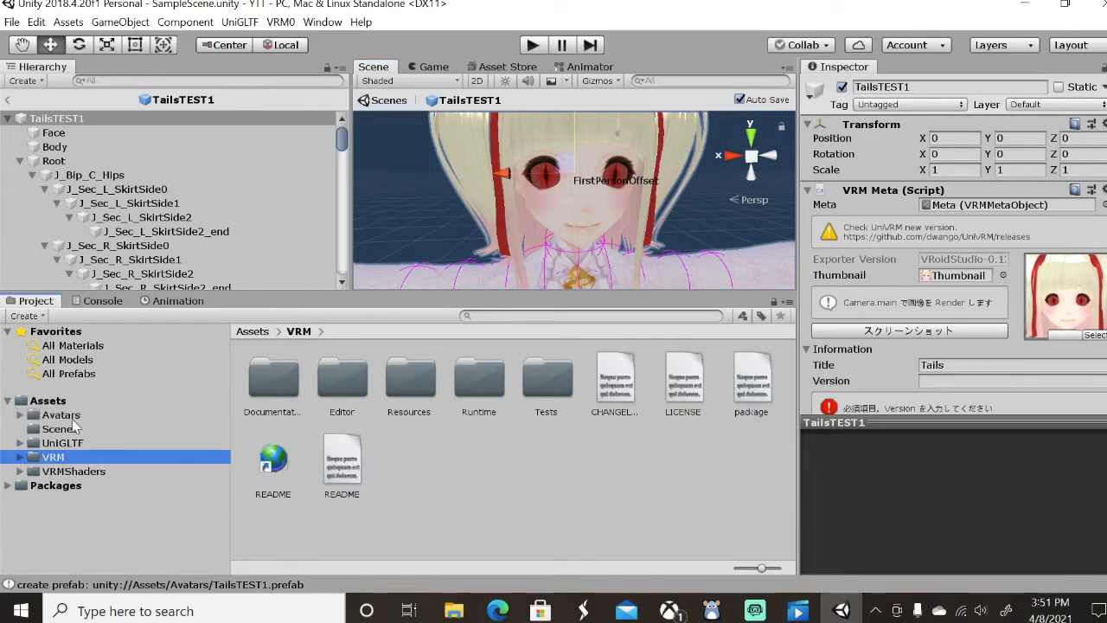
{"action": "left_click", "coordinate": [45, 415]}
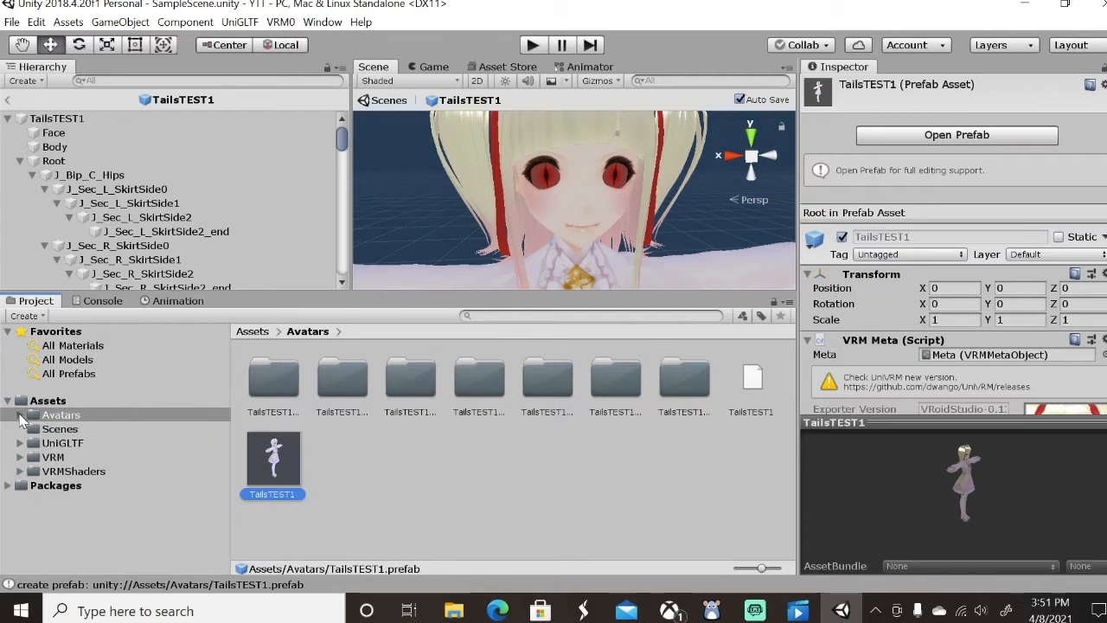
Select the EyeWhite material in TailsTEST1.Materials to show its shader settings.
{"action": "left_click", "coordinate": [17, 415]}
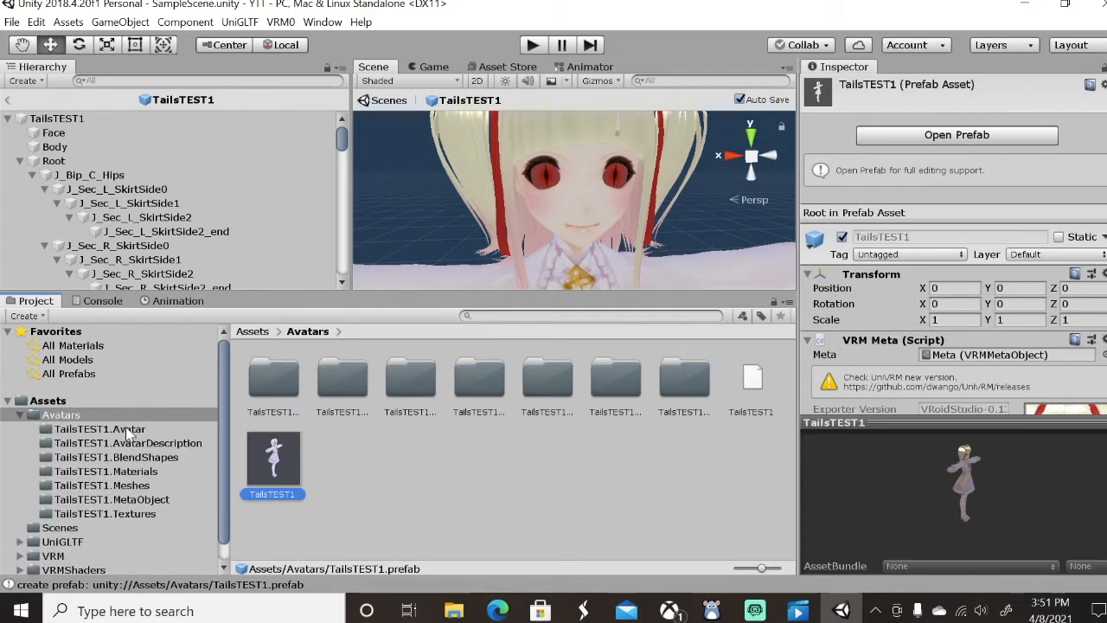
{"action": "left_click", "coordinate": [103, 470]}
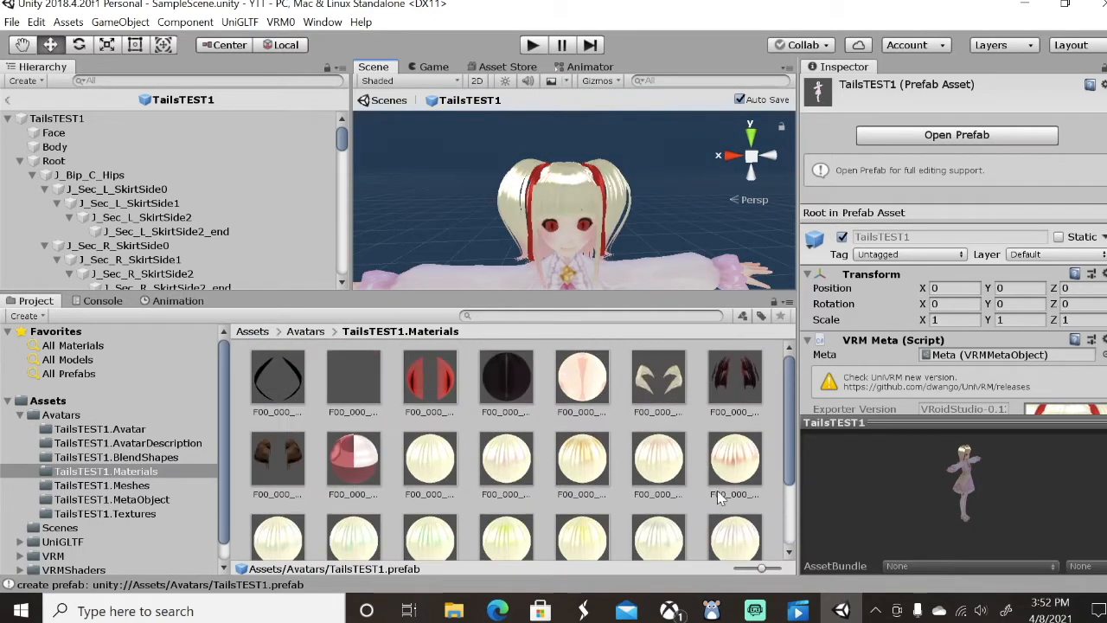
{"action": "left_click", "coordinate": [505, 375]}
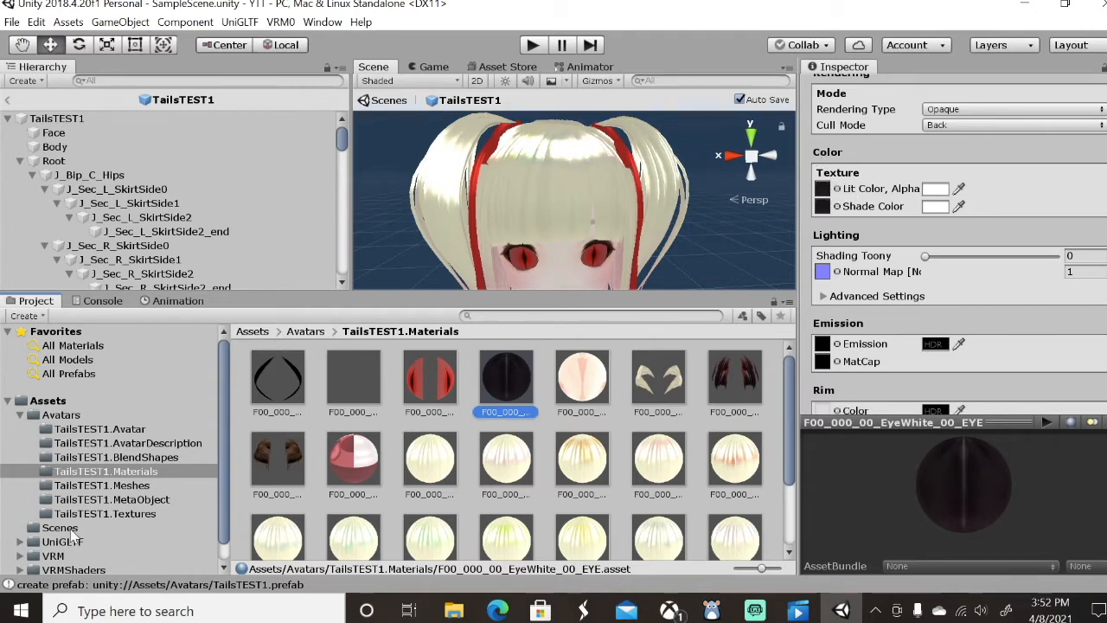
Browse Tech Materials > EmissionMaps, pick TechEyes_EmissionMap, then return to Tech Materials.
{"action": "left_click", "coordinate": [107, 511]}
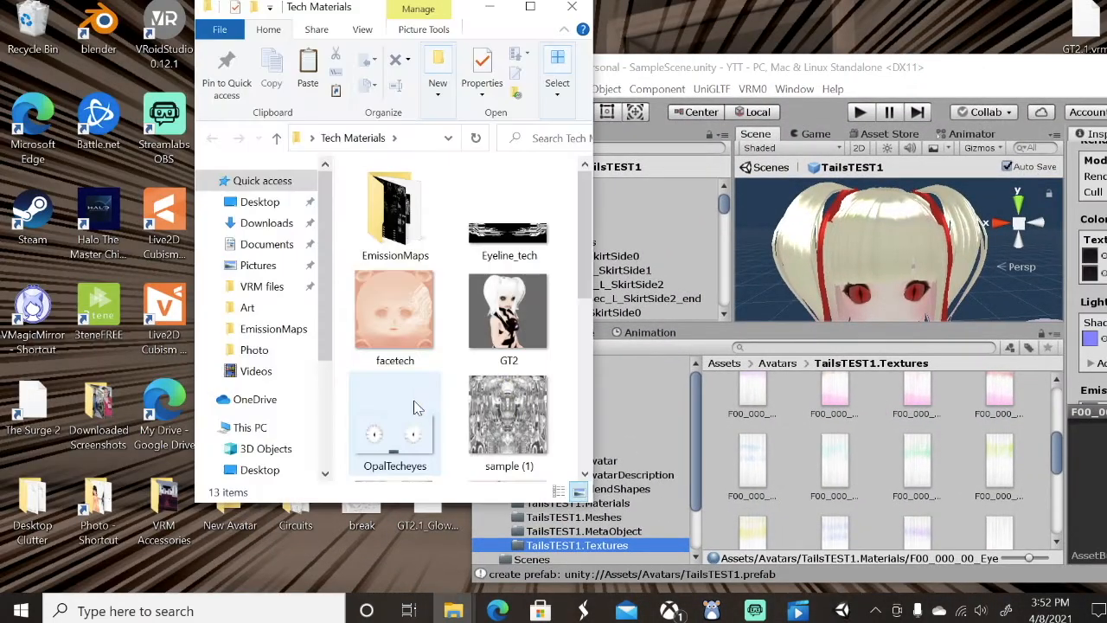
{"action": "double_click", "coordinate": [394, 207]}
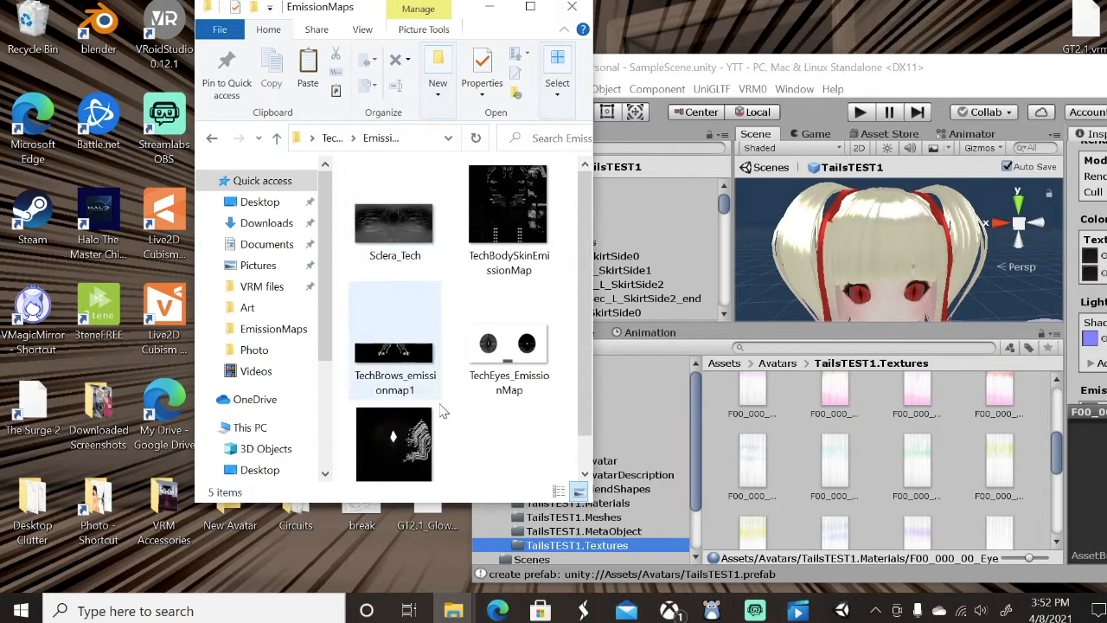
{"action": "mouse_move", "coordinate": [394, 235]}
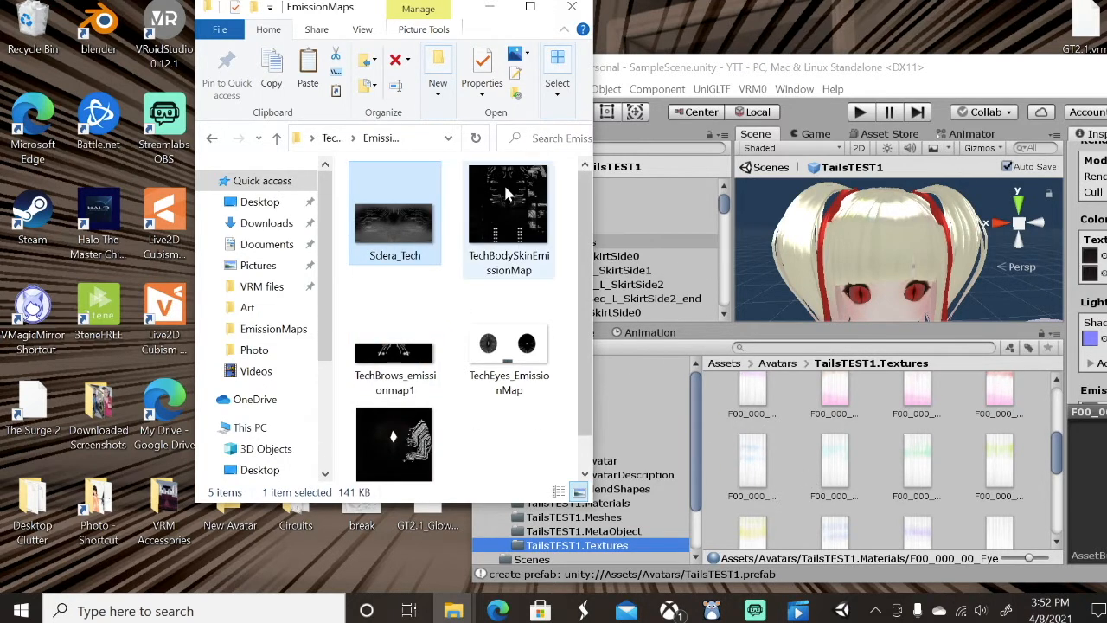
{"action": "left_click", "coordinate": [508, 342]}
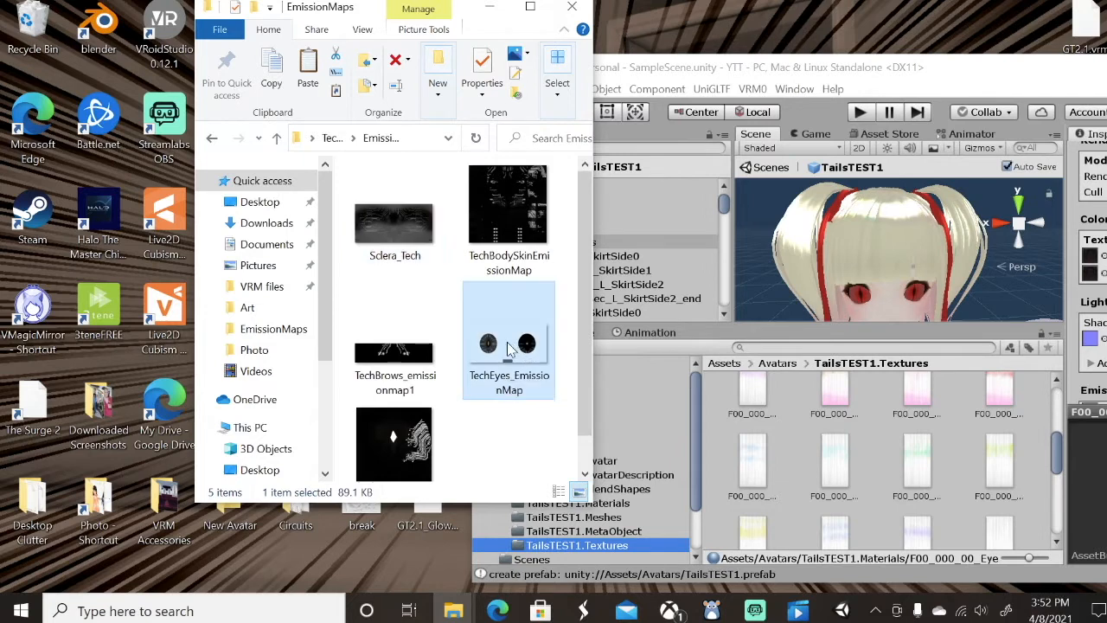
{"action": "mouse_move", "coordinate": [387, 138]}
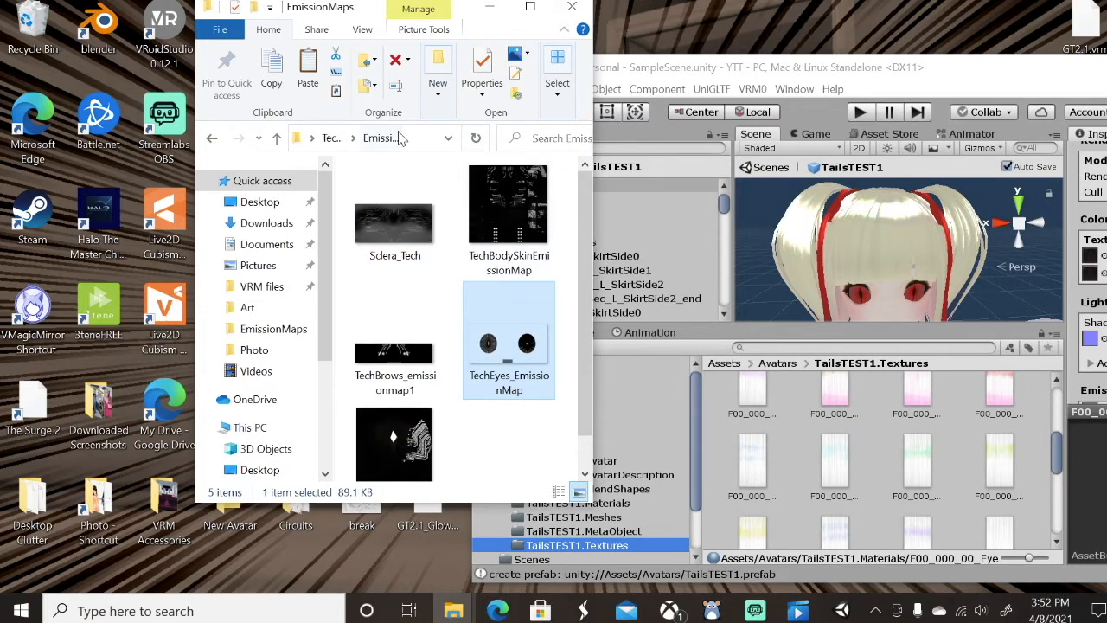
{"action": "mouse_move", "coordinate": [222, 154]}
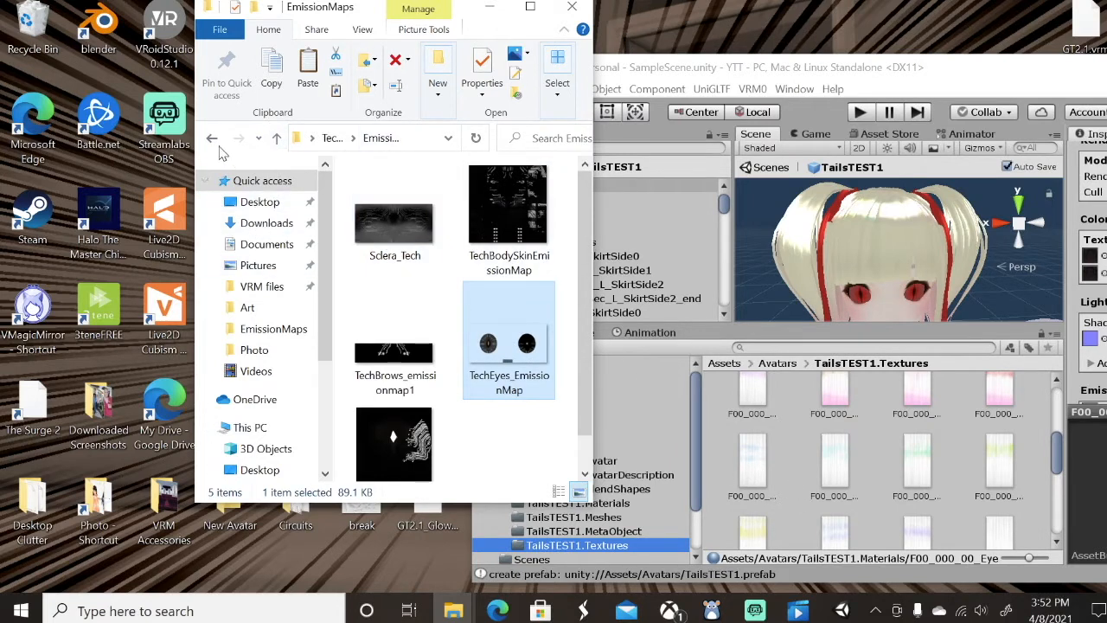
{"action": "left_click", "coordinate": [213, 138]}
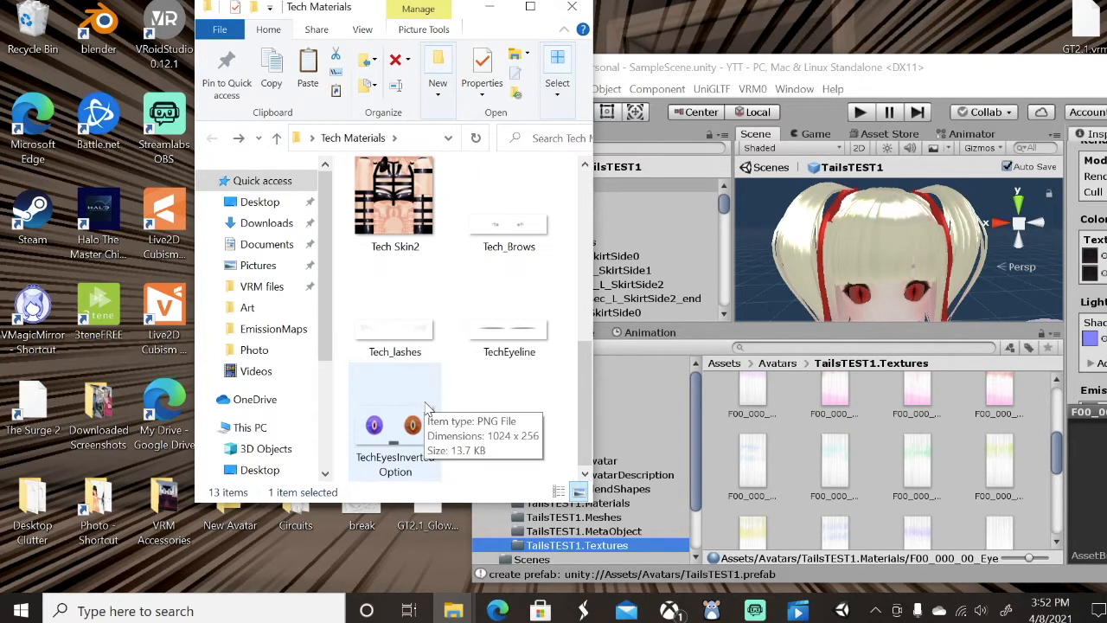
{"action": "mouse_move", "coordinate": [796, 482]}
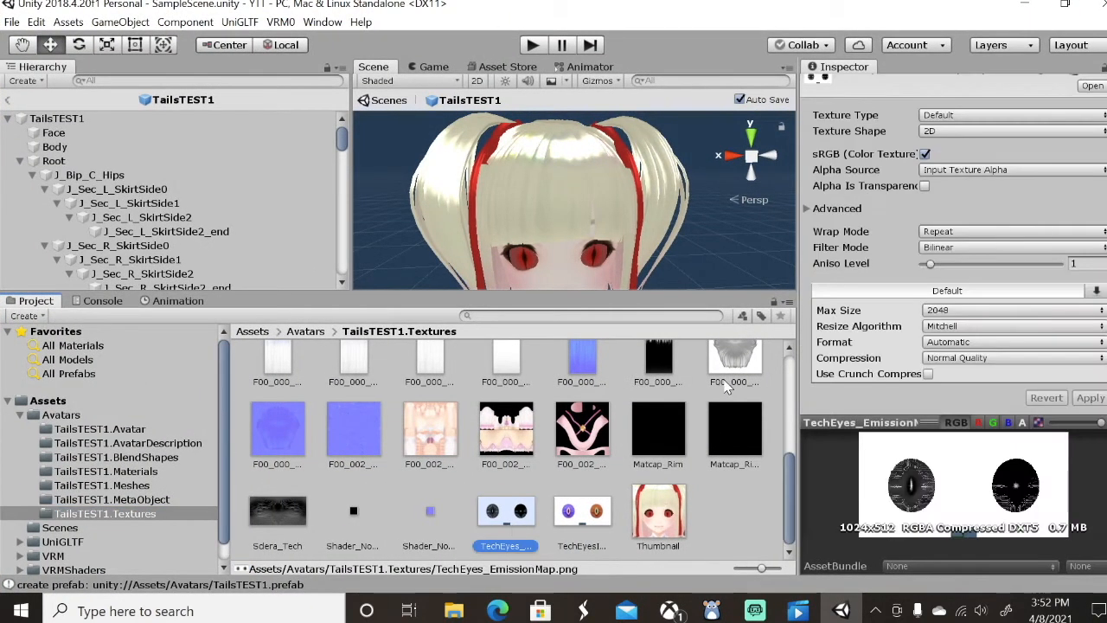
{"action": "mouse_move", "coordinate": [961, 248]}
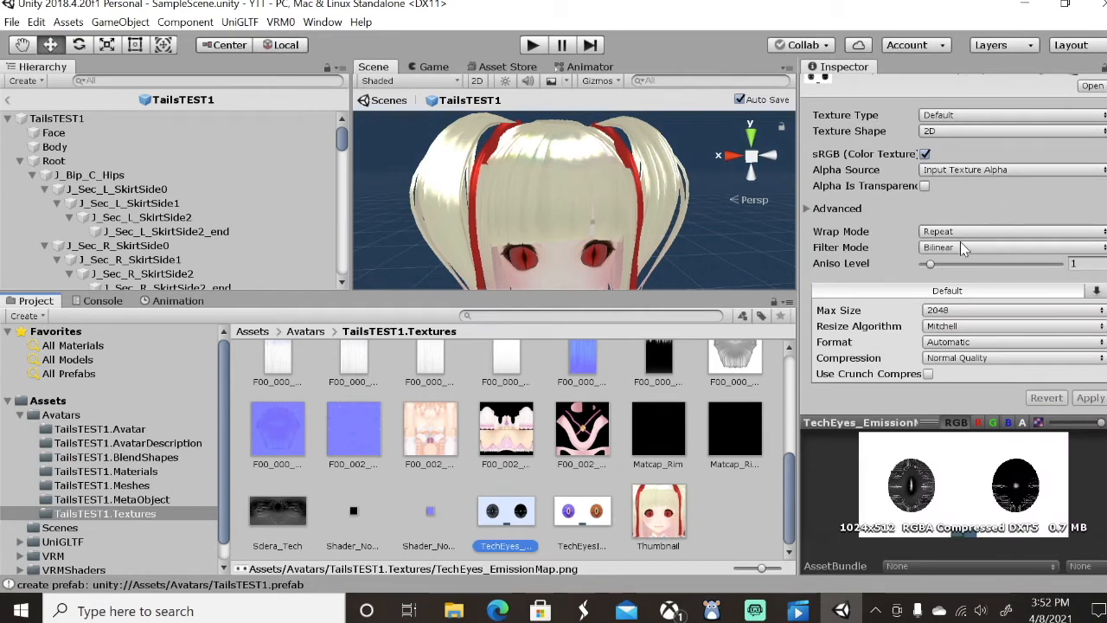
Set the TechEyes emission map and the inverted eye texture to Clamp wrap mode.
{"action": "left_click", "coordinate": [1012, 232]}
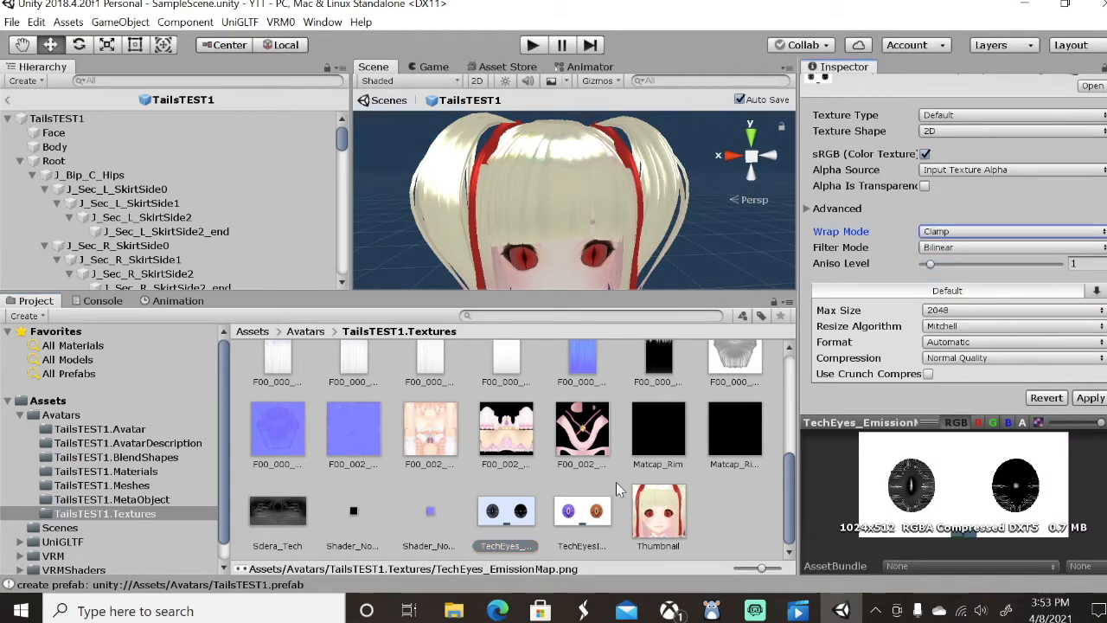
{"action": "left_click", "coordinate": [581, 511]}
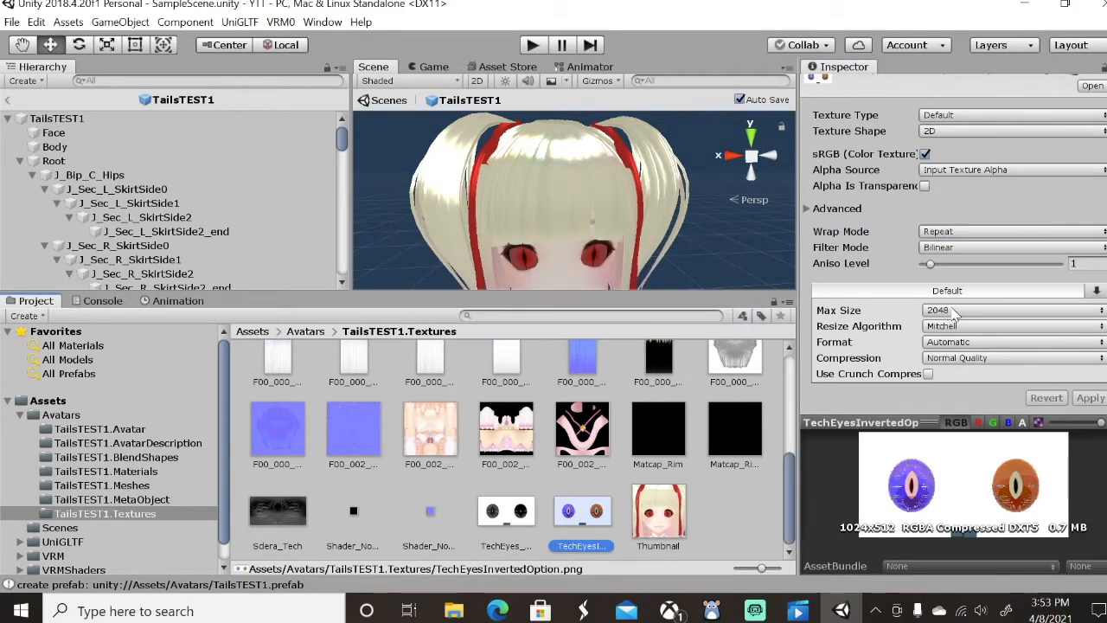
{"action": "left_click", "coordinate": [1010, 232]}
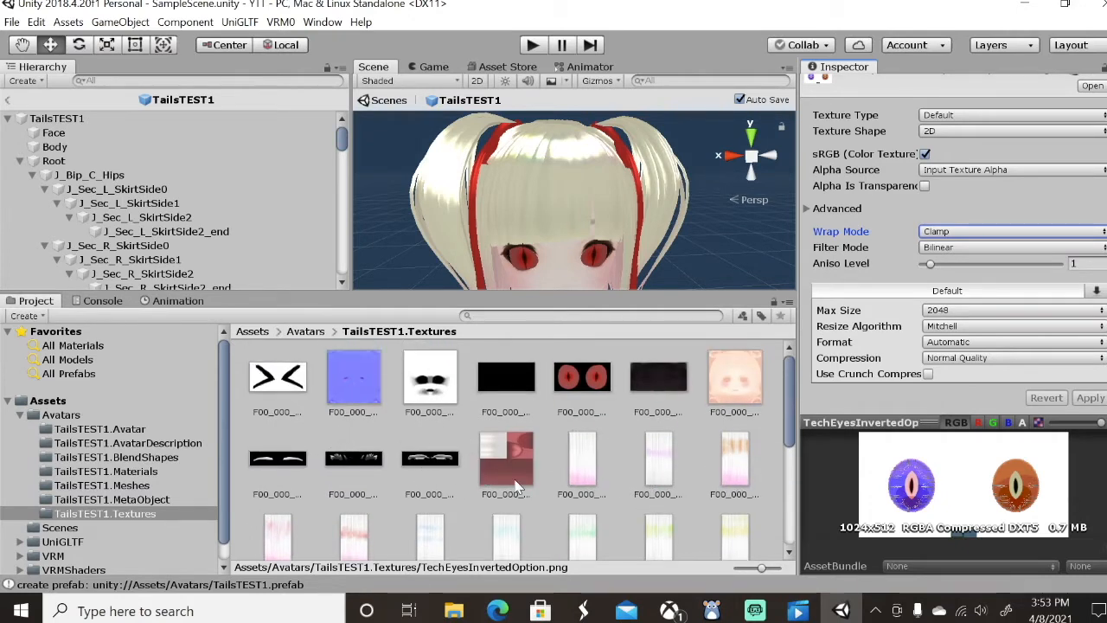
Set the Sclera_Tech texture's Wrap Mode to Clamp, then return to the Materials folder.
{"action": "left_click", "coordinate": [657, 377]}
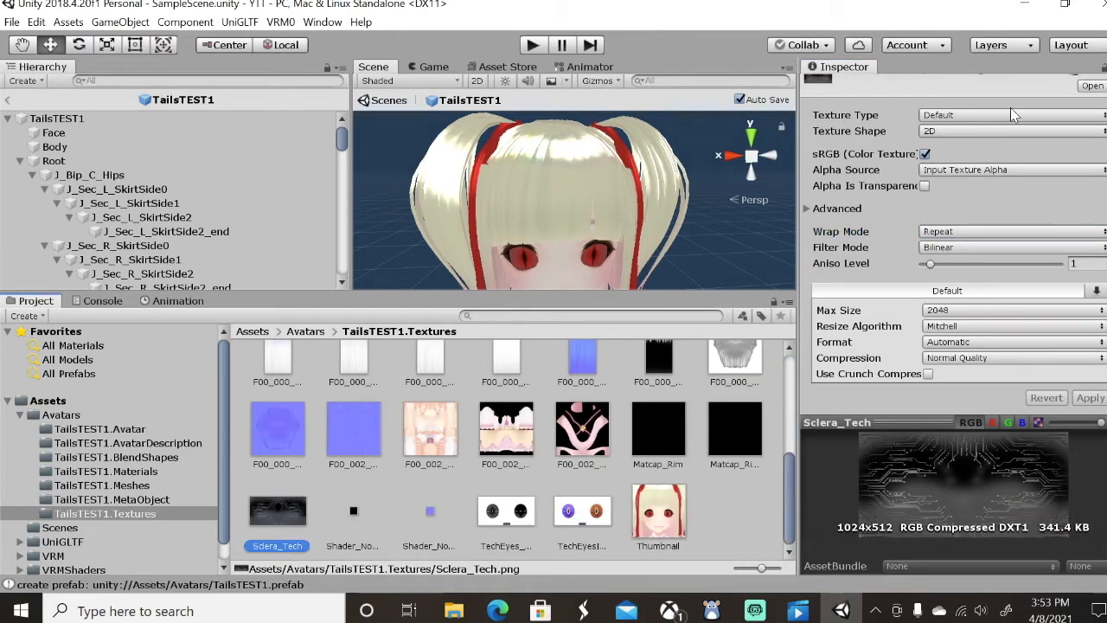
{"action": "left_click", "coordinate": [1012, 231]}
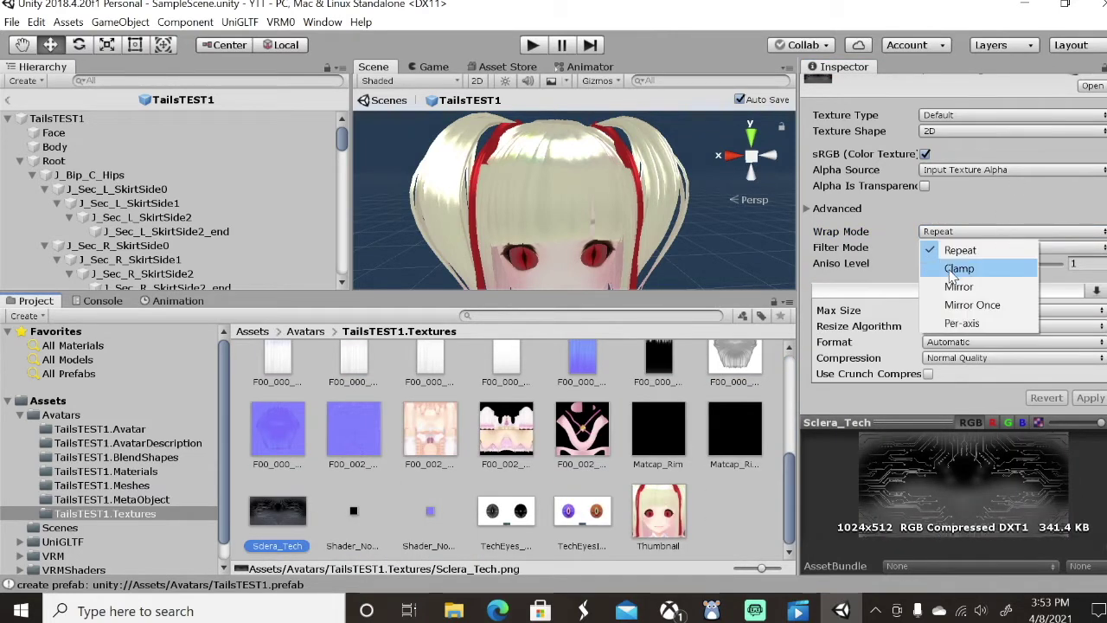
{"action": "left_click", "coordinate": [960, 268]}
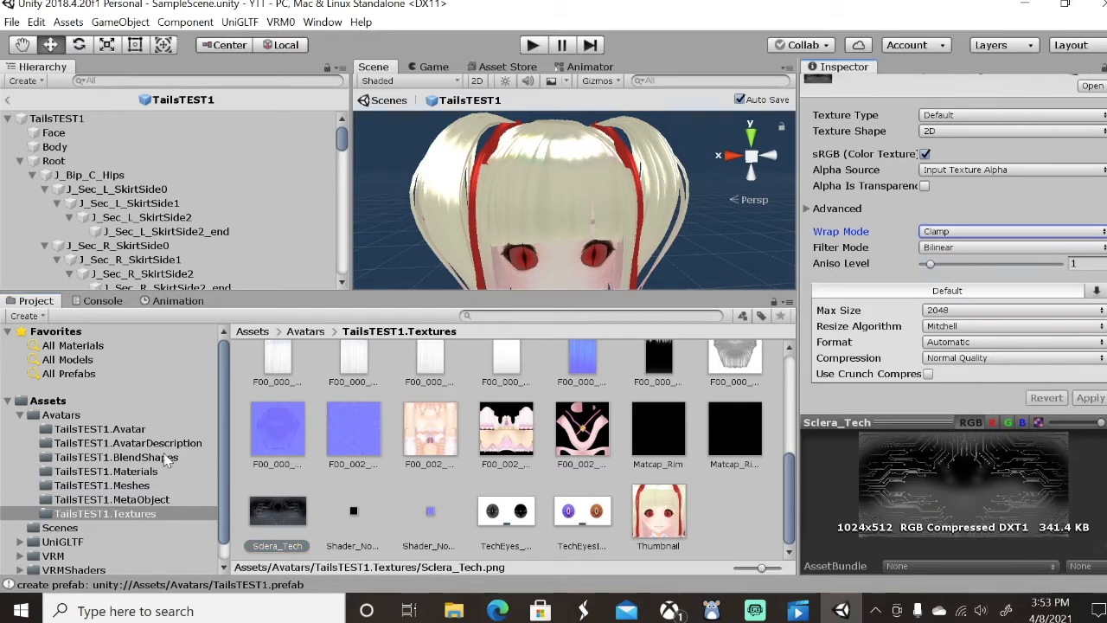
{"action": "left_click", "coordinate": [106, 470]}
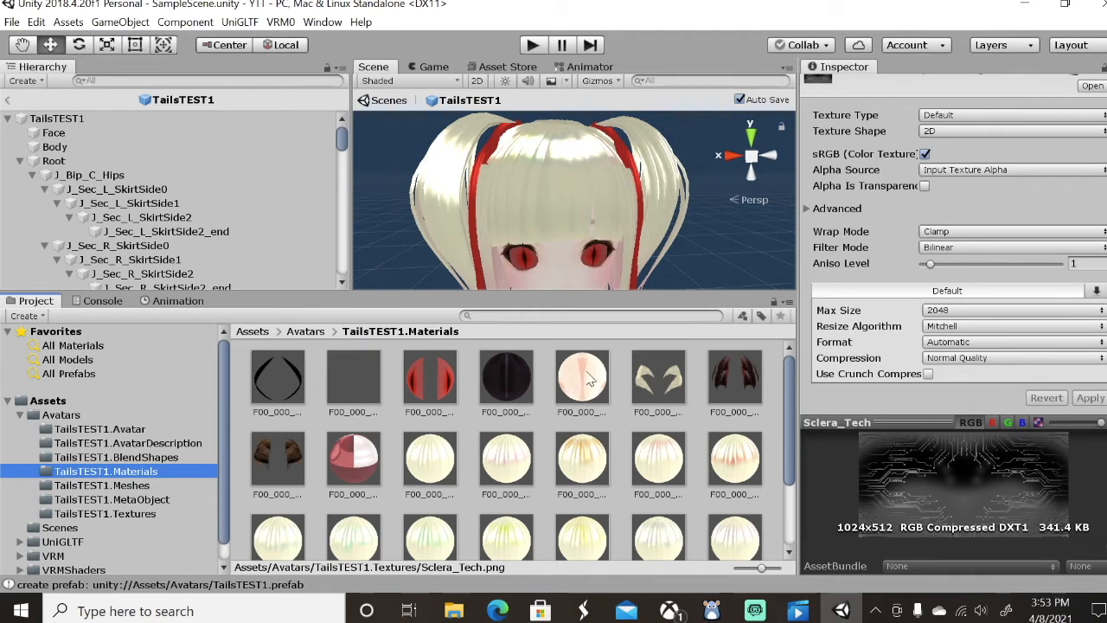
Assign the Sclera_Tech circuit texture to the F00_000_00_EyeWhite_00_EYE material and view the eyes.
{"action": "left_click", "coordinate": [505, 377]}
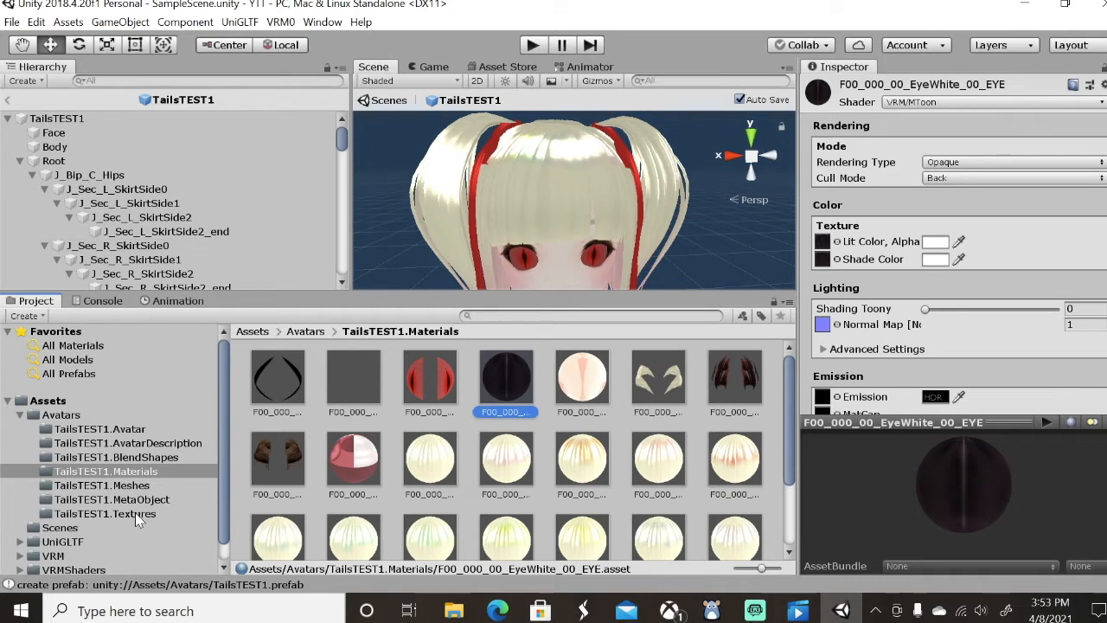
{"action": "left_click", "coordinate": [104, 512]}
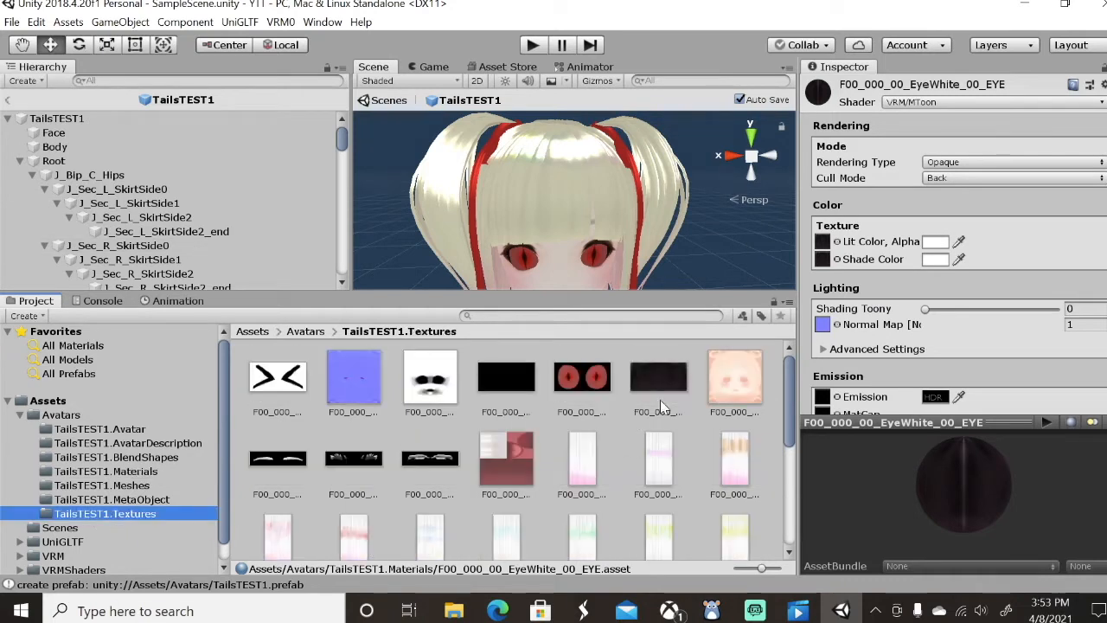
{"action": "scroll", "scroll_direction": "down", "scroll_amount": 3}
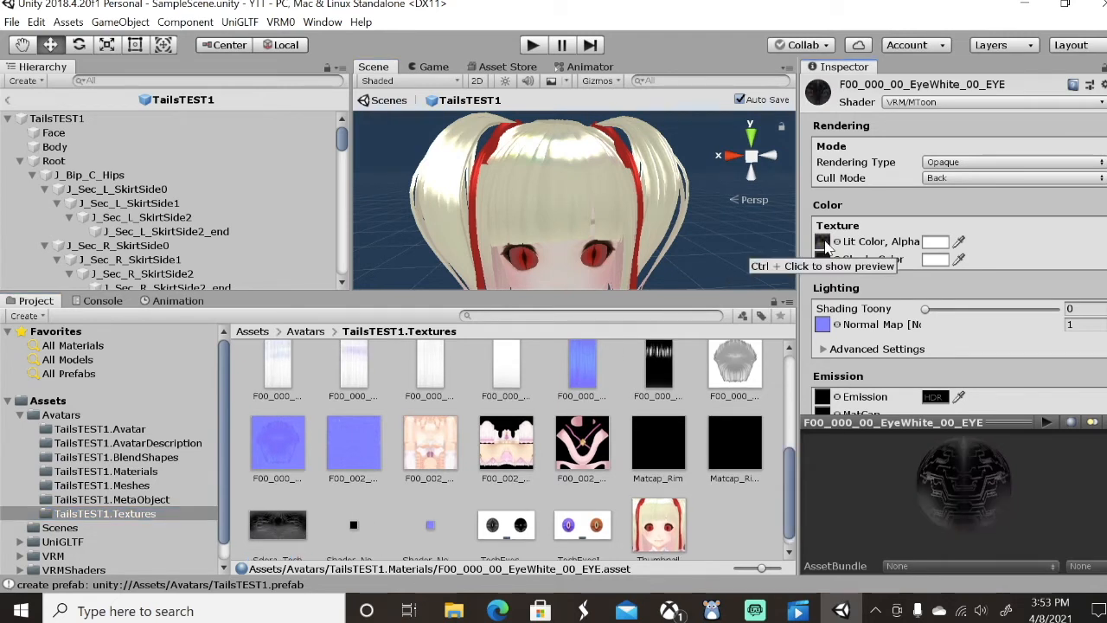
{"action": "mouse_move", "coordinate": [999, 500]}
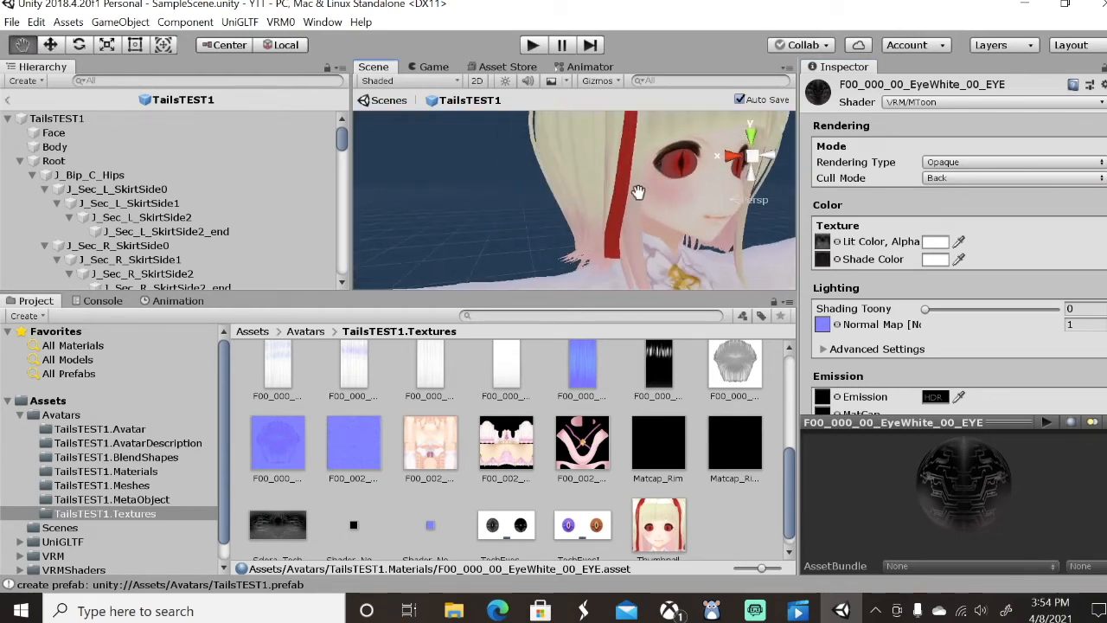
{"action": "left_click_drag", "start_coordinate": [638, 191], "coordinate": [599, 212]}
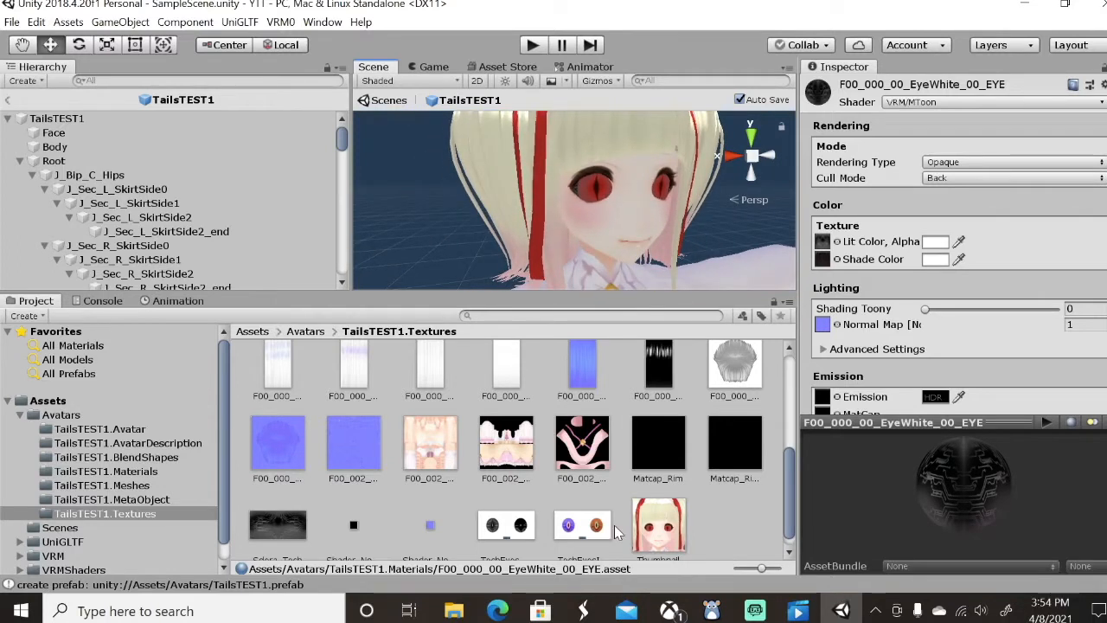
{"action": "mouse_move", "coordinate": [152, 471]}
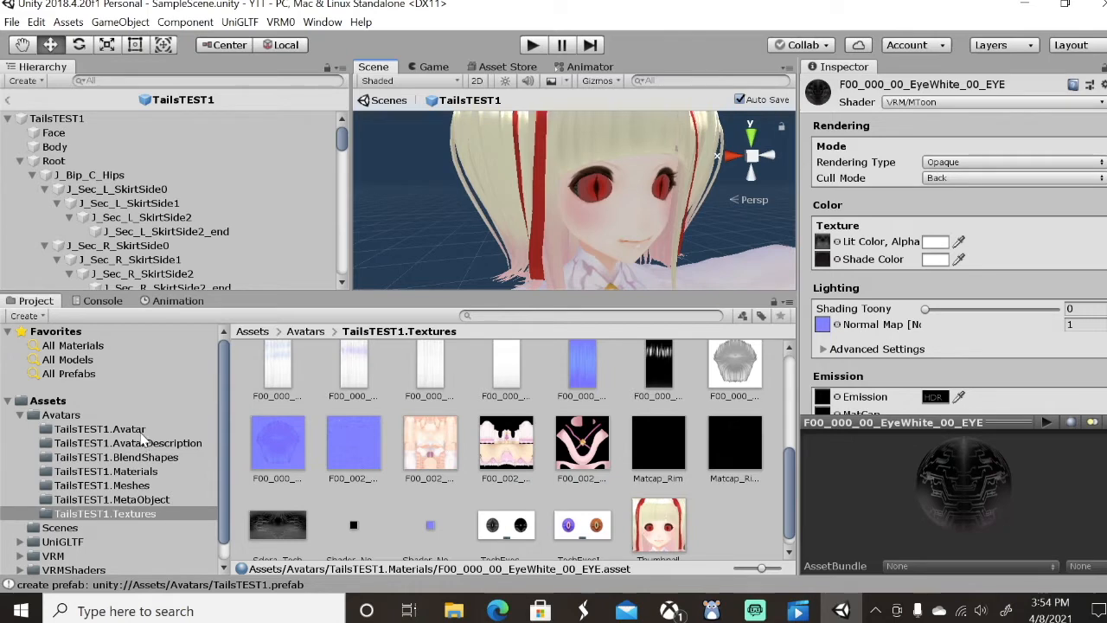
Assign the TechEye texture to the EyeIris material's Lit Color slot, turning the irises purple and orange.
{"action": "left_click", "coordinate": [106, 471]}
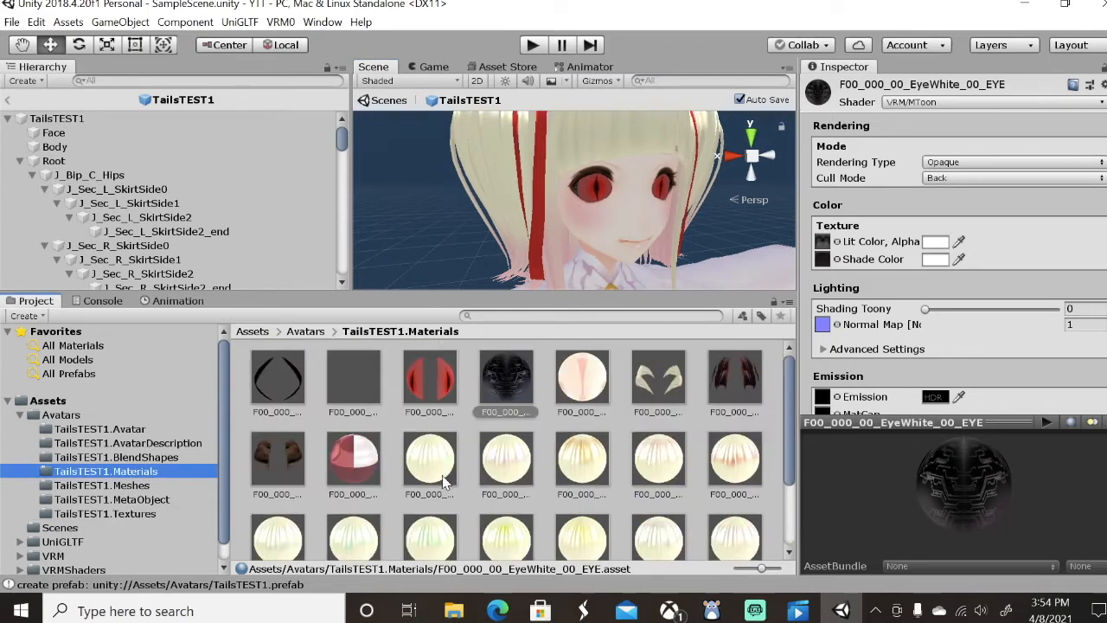
{"action": "left_click", "coordinate": [429, 377]}
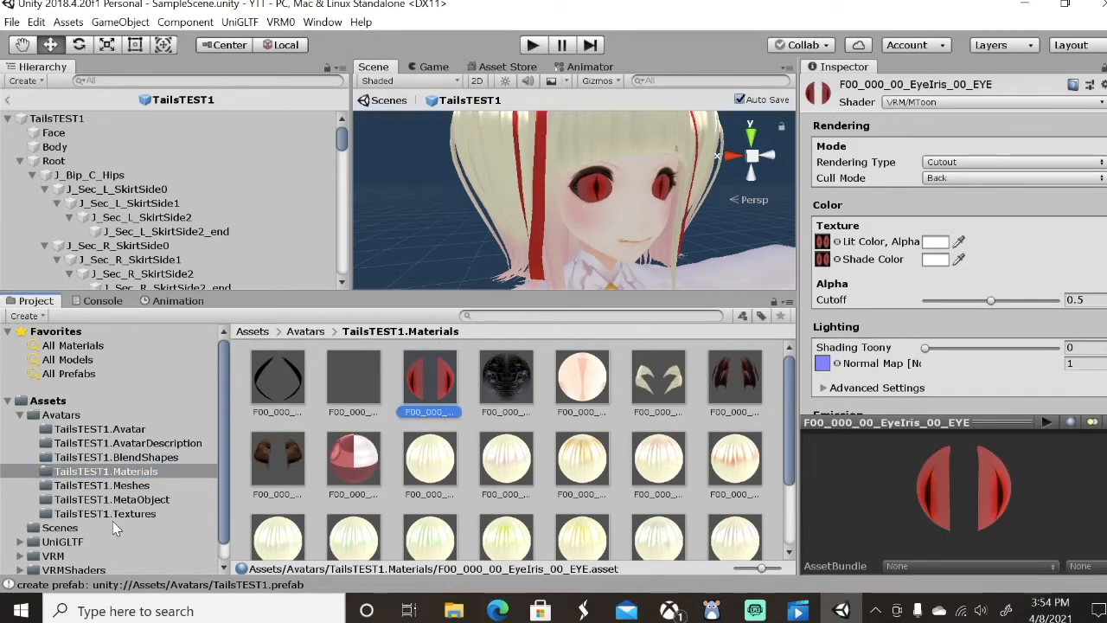
{"action": "left_click", "coordinate": [104, 512]}
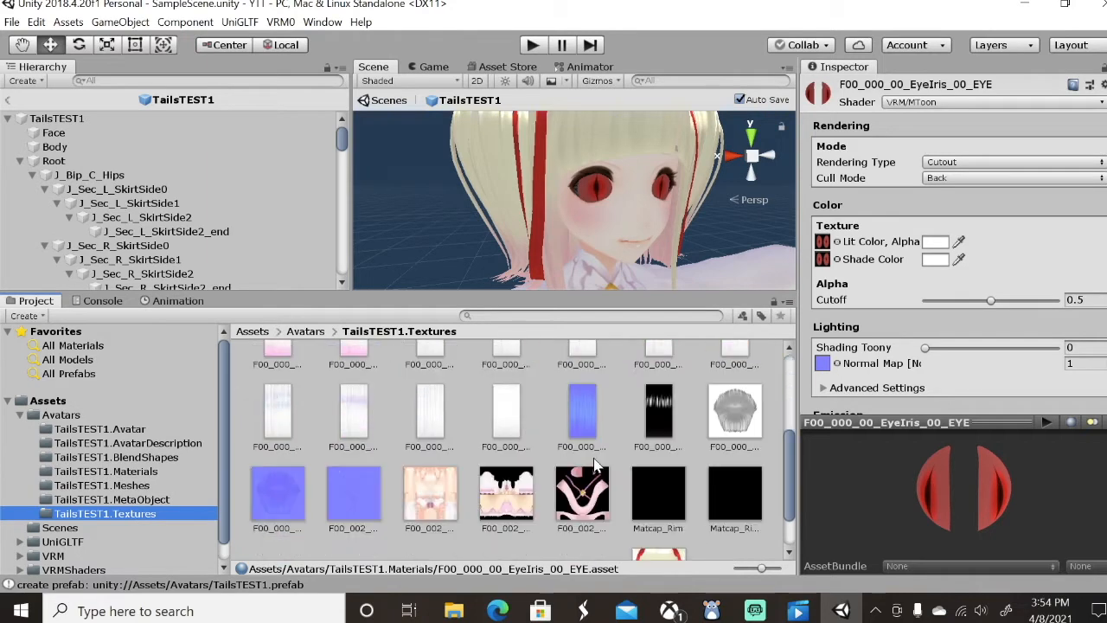
{"action": "scroll", "scroll_direction": "down", "scroll_amount": 3}
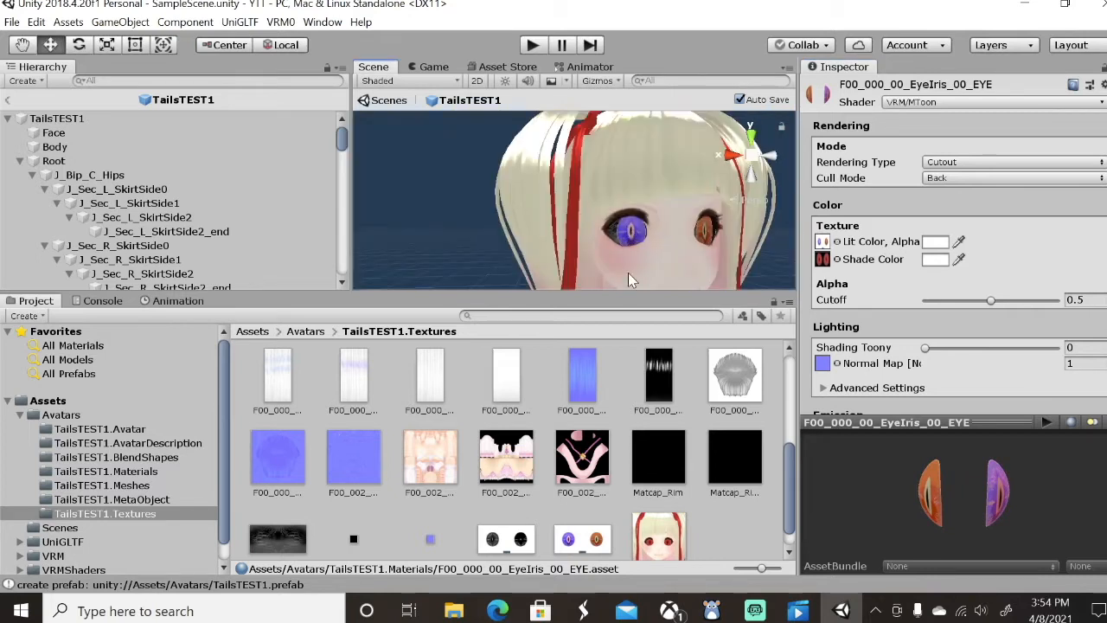
{"action": "mouse_move", "coordinate": [343, 273]}
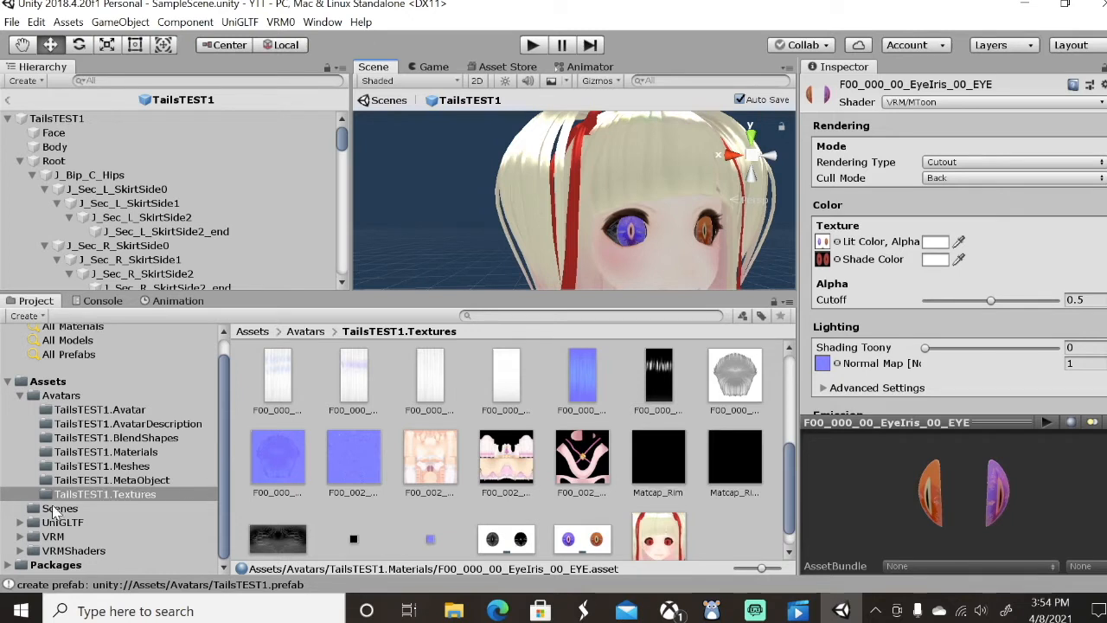
{"action": "mouse_move", "coordinate": [619, 251]}
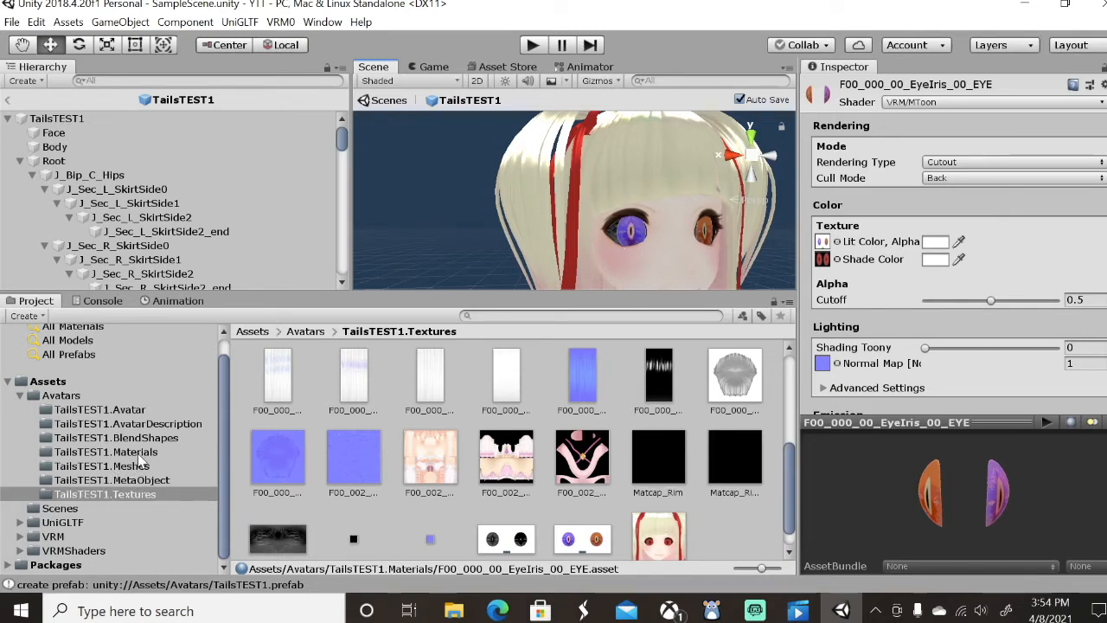
Set the EyeIris material's emission to a cyan HDR colour at intensity 4.
{"action": "left_click", "coordinate": [108, 449]}
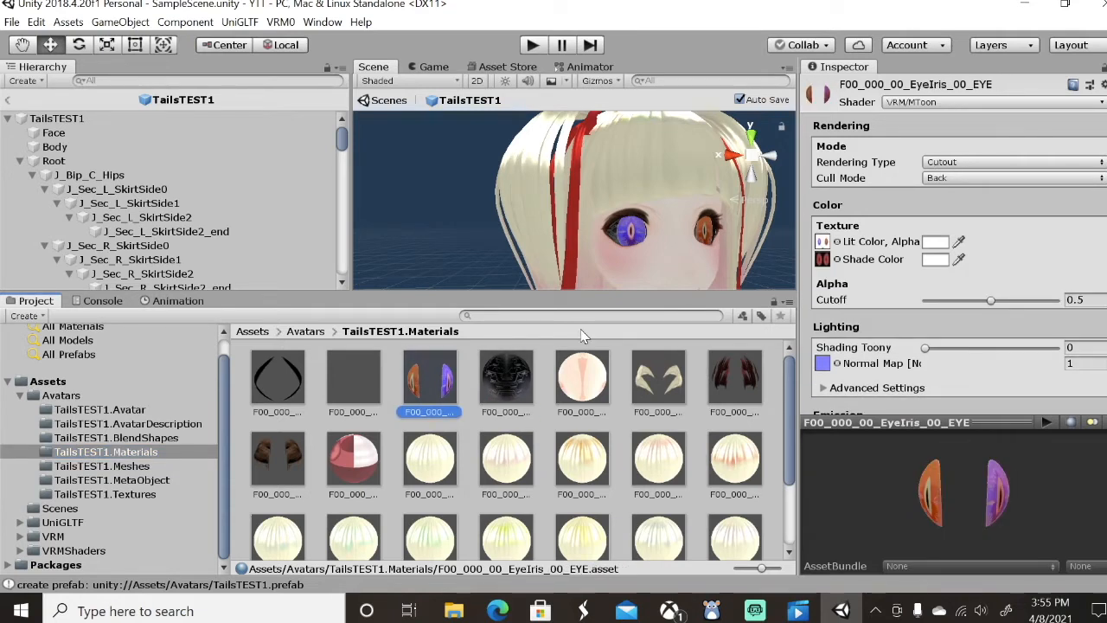
{"action": "scroll", "scroll_direction": "down", "scroll_amount": 3}
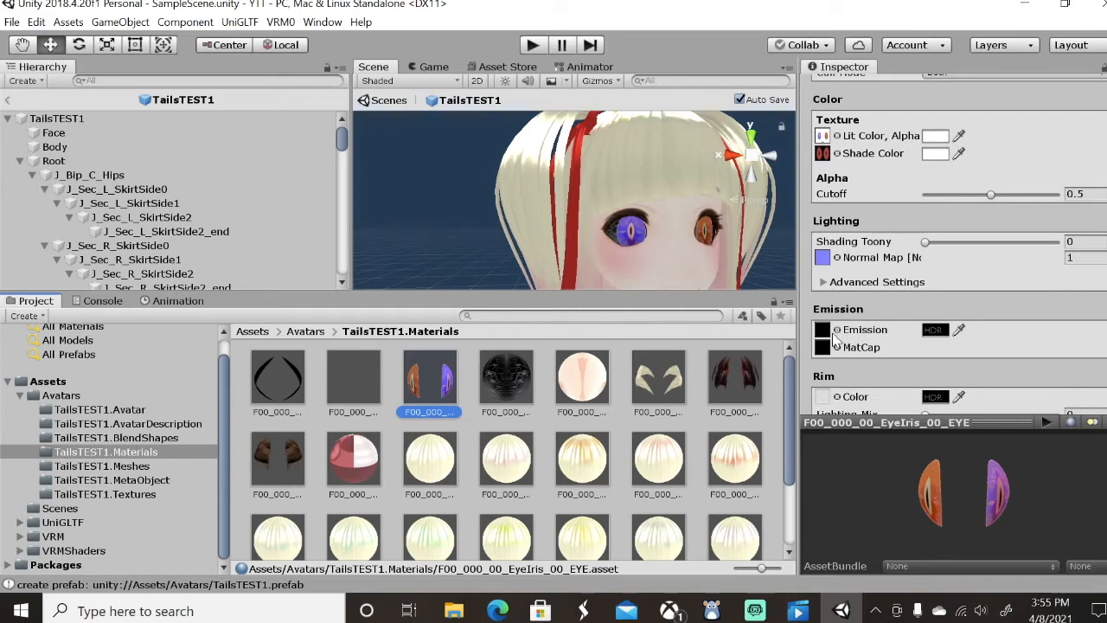
{"action": "mouse_move", "coordinate": [908, 328]}
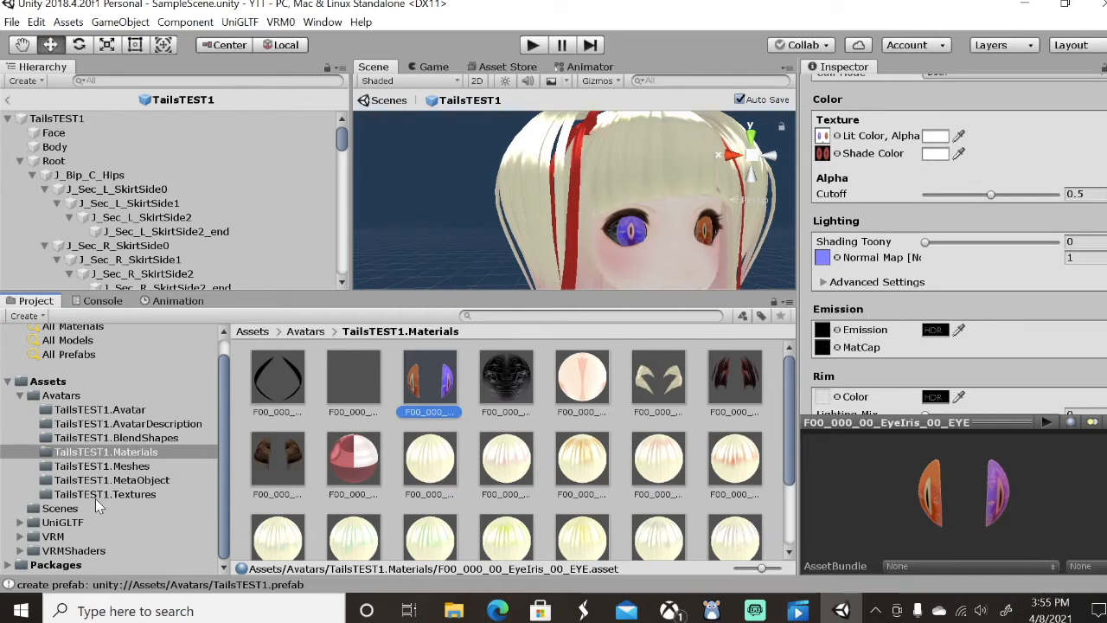
{"action": "left_click", "coordinate": [107, 493]}
{"action": "type", "text": "4"}
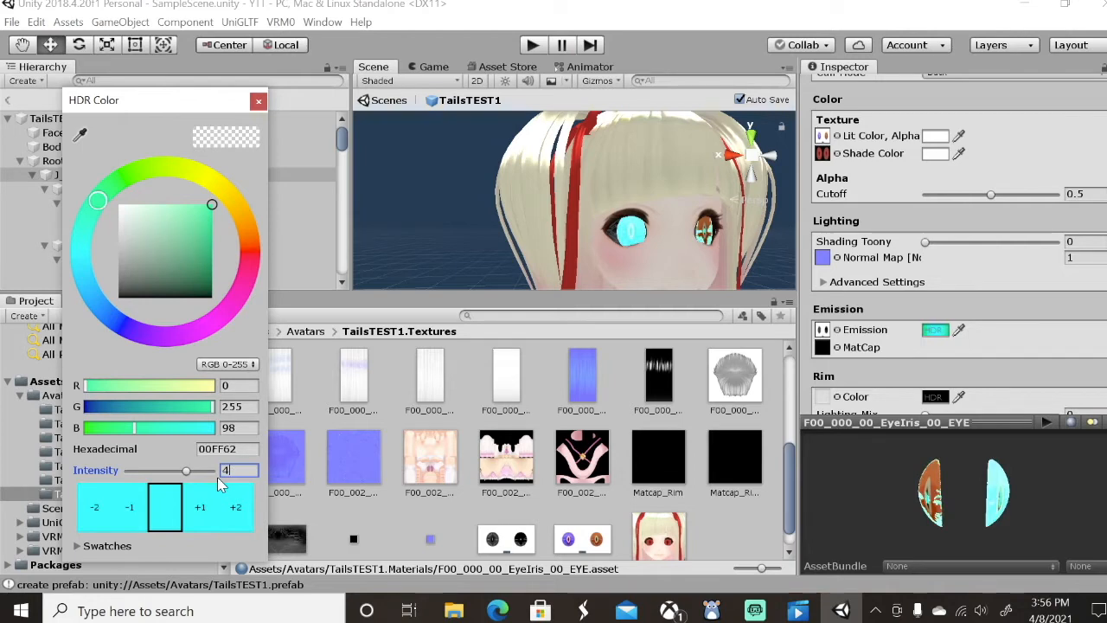
{"action": "mouse_move", "coordinate": [229, 484]}
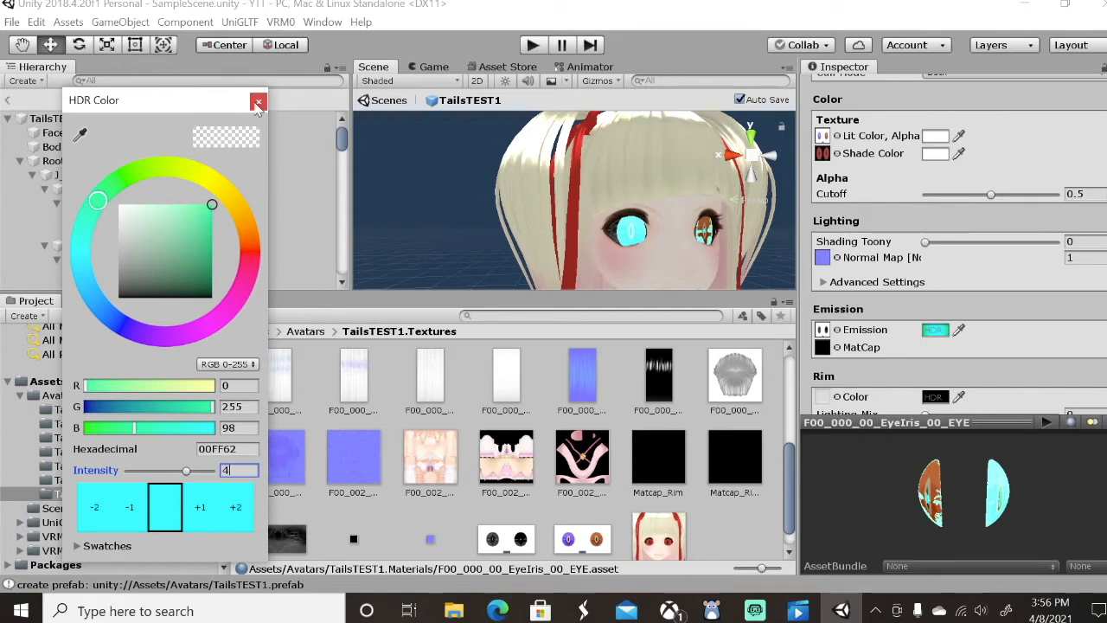
{"action": "left_click", "coordinate": [257, 101]}
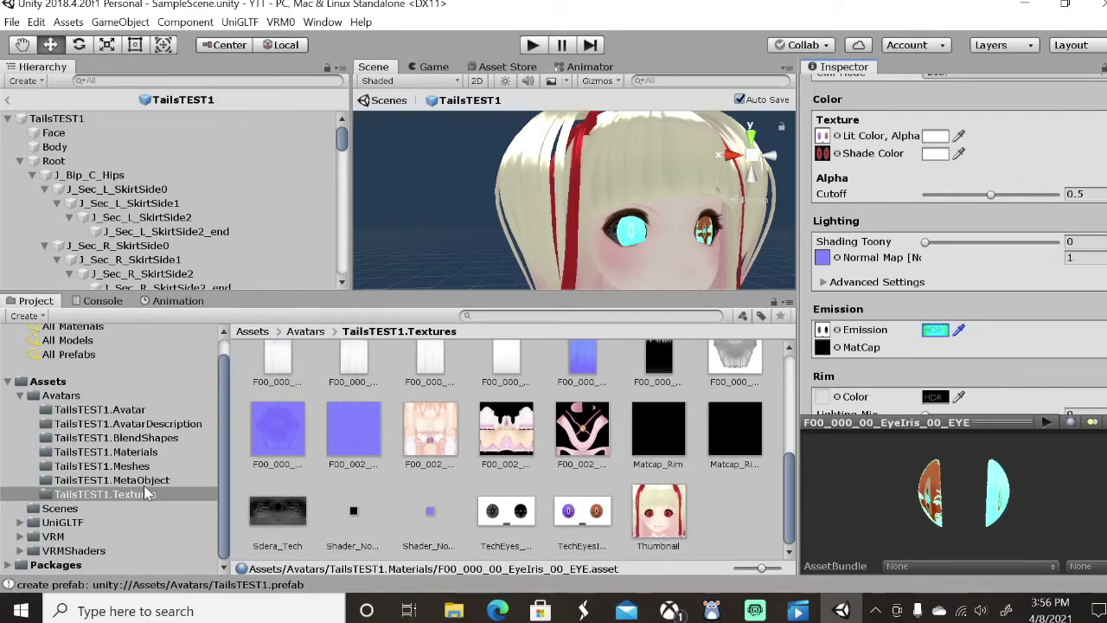
Set the EyeWhite material's emission to bright green 00FF17 at intensity 4.
{"action": "left_click", "coordinate": [109, 451]}
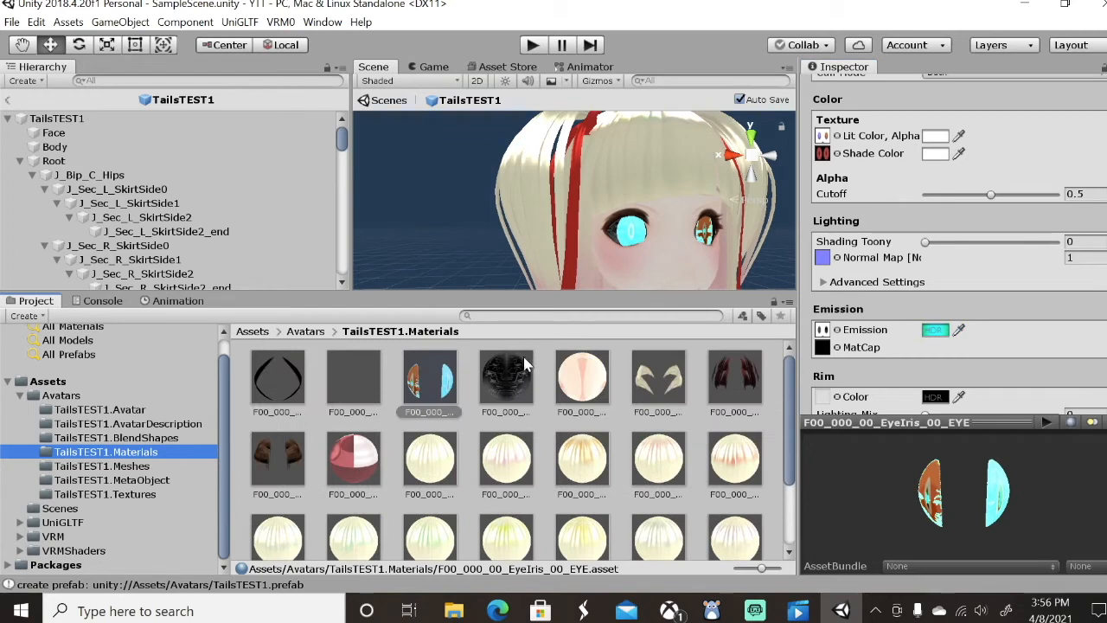
{"action": "left_click", "coordinate": [505, 377]}
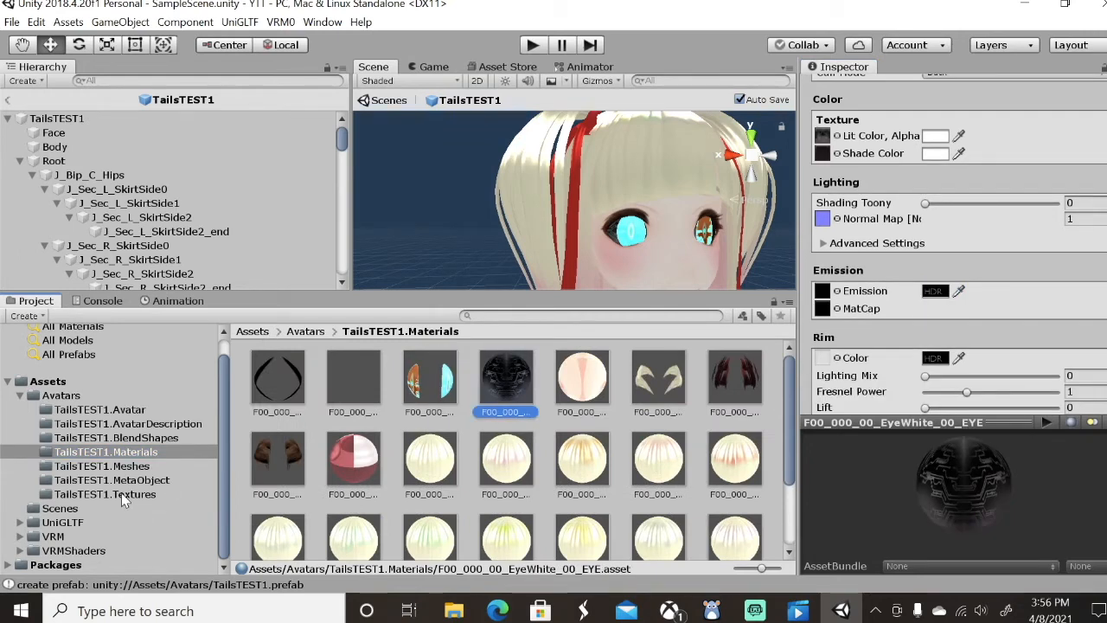
{"action": "left_click", "coordinate": [104, 495]}
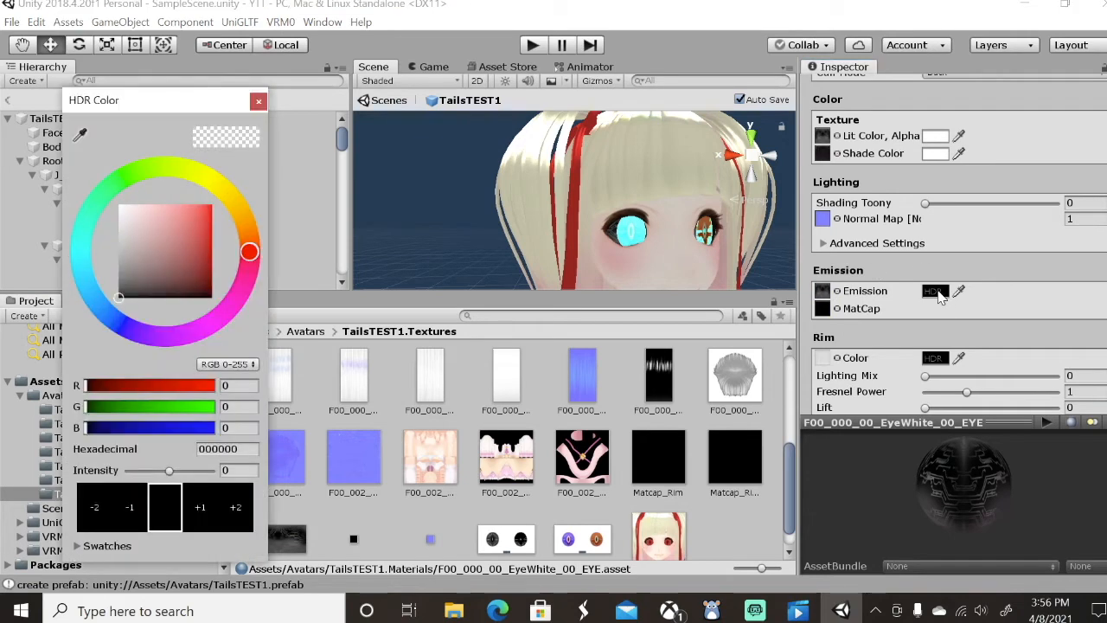
{"action": "mouse_move", "coordinate": [83, 245]}
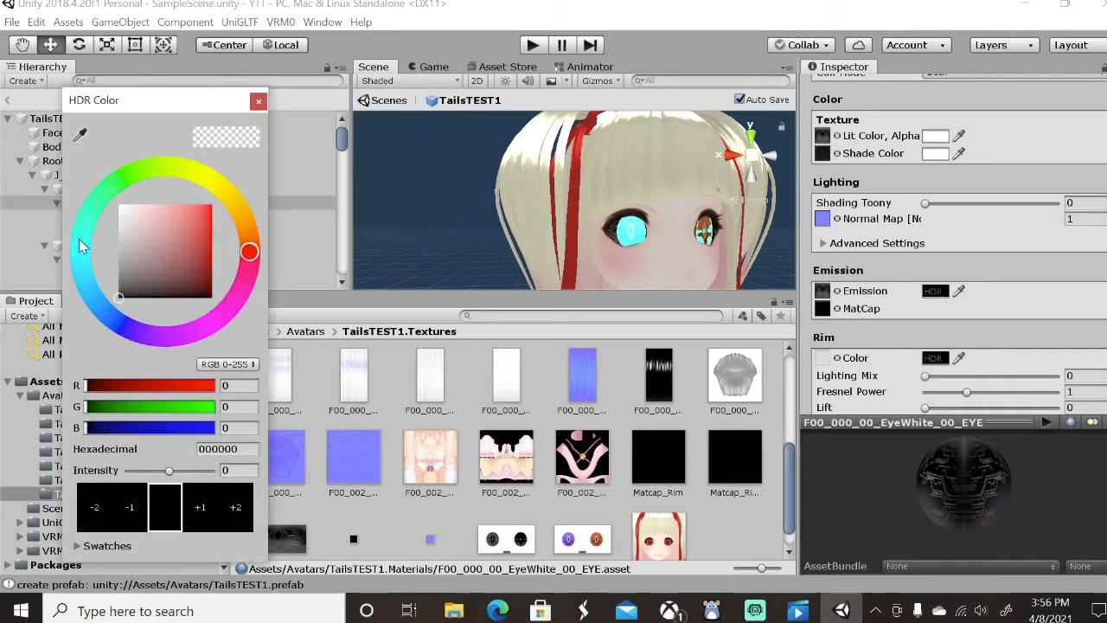
{"action": "left_click", "coordinate": [114, 182]}
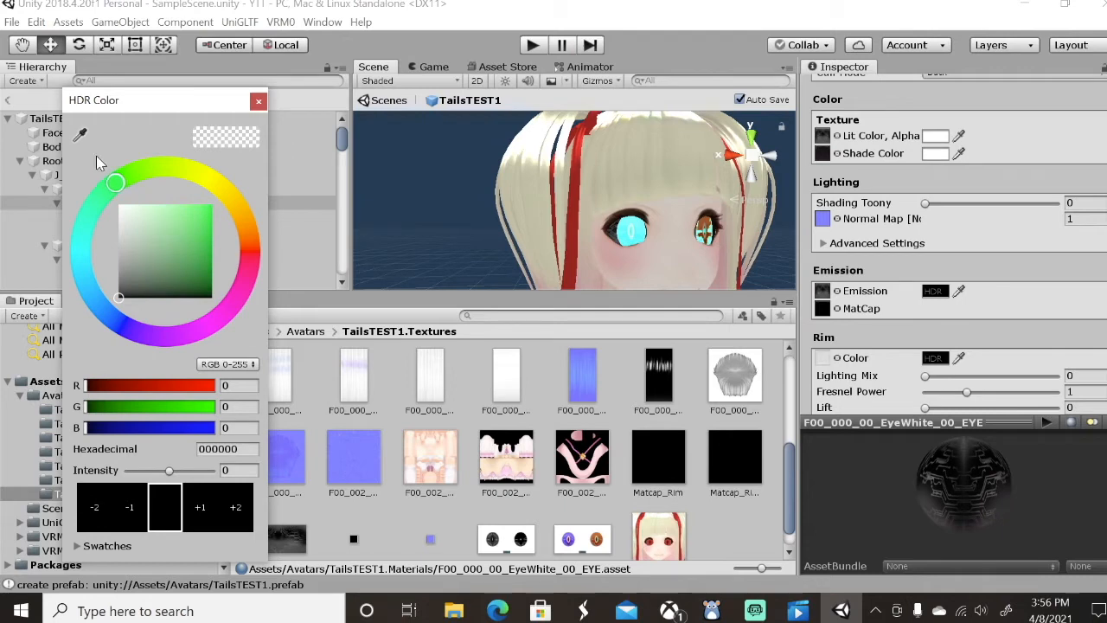
{"action": "left_click", "coordinate": [211, 204]}
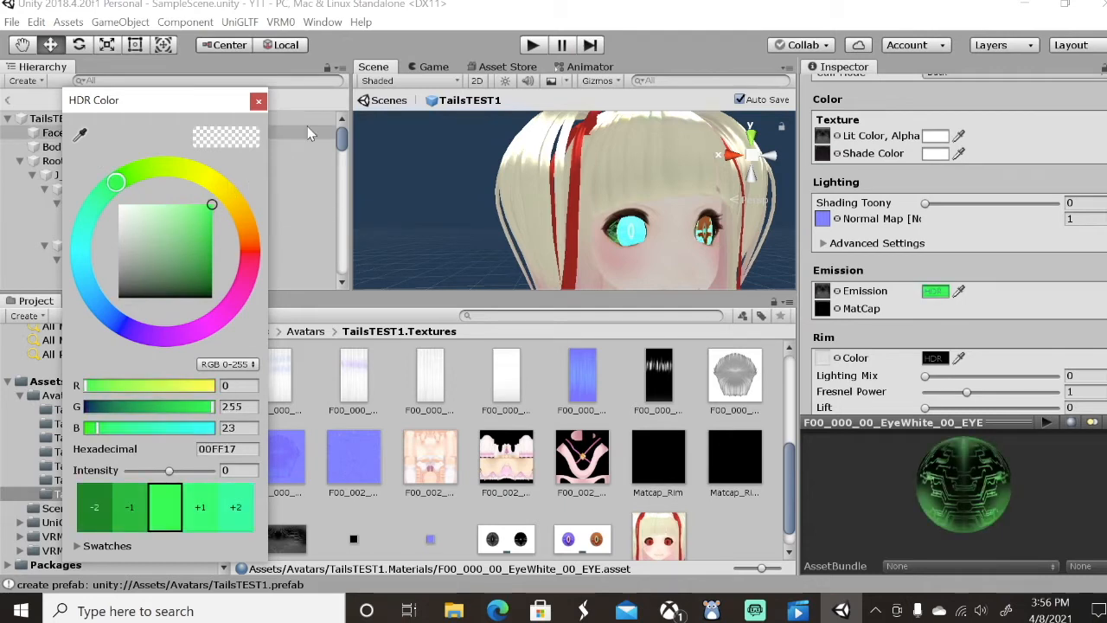
{"action": "left_click", "coordinate": [239, 470]}
{"action": "type", "text": "4"}
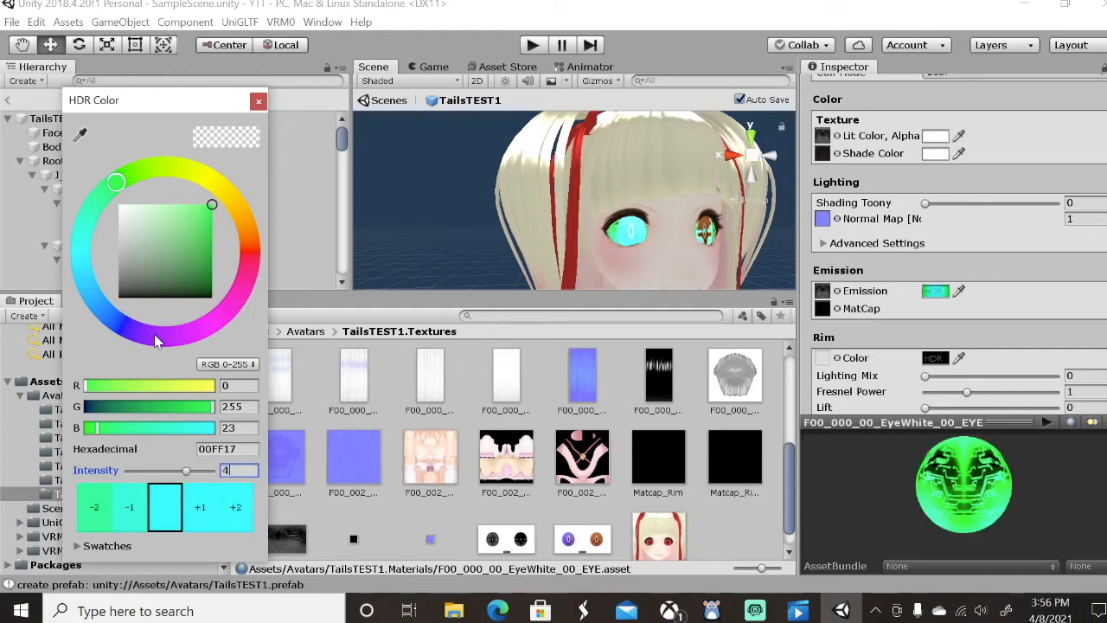
{"action": "mouse_move", "coordinate": [244, 231]}
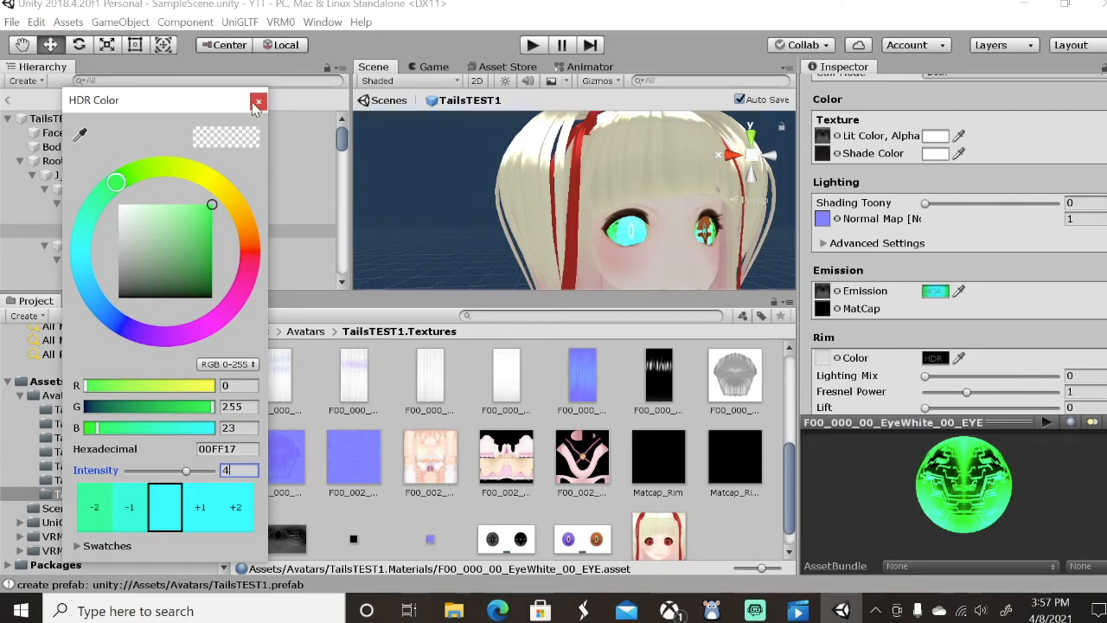
{"action": "left_click", "coordinate": [258, 99]}
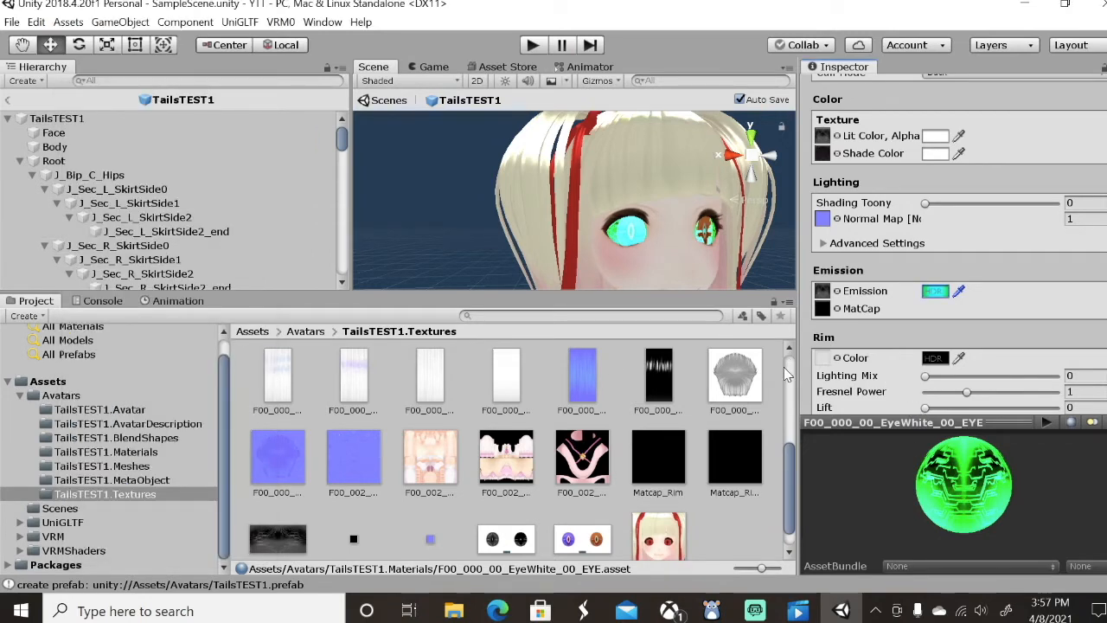
Browse the Meshes folder, then select the Avatars folder and the TailsTEST1 root to show its VRM meta.
{"action": "scroll", "scroll_direction": "down", "scroll_amount": 3}
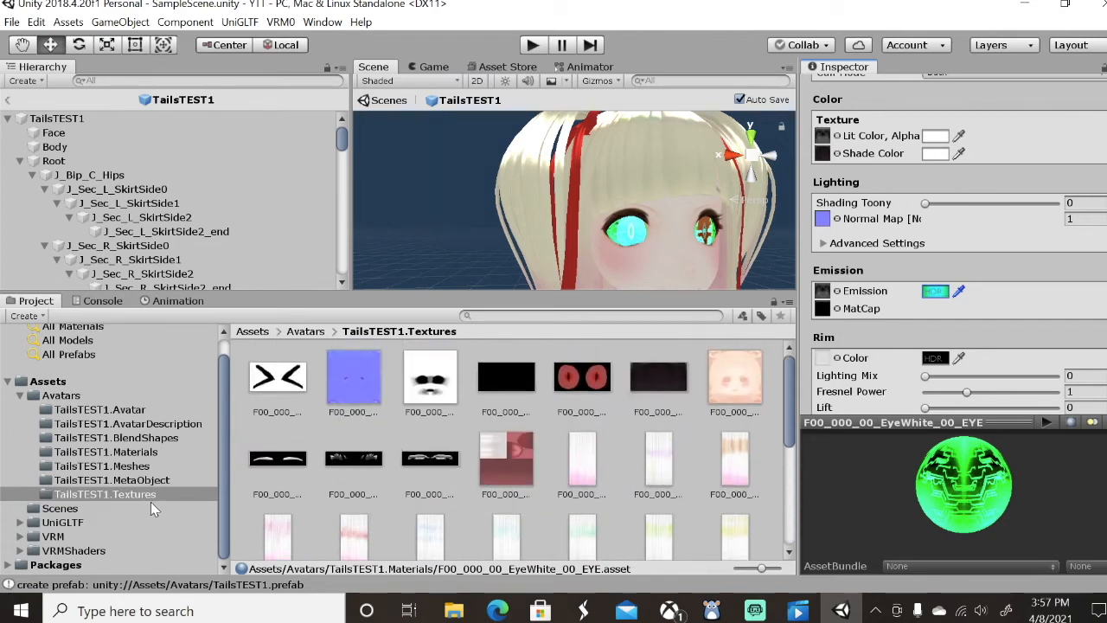
{"action": "left_click", "coordinate": [97, 466]}
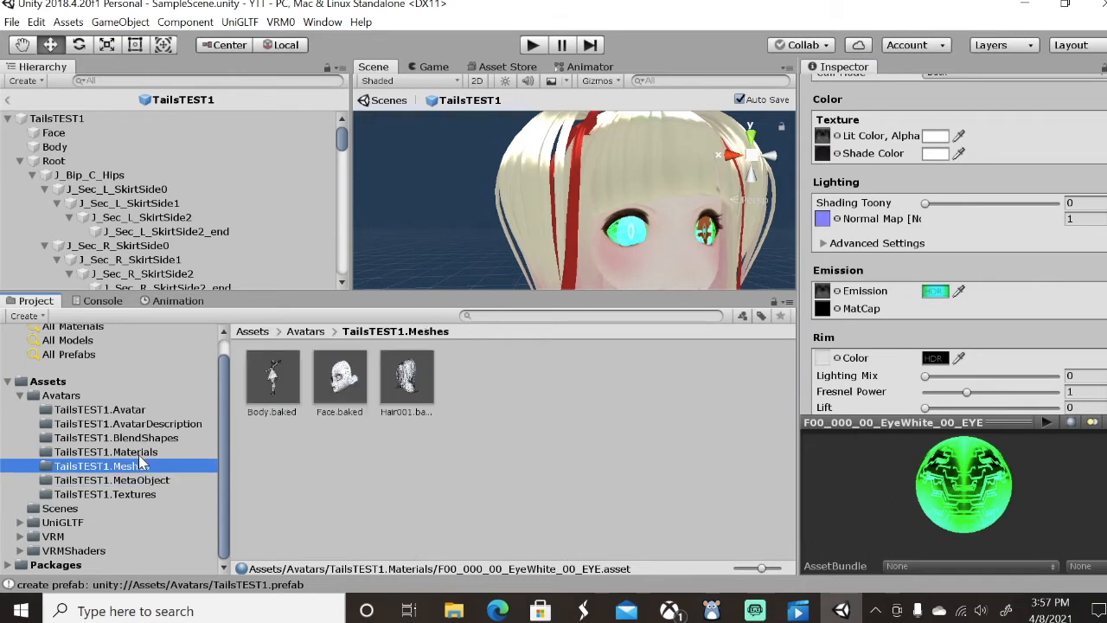
{"action": "left_click", "coordinate": [108, 451]}
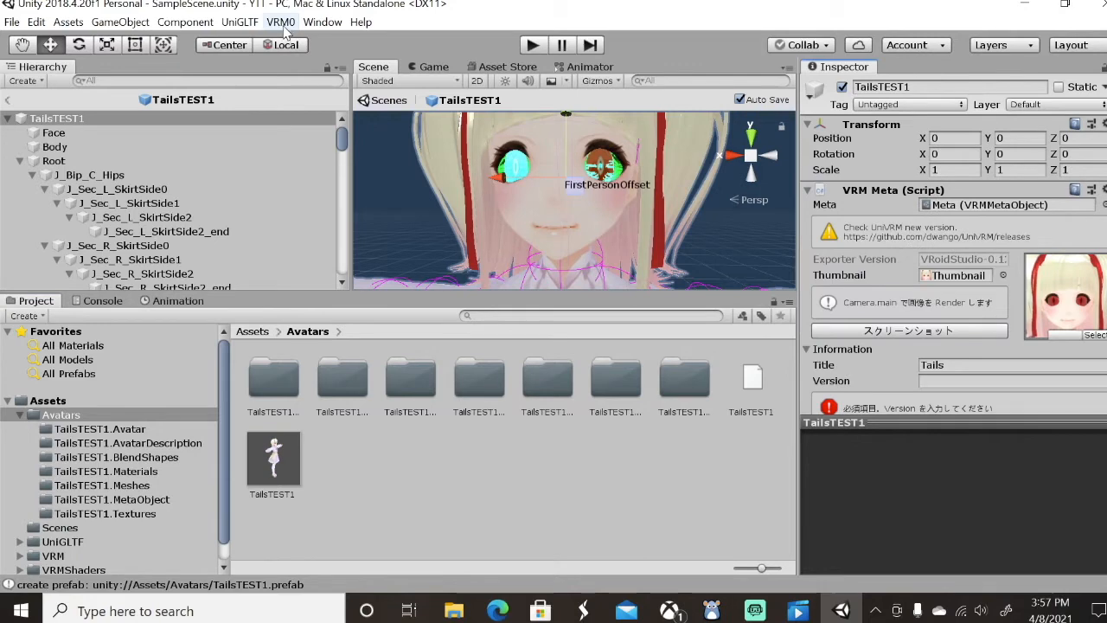
Export TailsTEST1 via UniVRM with Version 1 as glowTESTTAILS.vrm on the Desktop.
{"action": "left_click", "coordinate": [283, 21]}
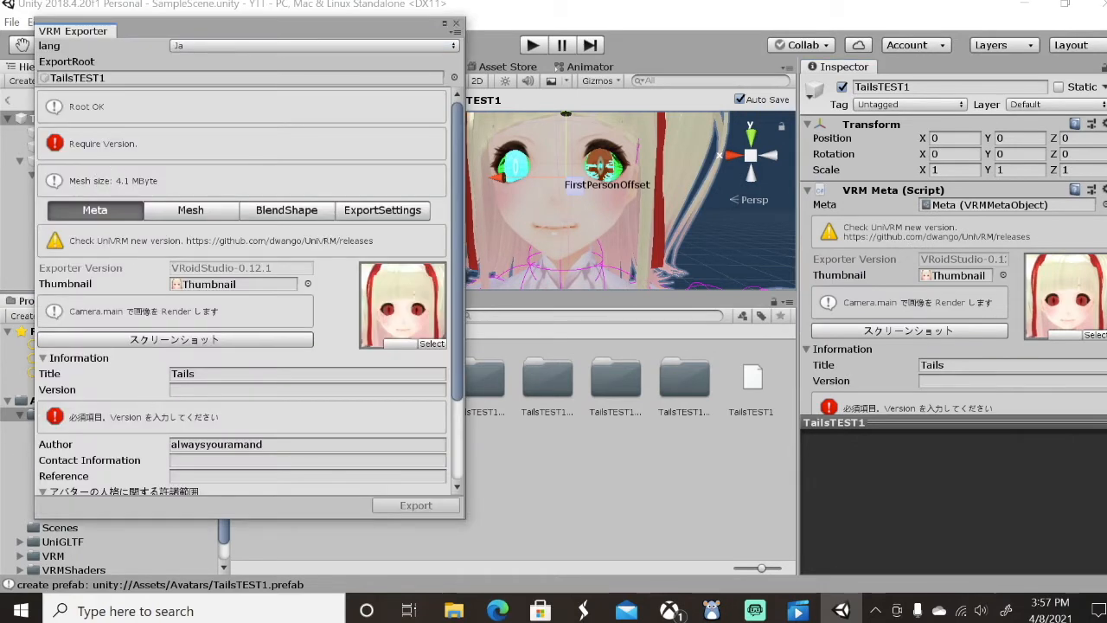
{"action": "left_click", "coordinate": [308, 389]}
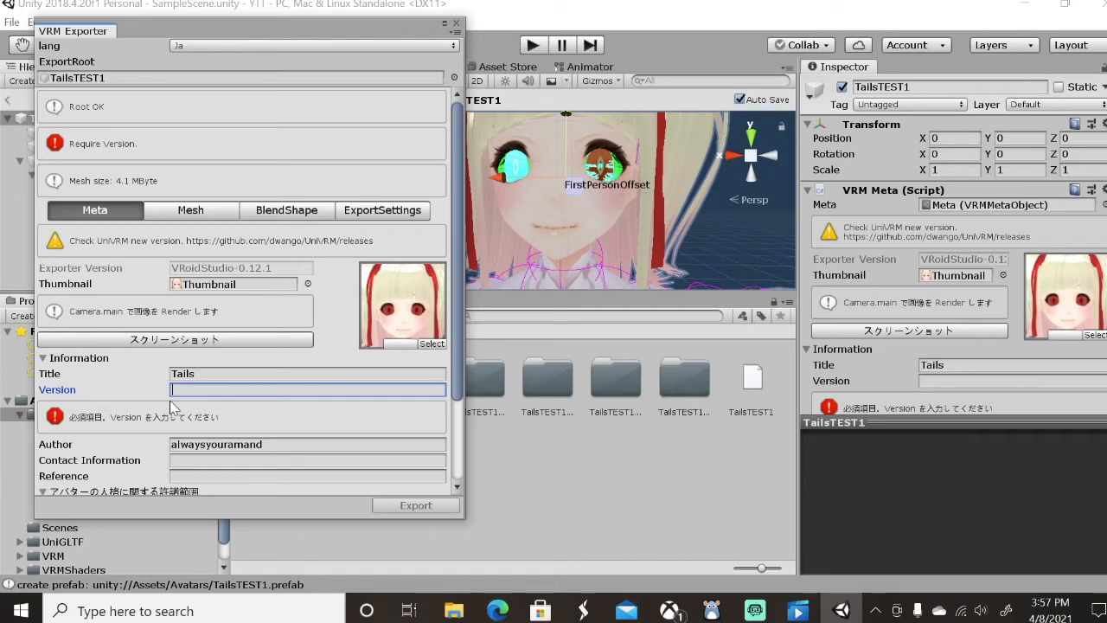
{"action": "type", "text": "1"}
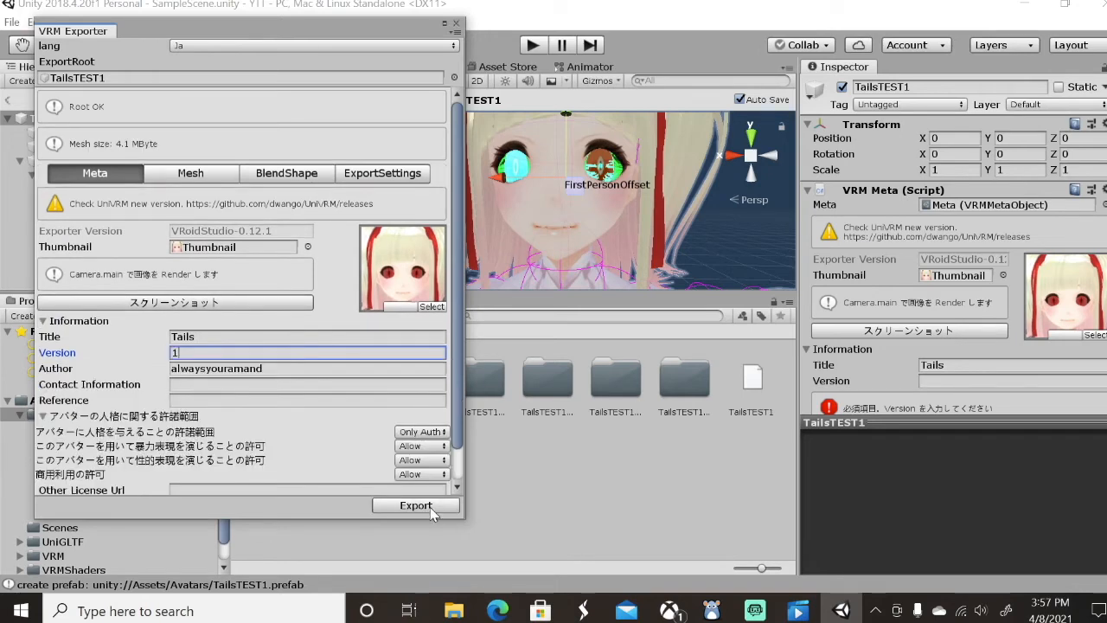
{"action": "left_click", "coordinate": [415, 505]}
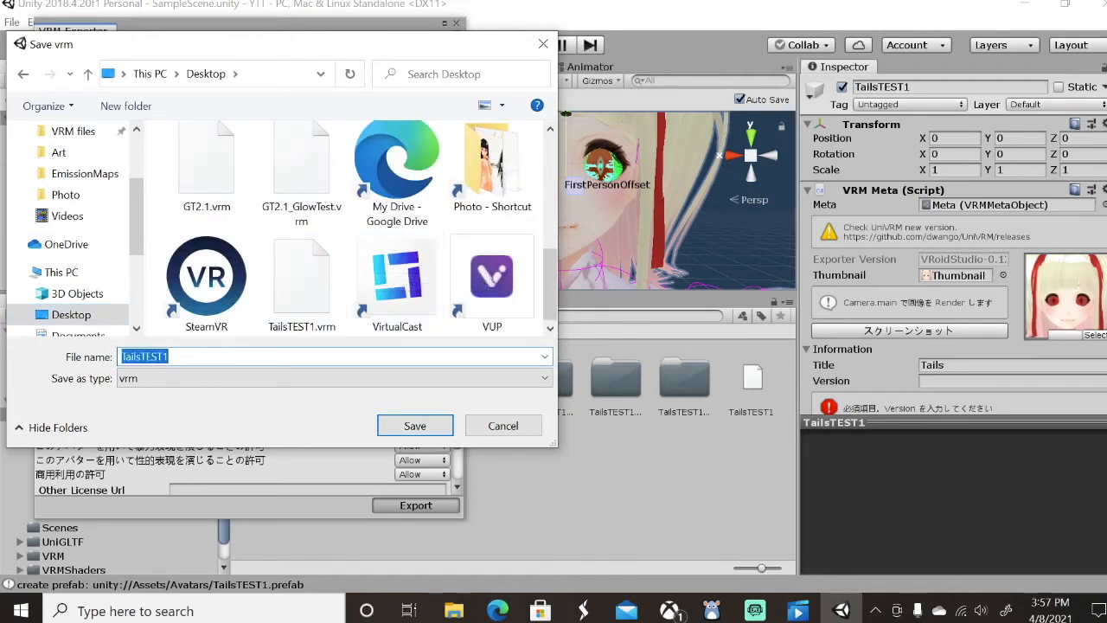
{"action": "type", "text": "glowTESTTAILS"}
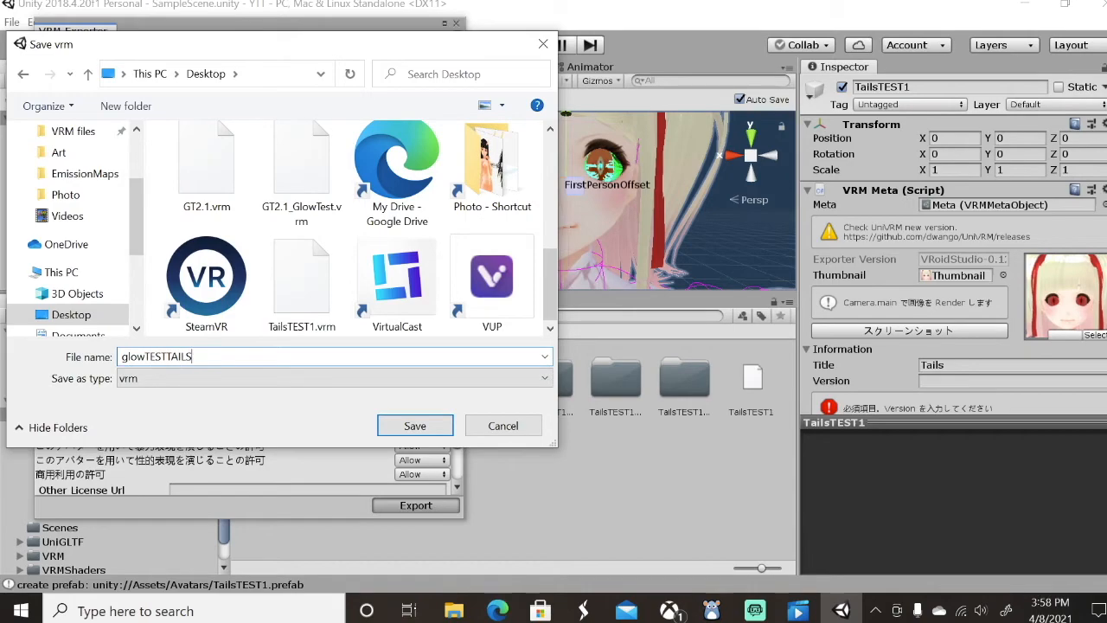
{"action": "left_click", "coordinate": [415, 425]}
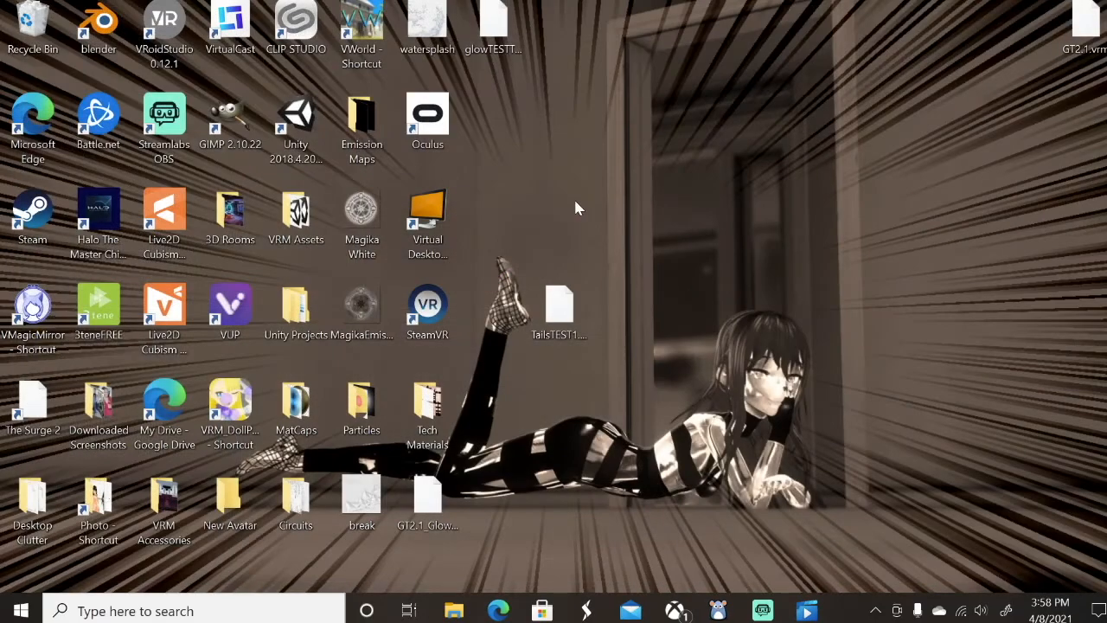
Launch VMagicMirror and set its interface language to Japanese, then back to English.
{"action": "left_click", "coordinate": [33, 304]}
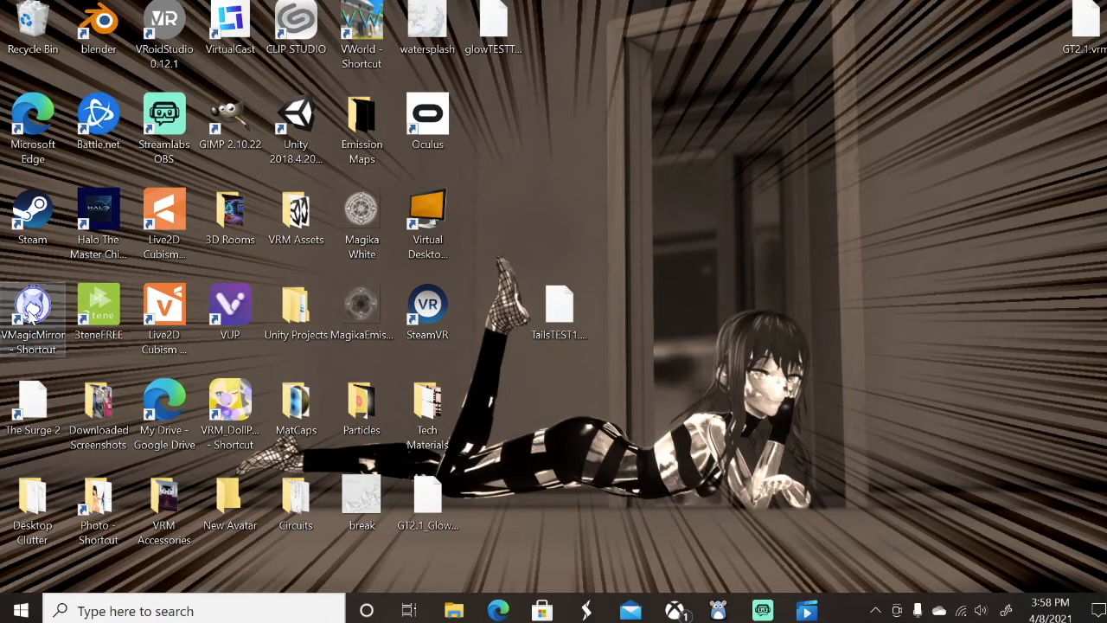
{"action": "mouse_move", "coordinate": [33, 308]}
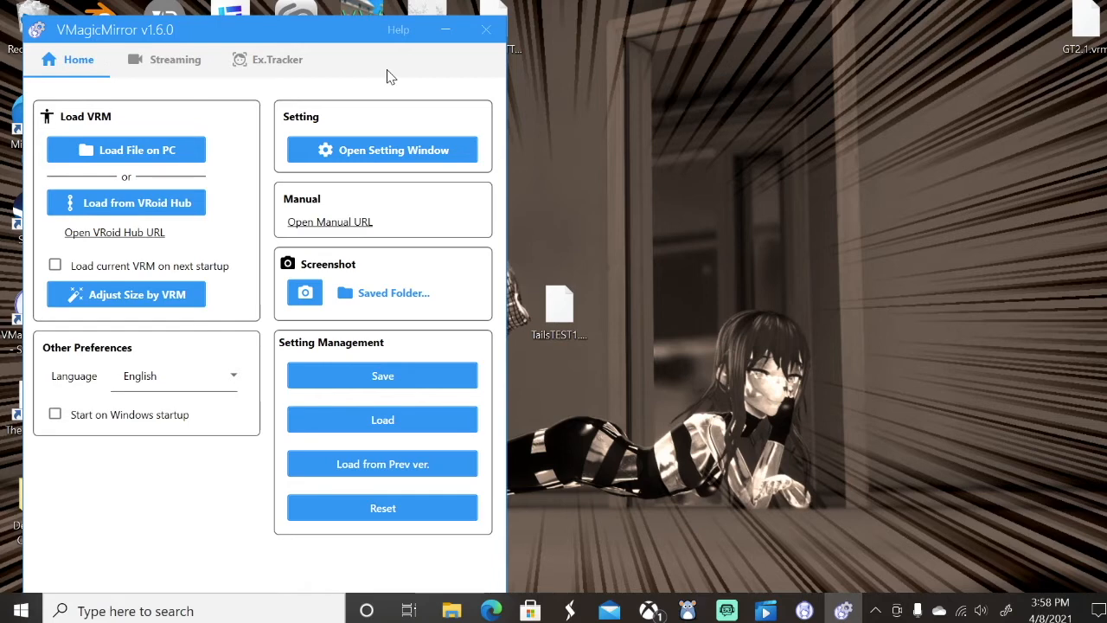
{"action": "mouse_move", "coordinate": [352, 149]}
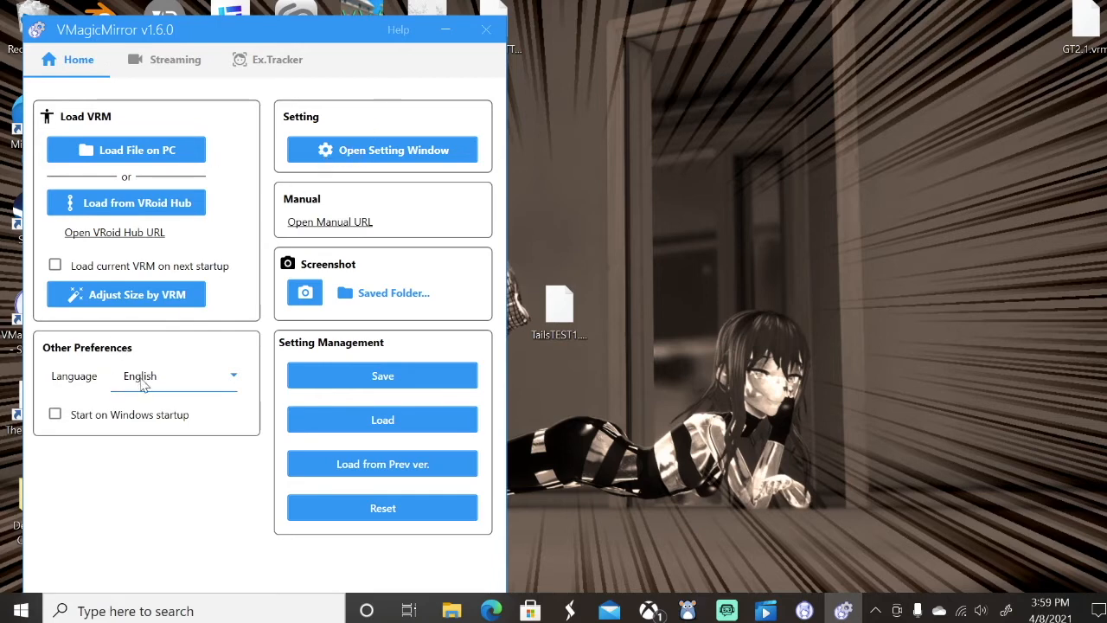
{"action": "left_click", "coordinate": [173, 377]}
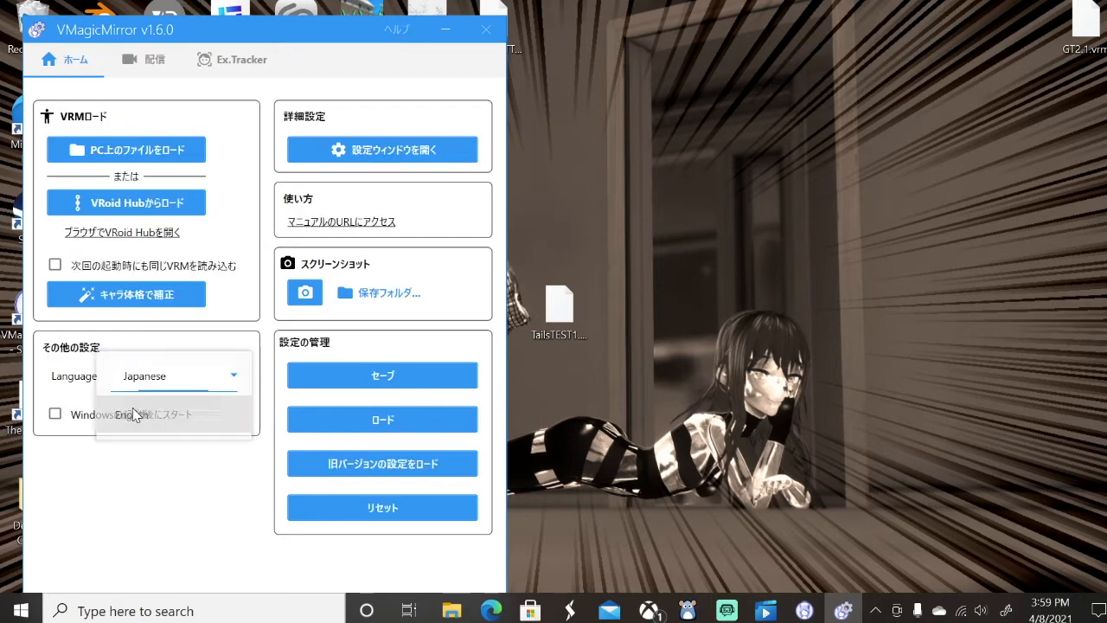
{"action": "left_click", "coordinate": [173, 375]}
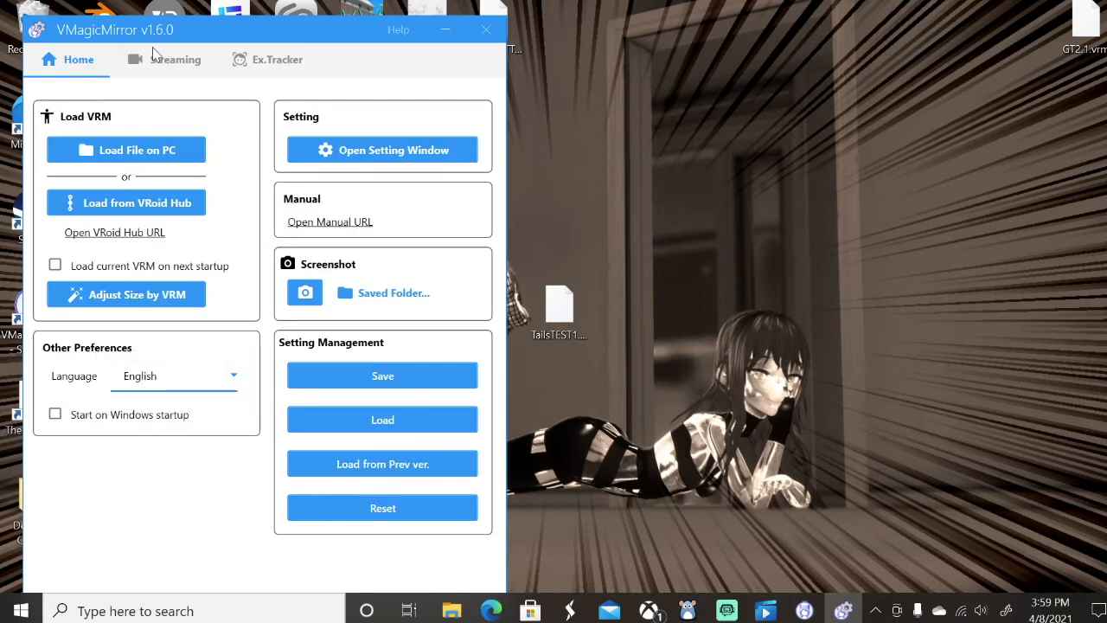
Load glowTESTTAILS1.vrm from the Desktop and accept its license so the Tails avatar appears.
{"action": "left_click", "coordinate": [125, 149]}
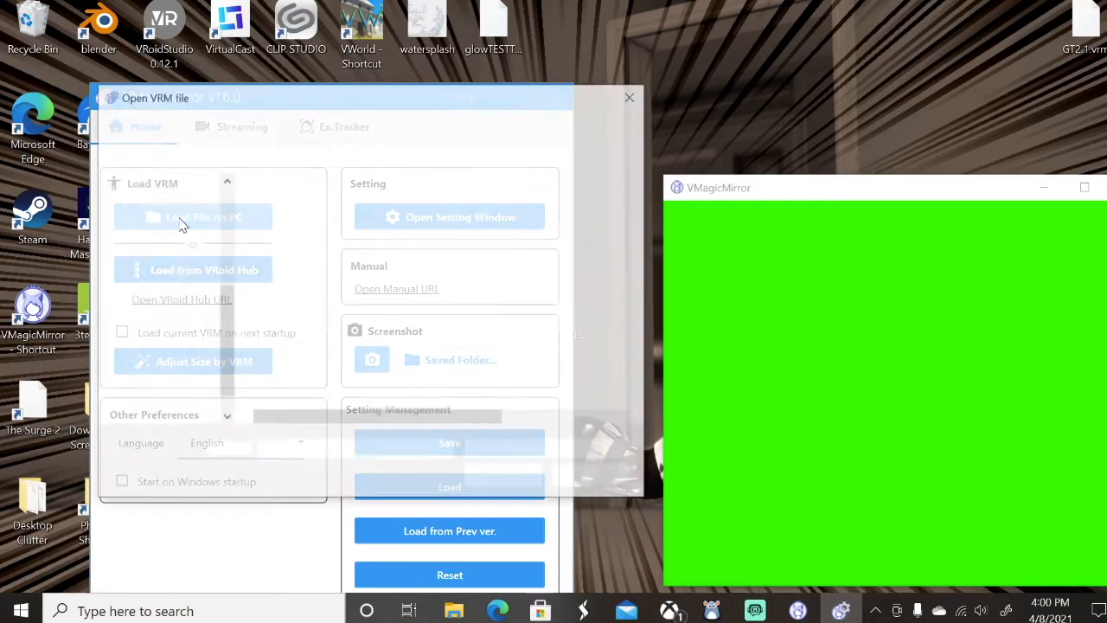
{"action": "left_click", "coordinate": [194, 218]}
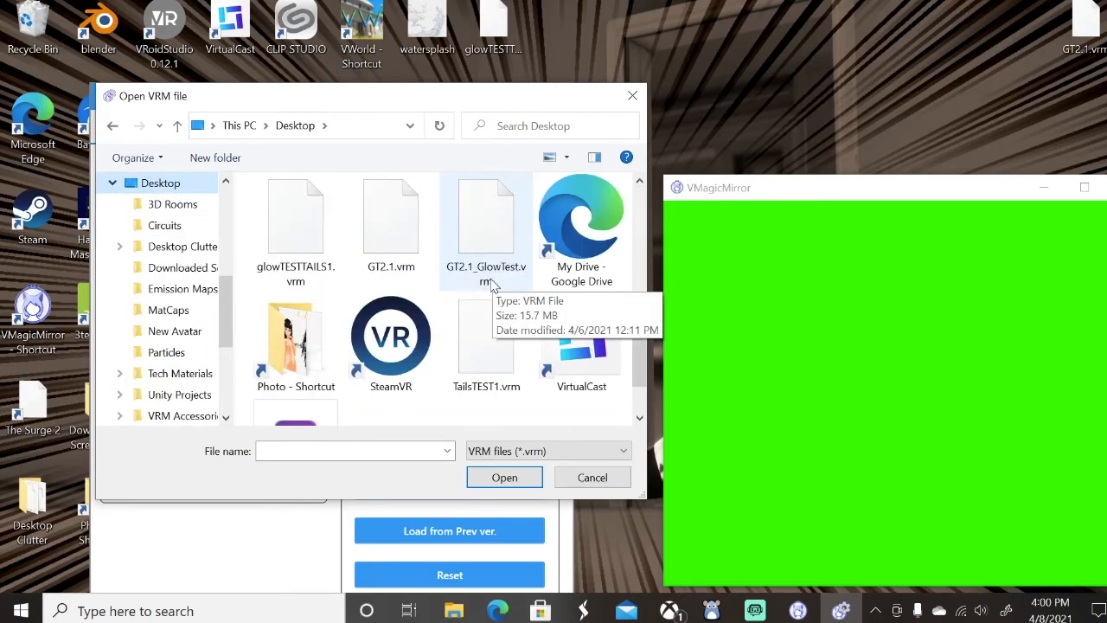
{"action": "left_click", "coordinate": [505, 478]}
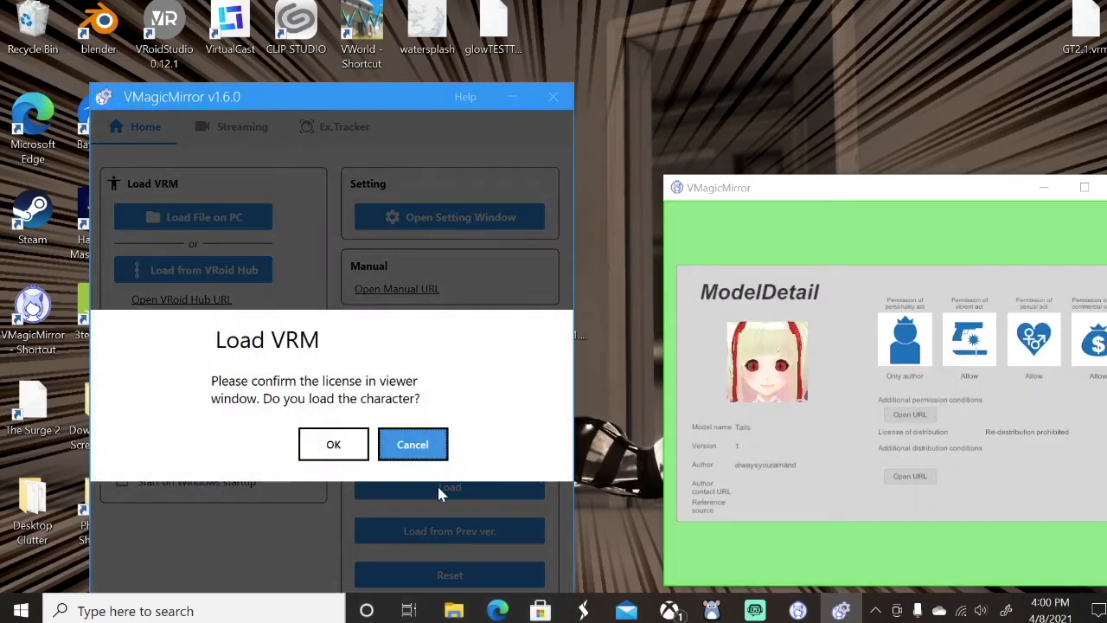
{"action": "left_click", "coordinate": [332, 442]}
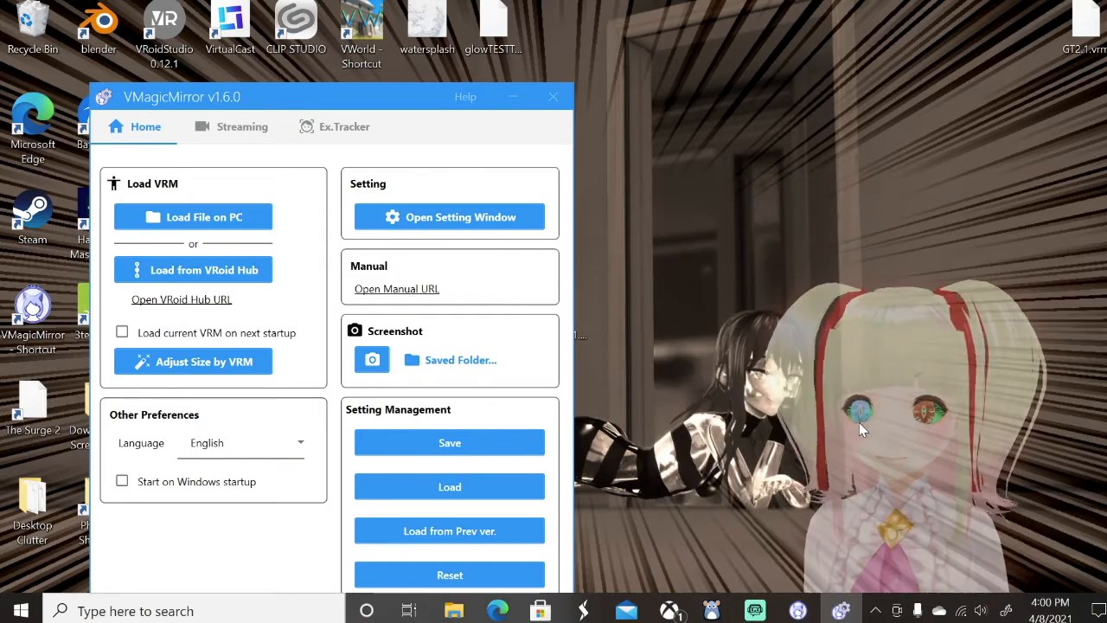